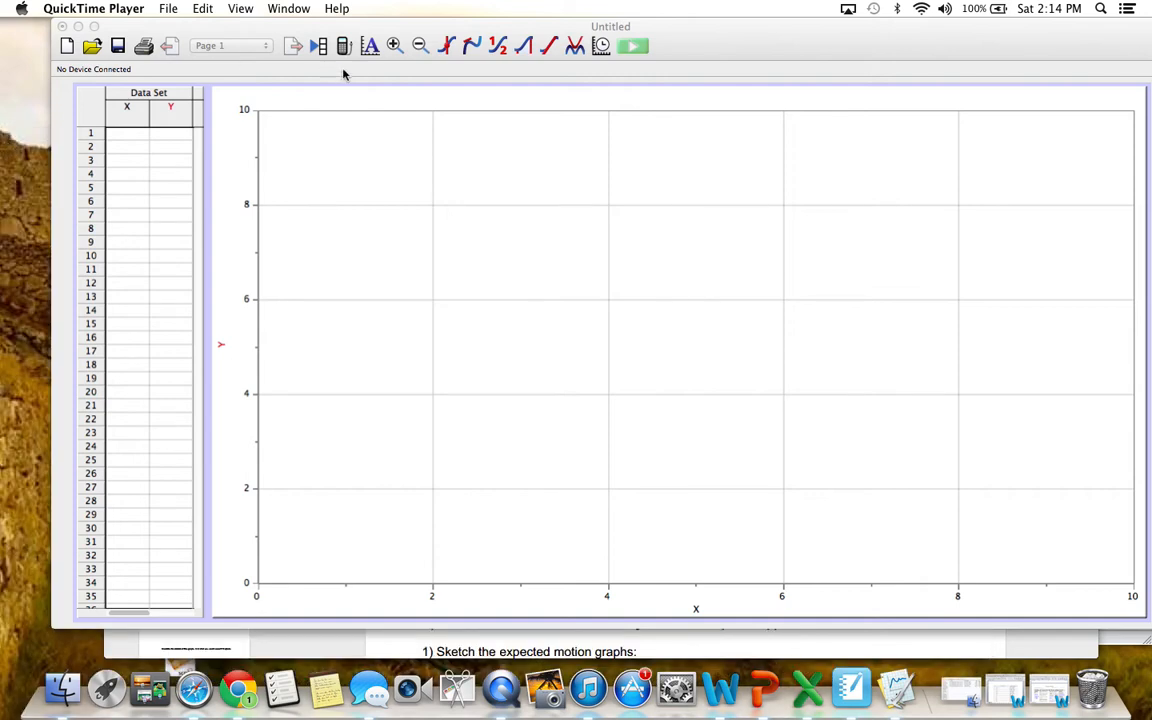
{"action": "mouse_move", "coordinate": [355, 77]}
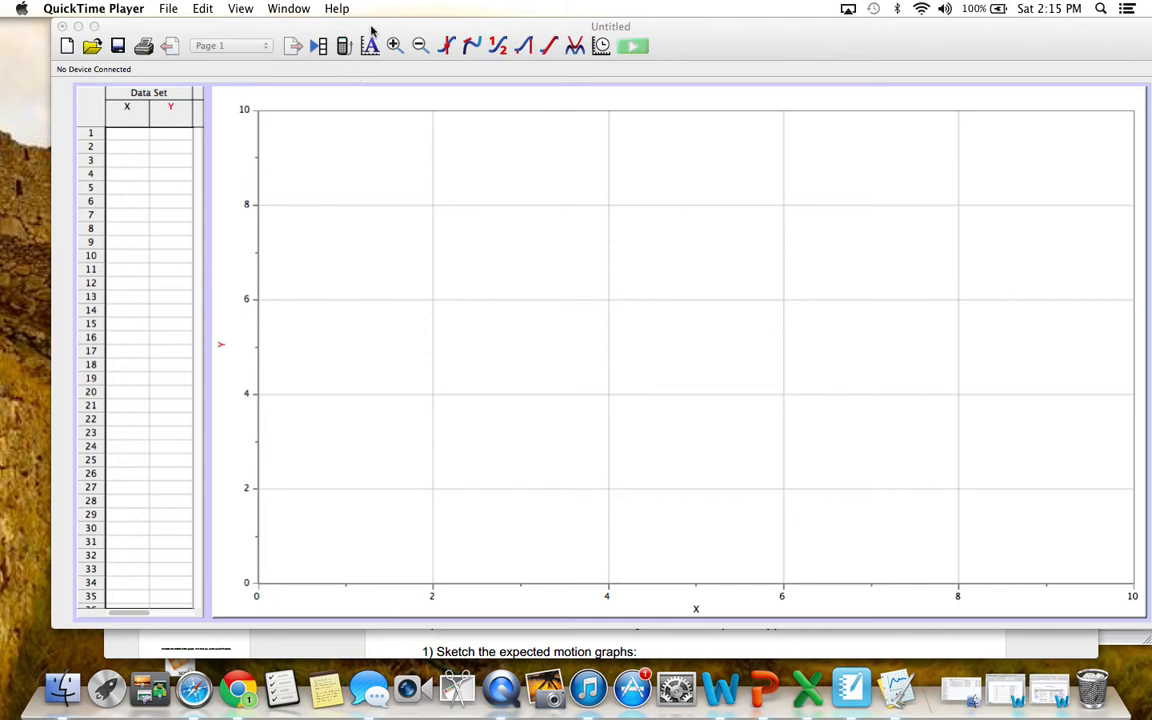
{"action": "mouse_move", "coordinate": [293, 27]}
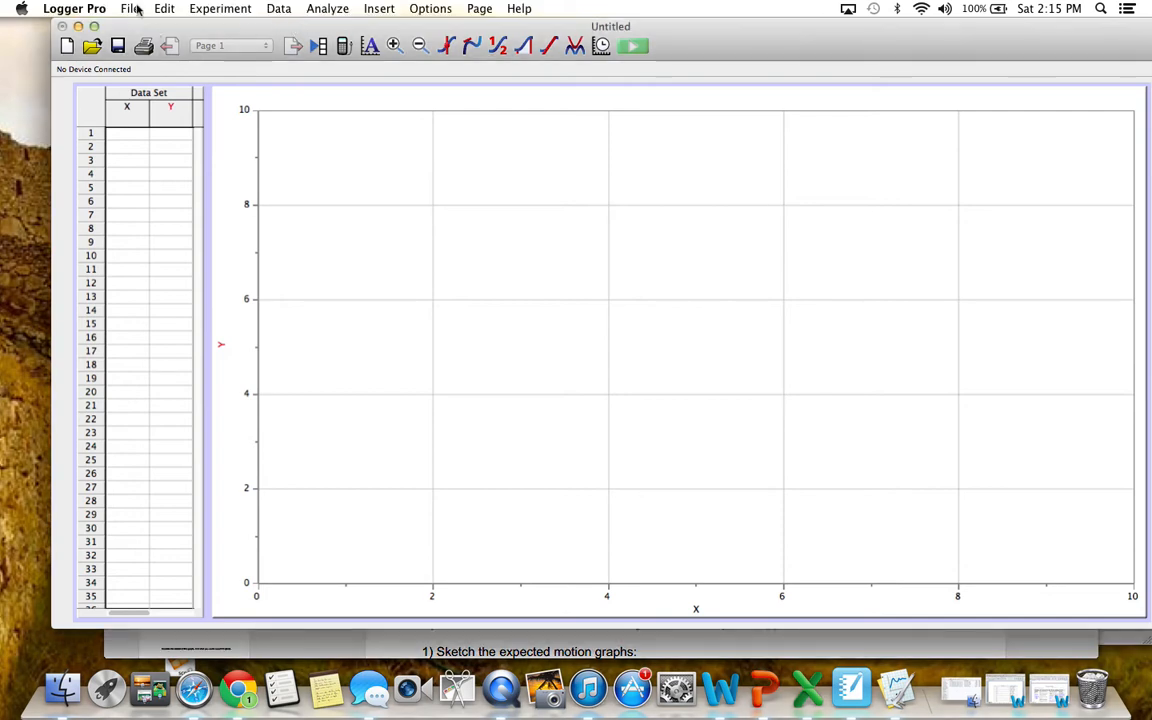
- Save the blank experiment to the Desktop as 'Video Analysis #1.cmbl'
{"action": "left_click", "coordinate": [133, 9]}
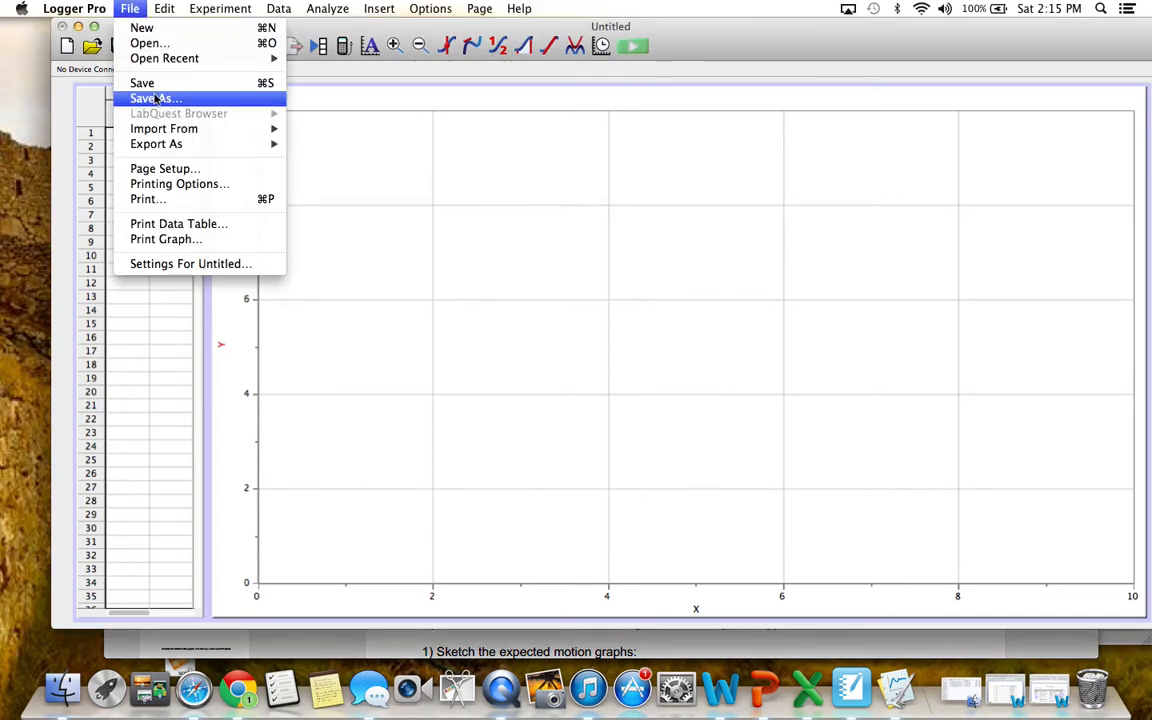
{"action": "left_click", "coordinate": [152, 97]}
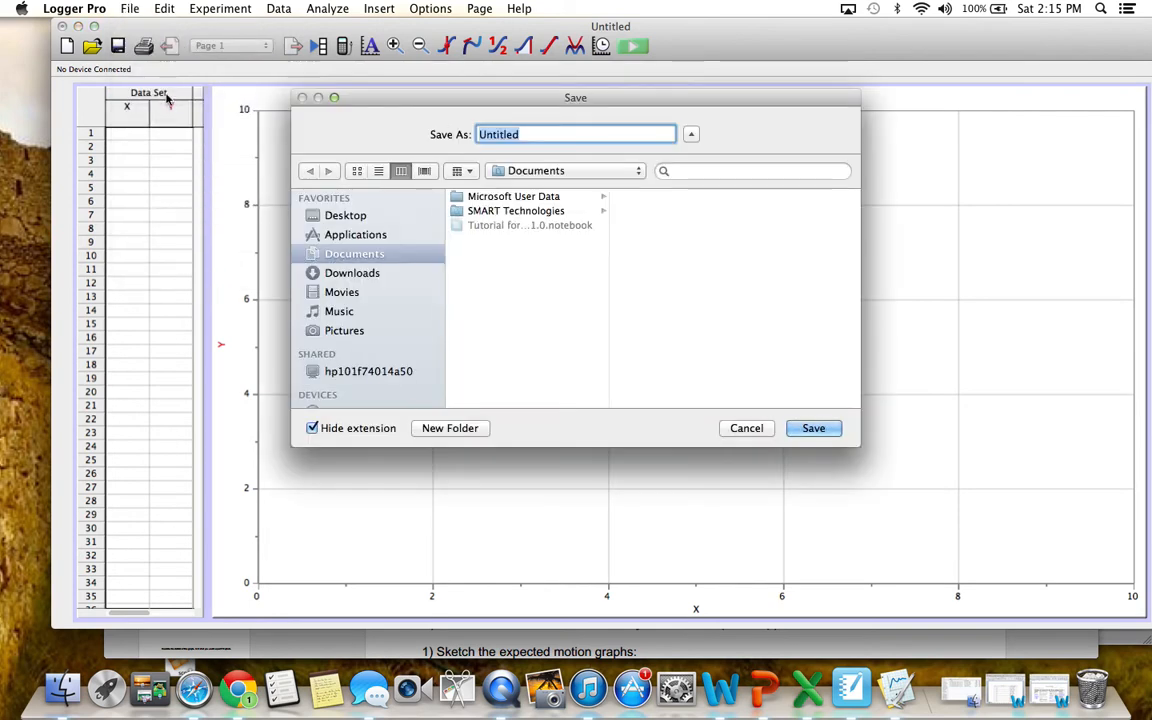
{"action": "type", "text": "h"}
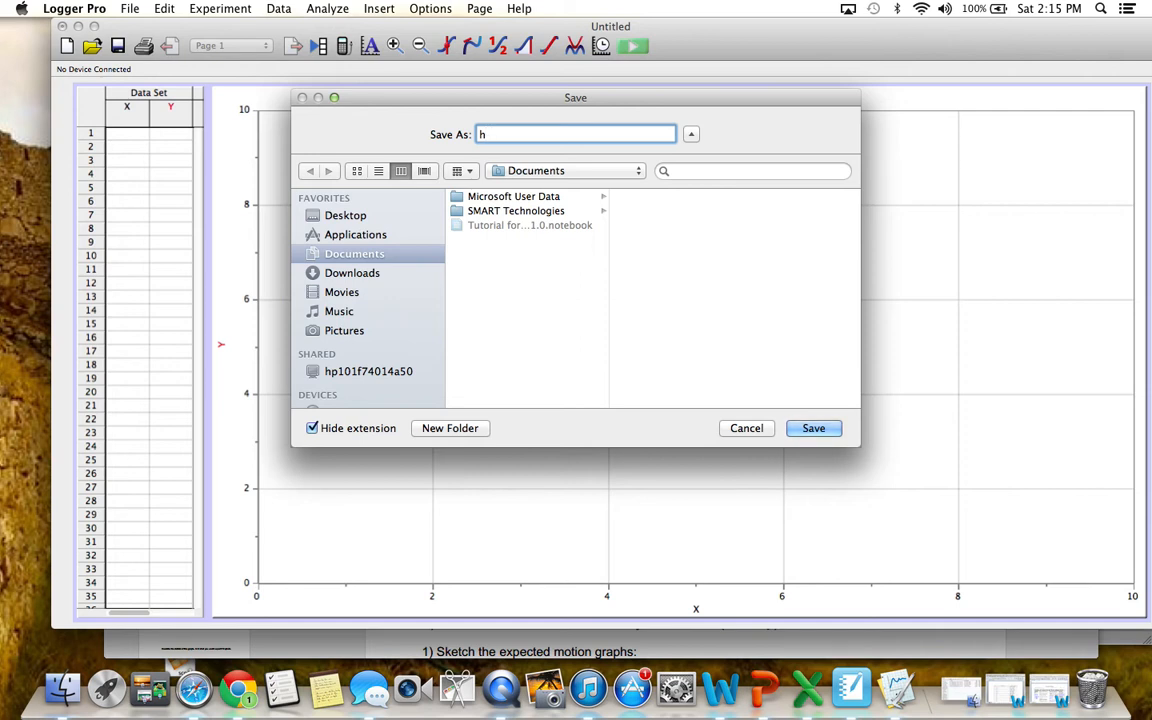
{"action": "type", "text": "V"}
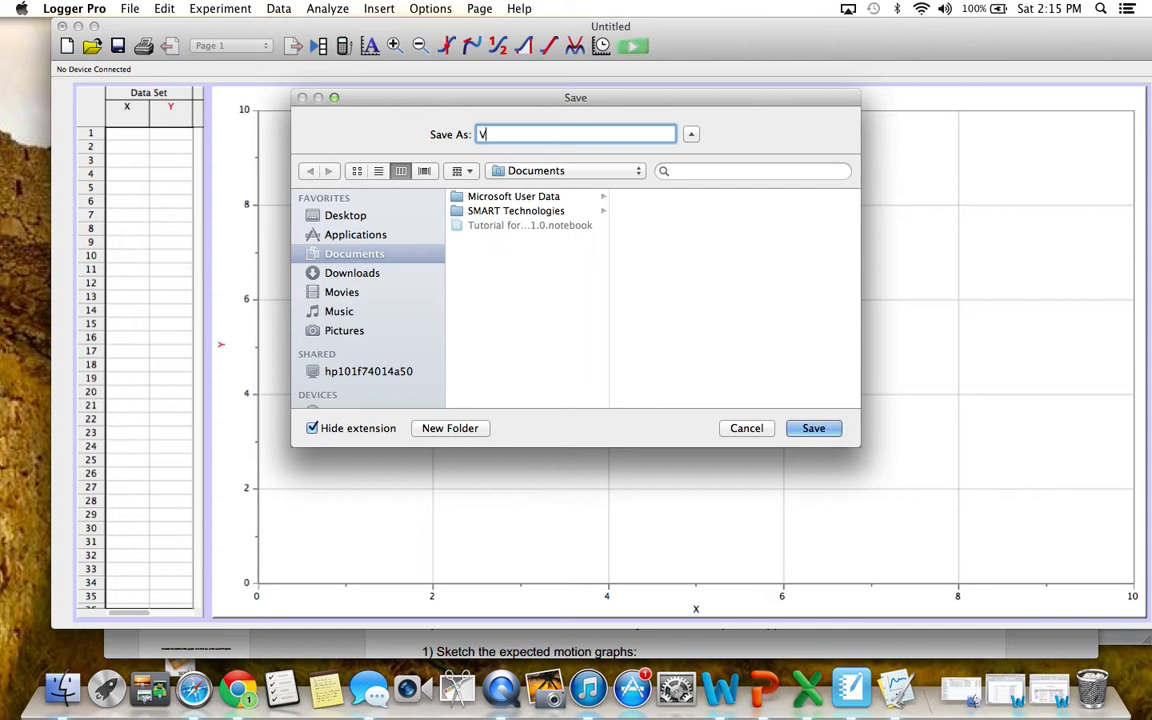
{"action": "type", "text": "ideo Analysis V"}
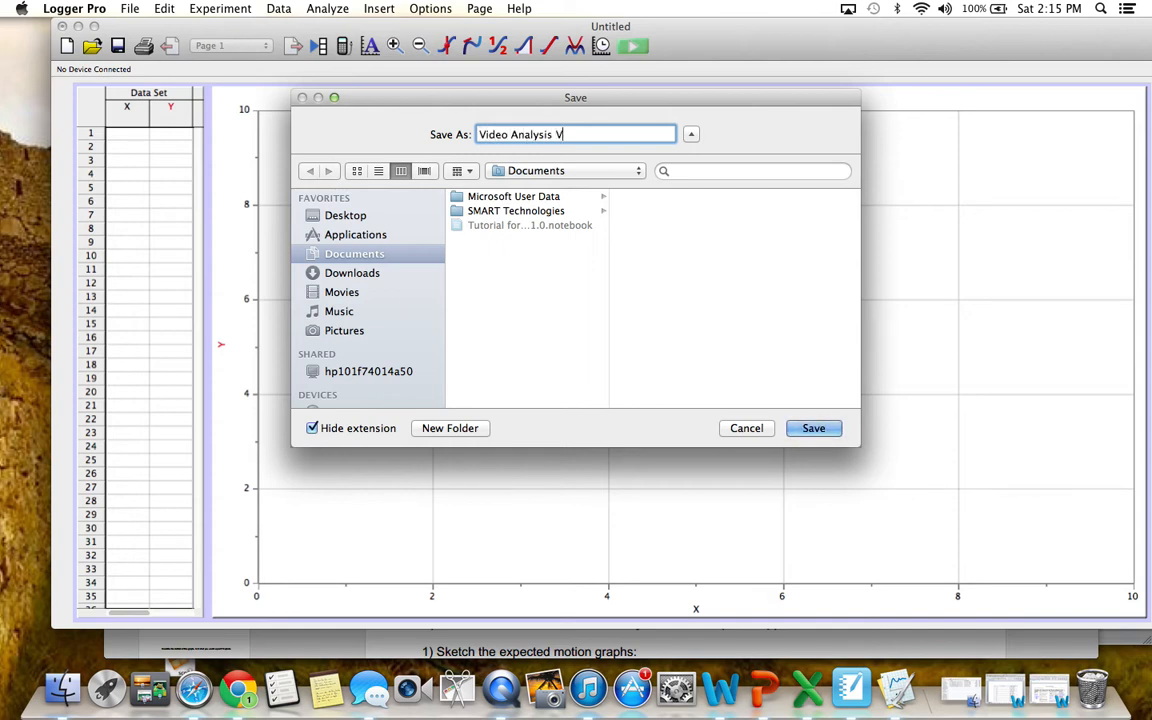
{"action": "key", "text": "Backspace"}
{"action": "type", "text": "#1"}
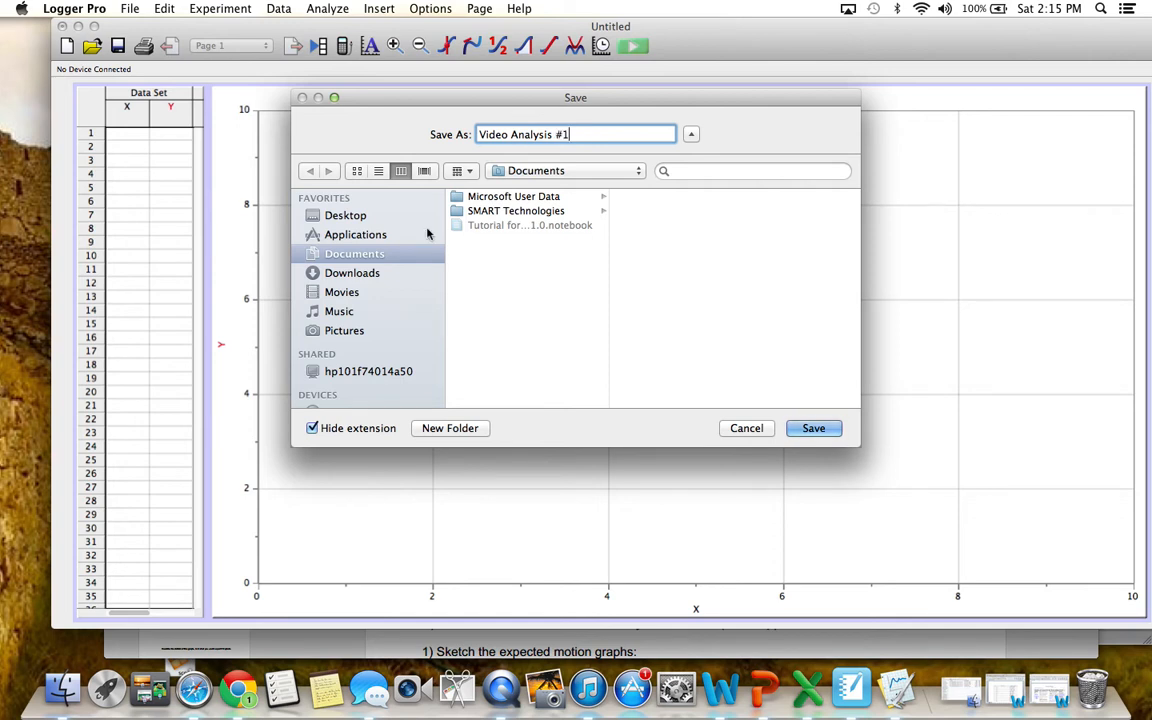
{"action": "left_click", "coordinate": [346, 215]}
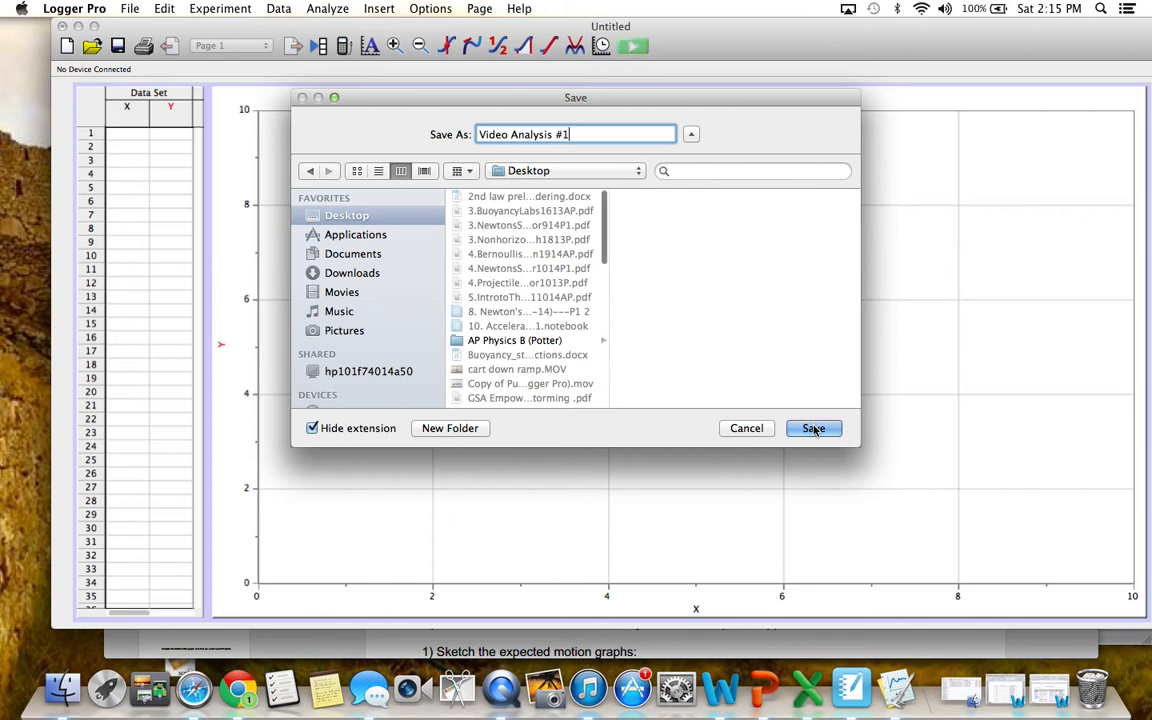
{"action": "left_click", "coordinate": [813, 428]}
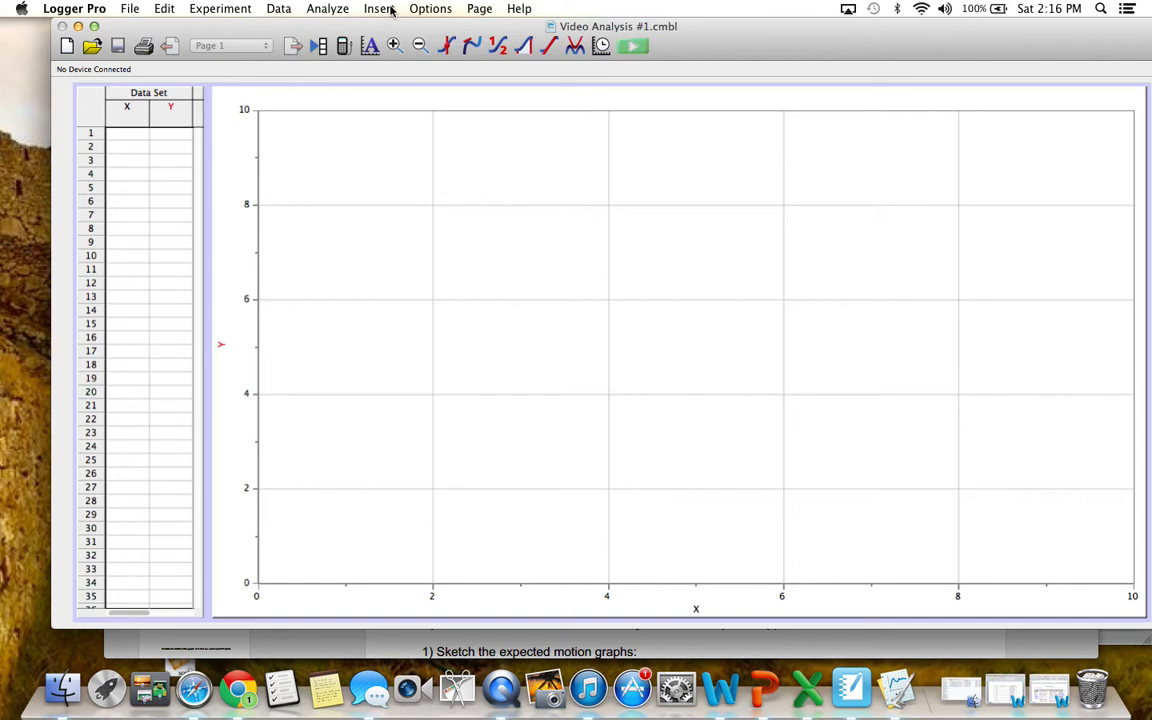
- Insert the movie IMG_0121.MOV from the Desktop into the document
{"action": "left_click", "coordinate": [379, 8]}
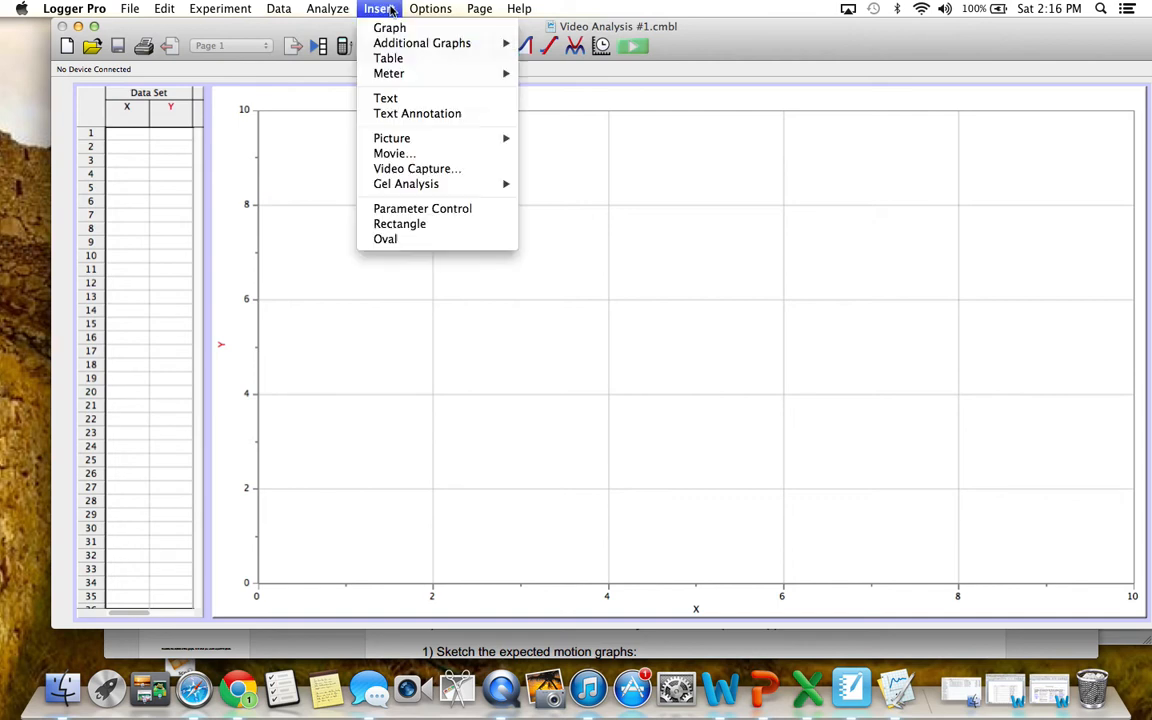
{"action": "mouse_move", "coordinate": [392, 138]}
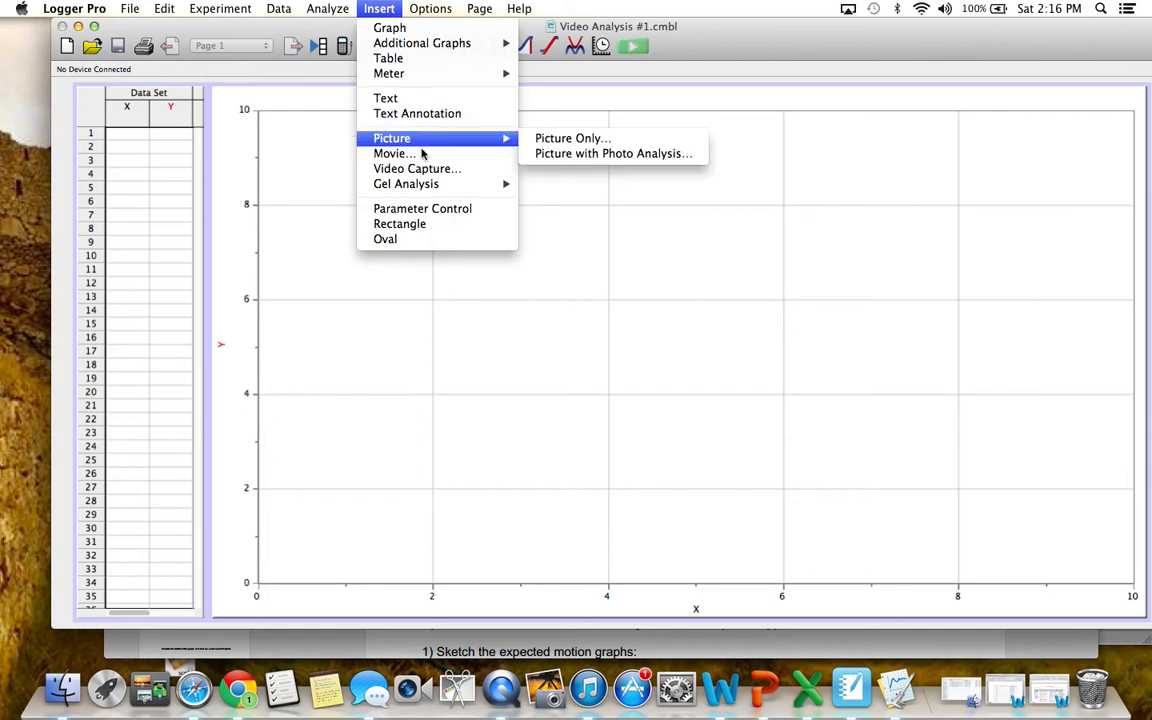
{"action": "mouse_move", "coordinate": [394, 153]}
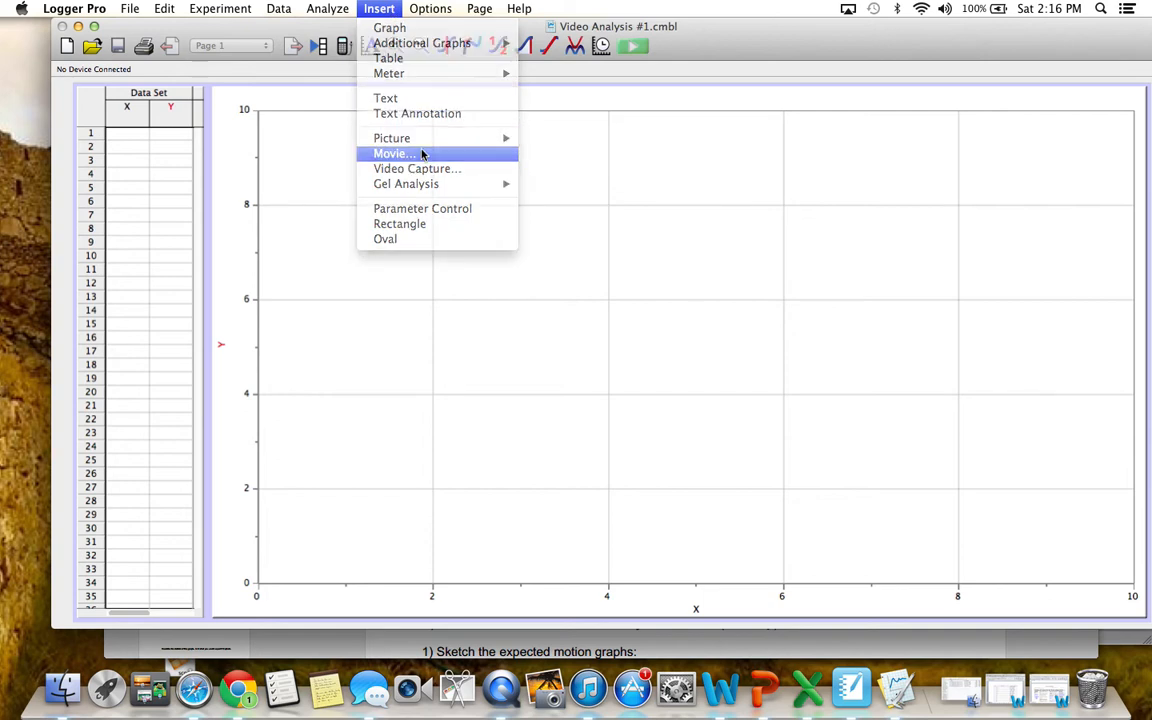
{"action": "left_click", "coordinate": [391, 153]}
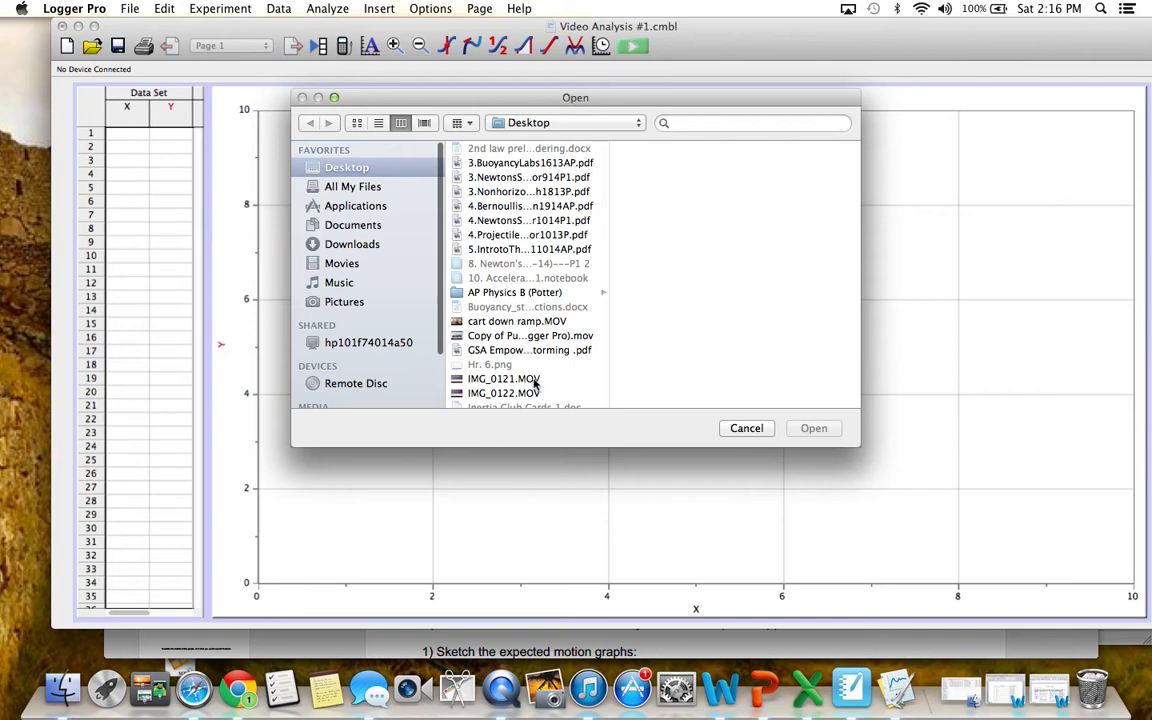
{"action": "left_click", "coordinate": [504, 378]}
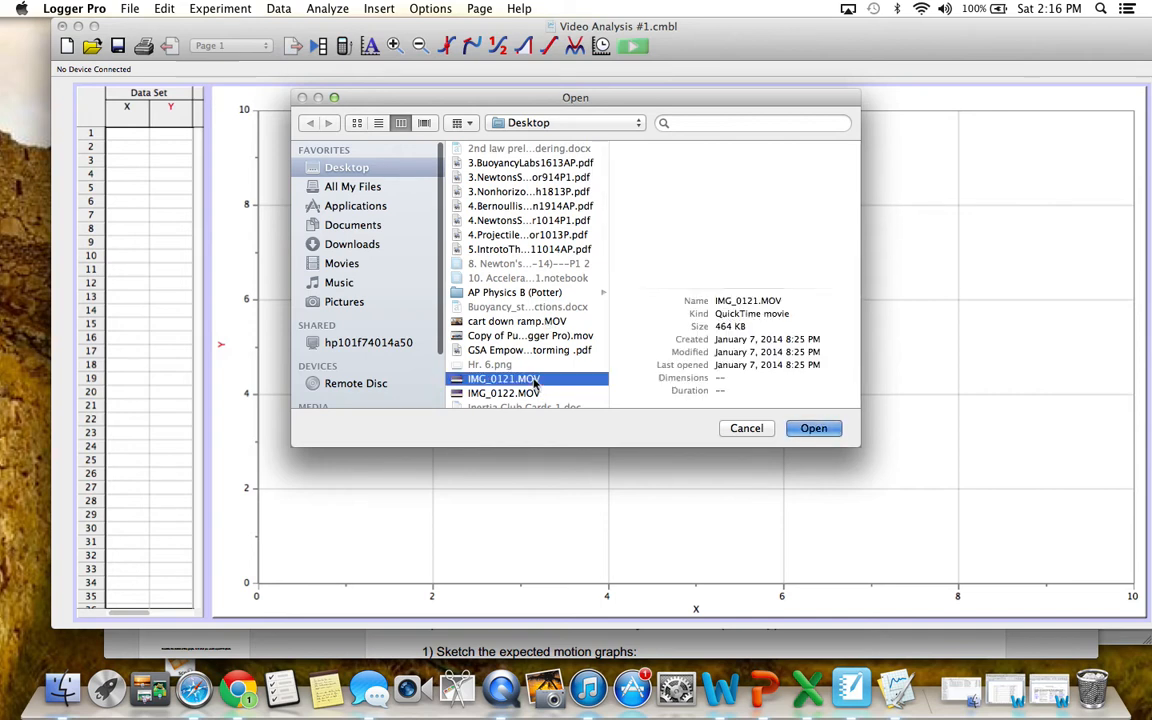
{"action": "left_click", "coordinate": [813, 428]}
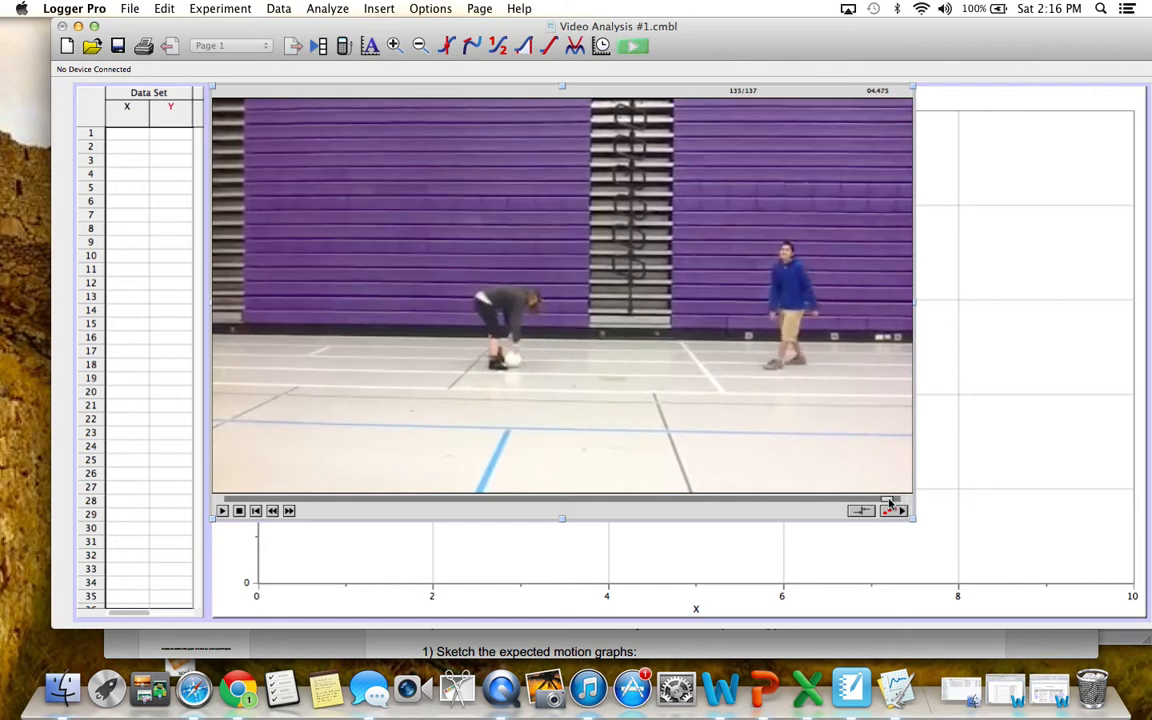
- Scrub the movie to frame 73 of 137, just after the kick
{"action": "left_click_drag", "start_coordinate": [887, 499], "coordinate": [643, 499]}
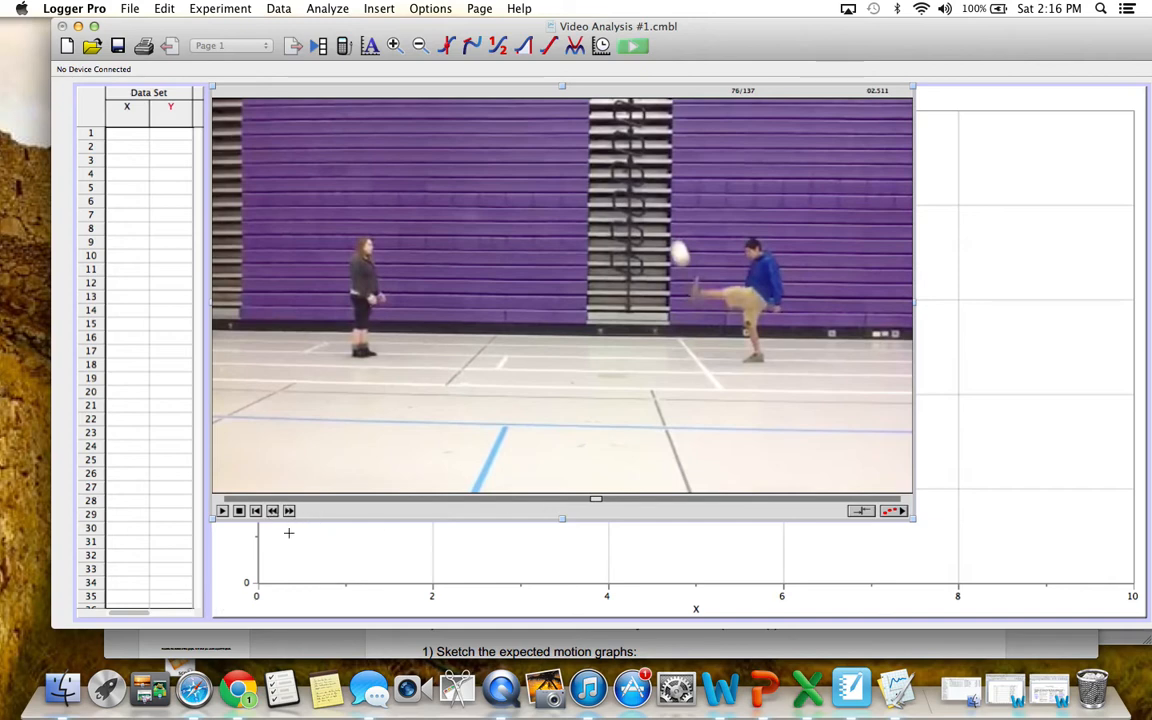
{"action": "left_click", "coordinate": [272, 511]}
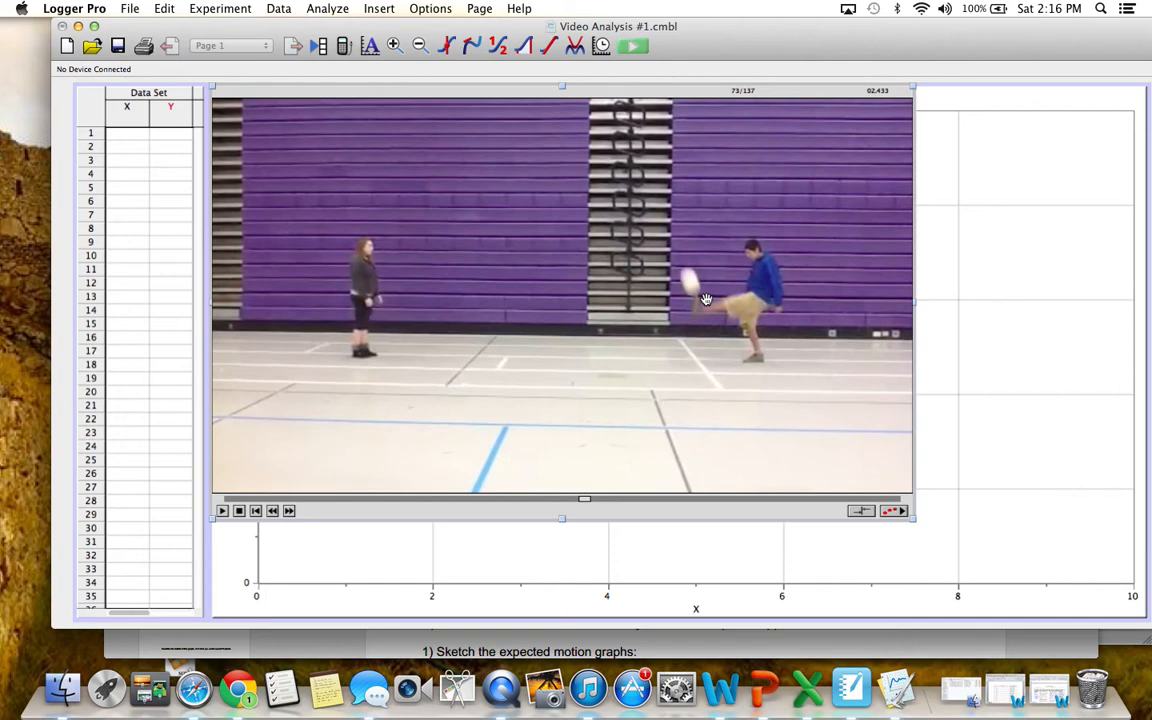
{"action": "mouse_move", "coordinate": [699, 330]}
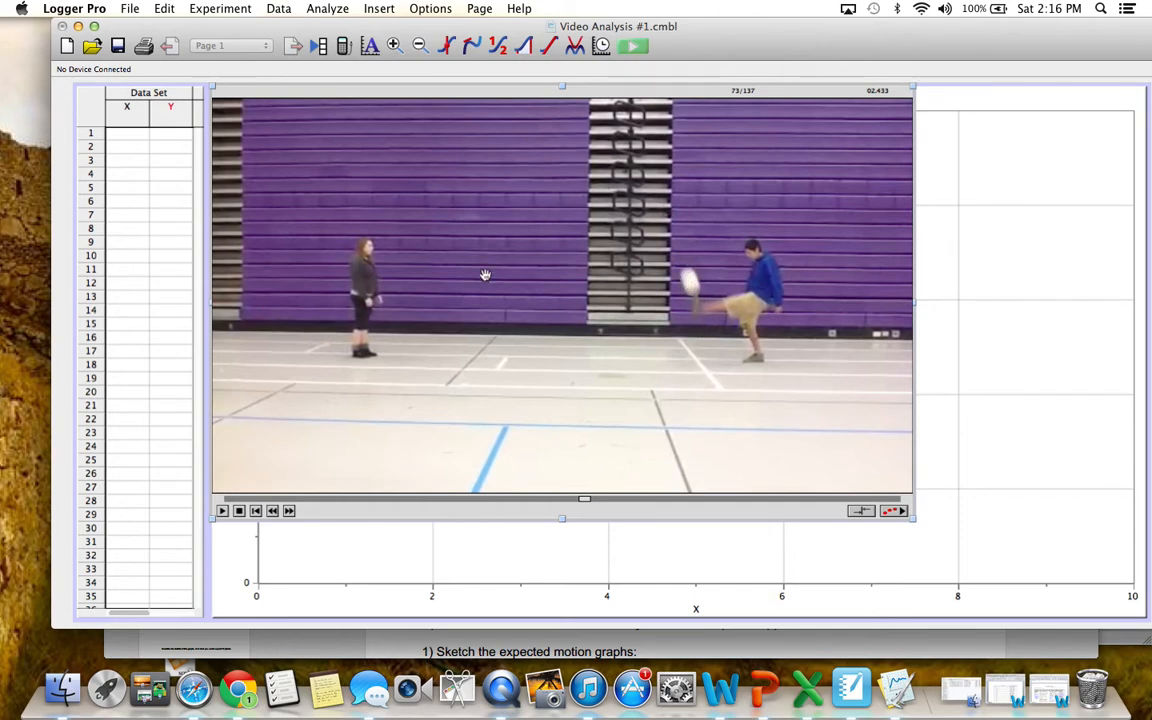
{"action": "mouse_move", "coordinate": [396, 278]}
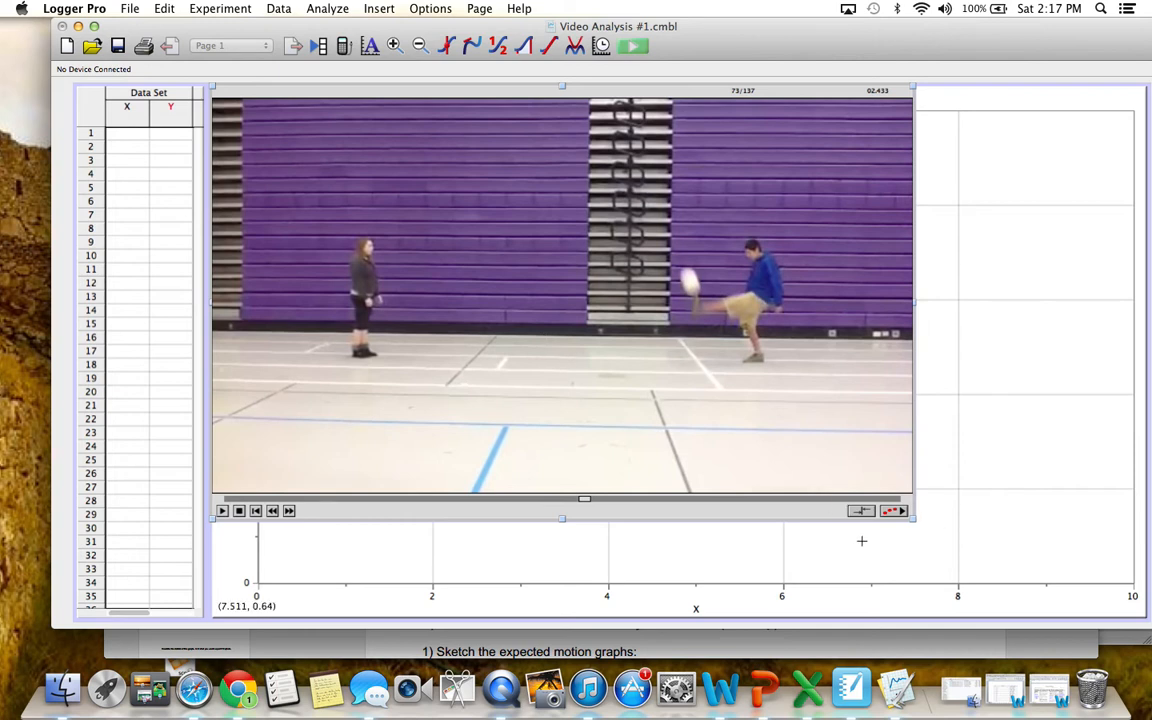
{"action": "mouse_move", "coordinate": [880, 533]}
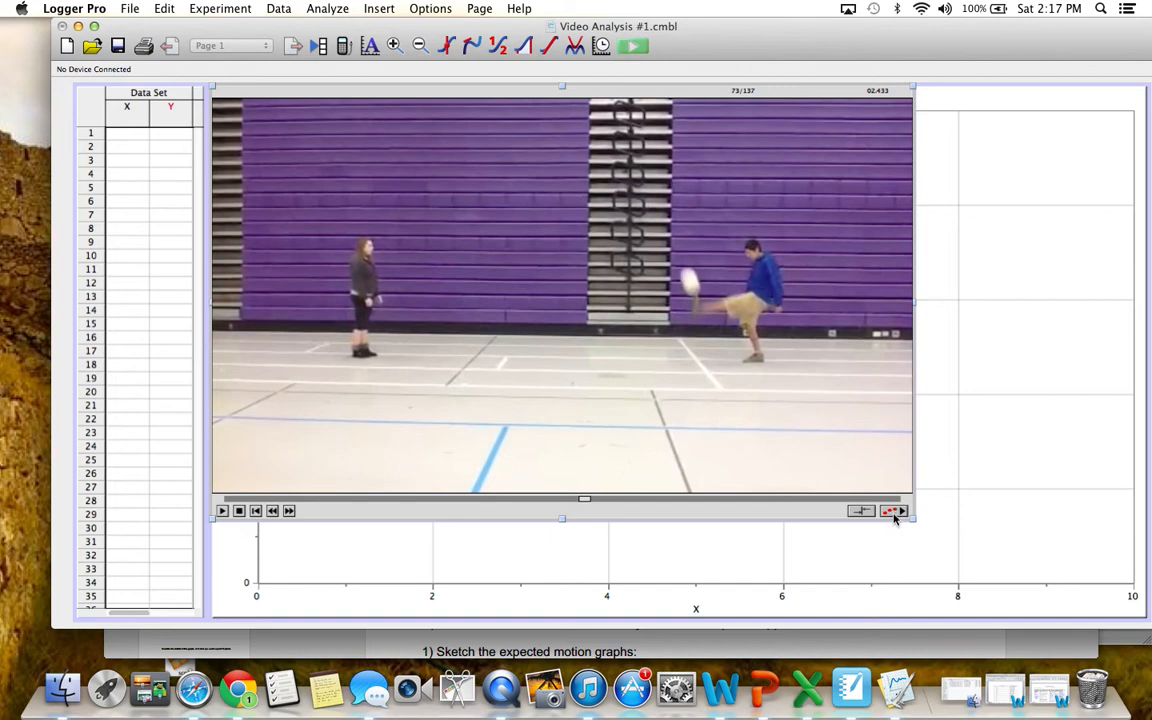
- Enable video analysis and set a 1.6 m scale along the kicker's height
{"action": "left_click", "coordinate": [893, 511]}
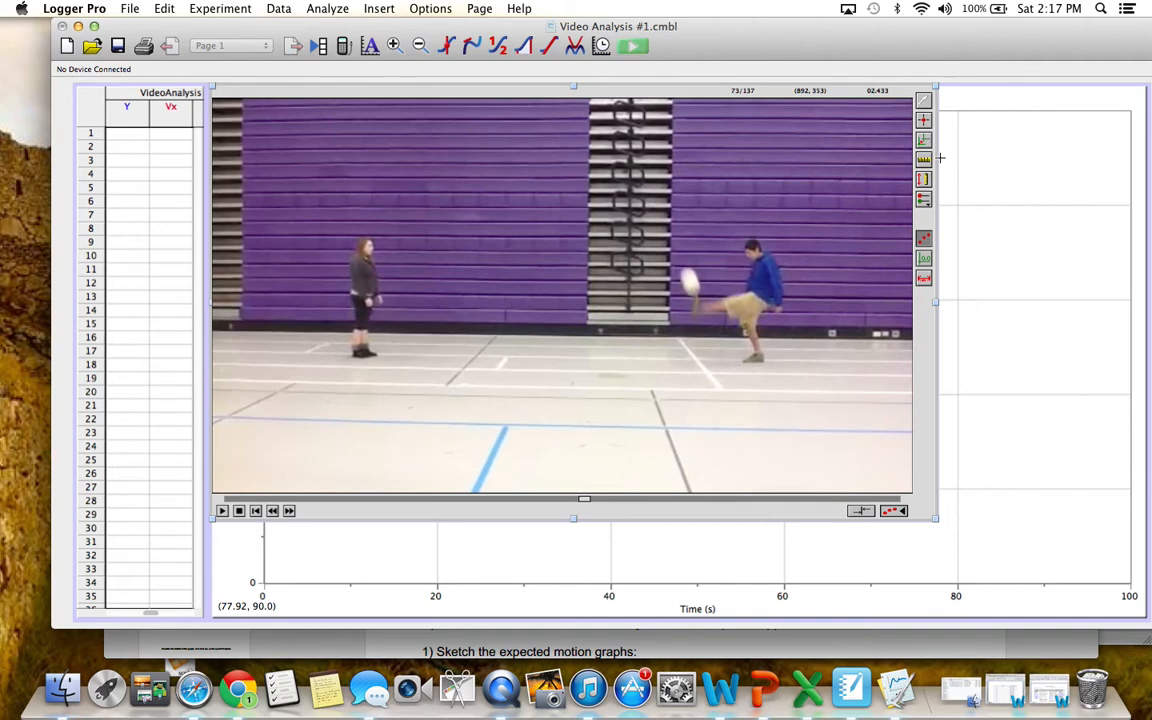
{"action": "mouse_move", "coordinate": [911, 379]}
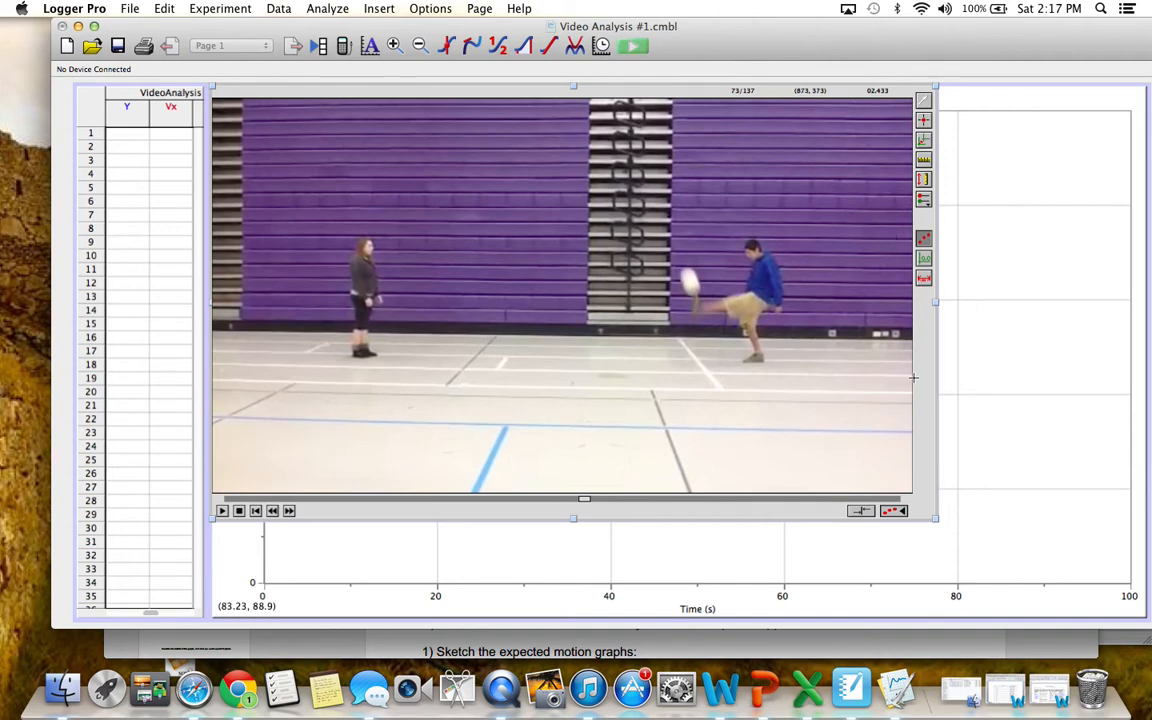
{"action": "mouse_move", "coordinate": [926, 278]}
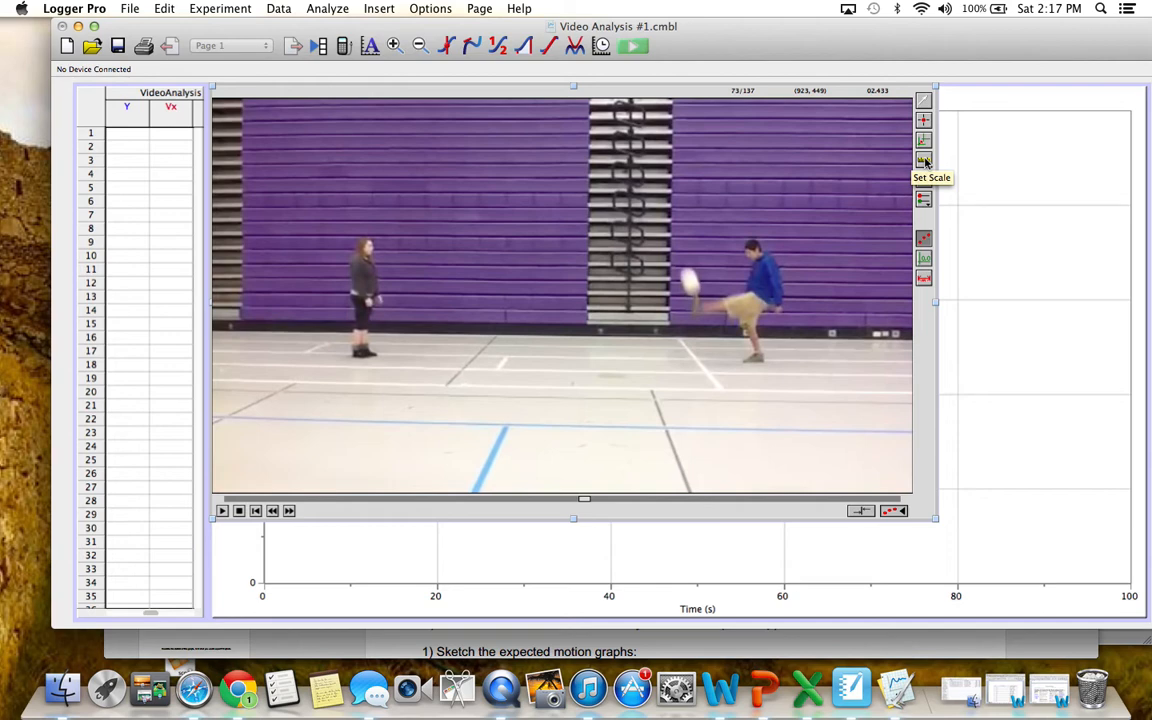
{"action": "mouse_move", "coordinate": [845, 245]}
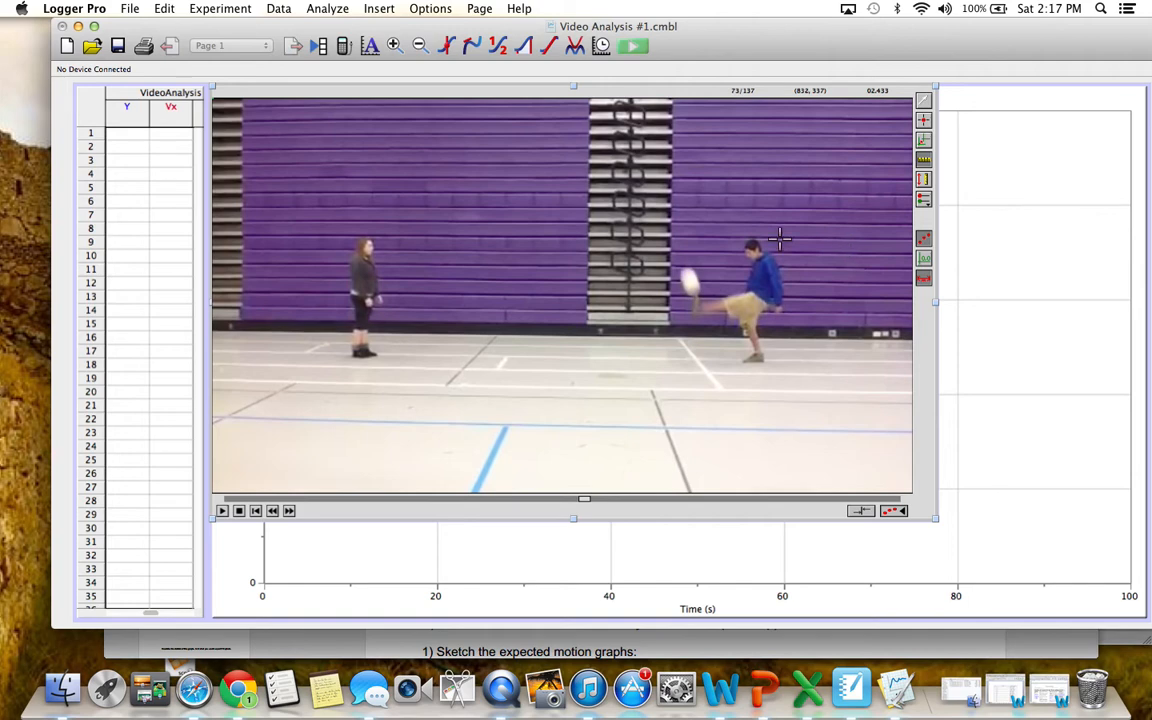
{"action": "mouse_move", "coordinate": [754, 240]}
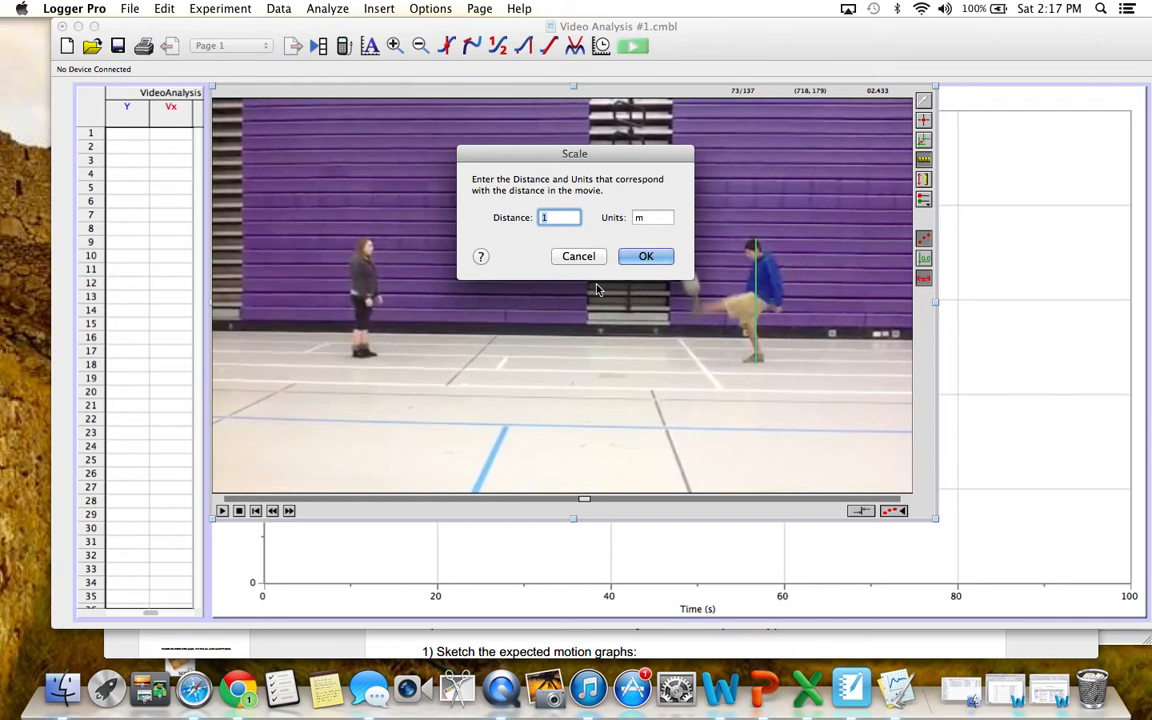
{"action": "type", "text": "1.6"}
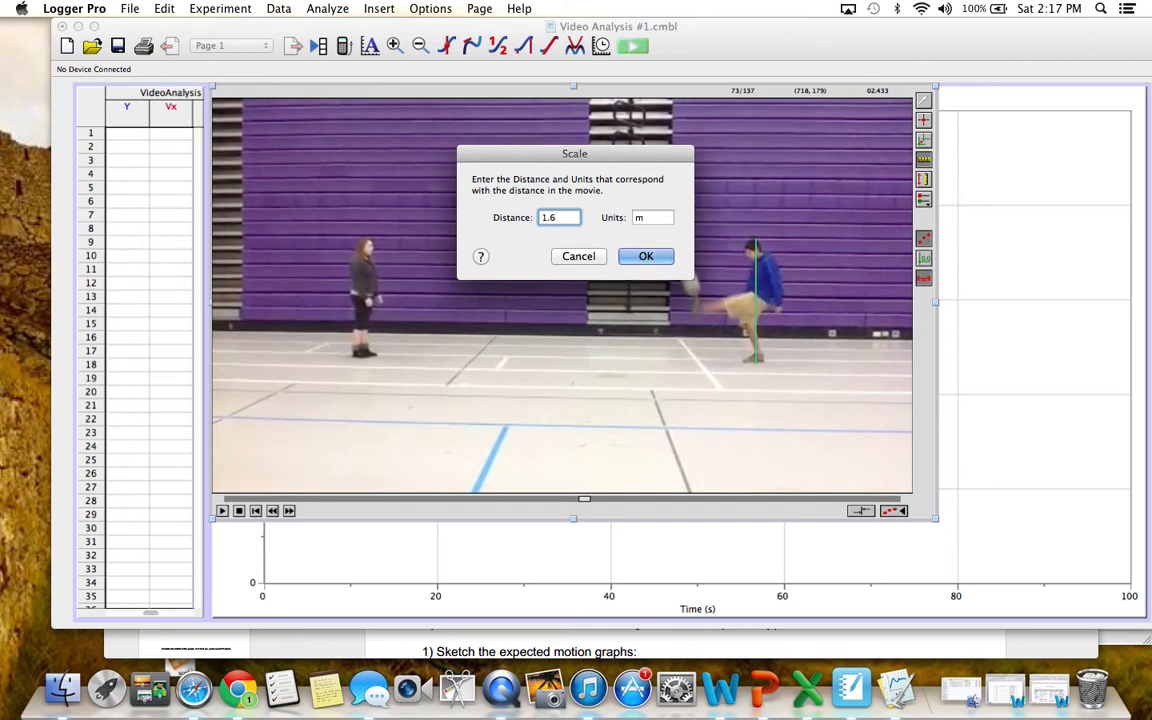
{"action": "left_click", "coordinate": [645, 256]}
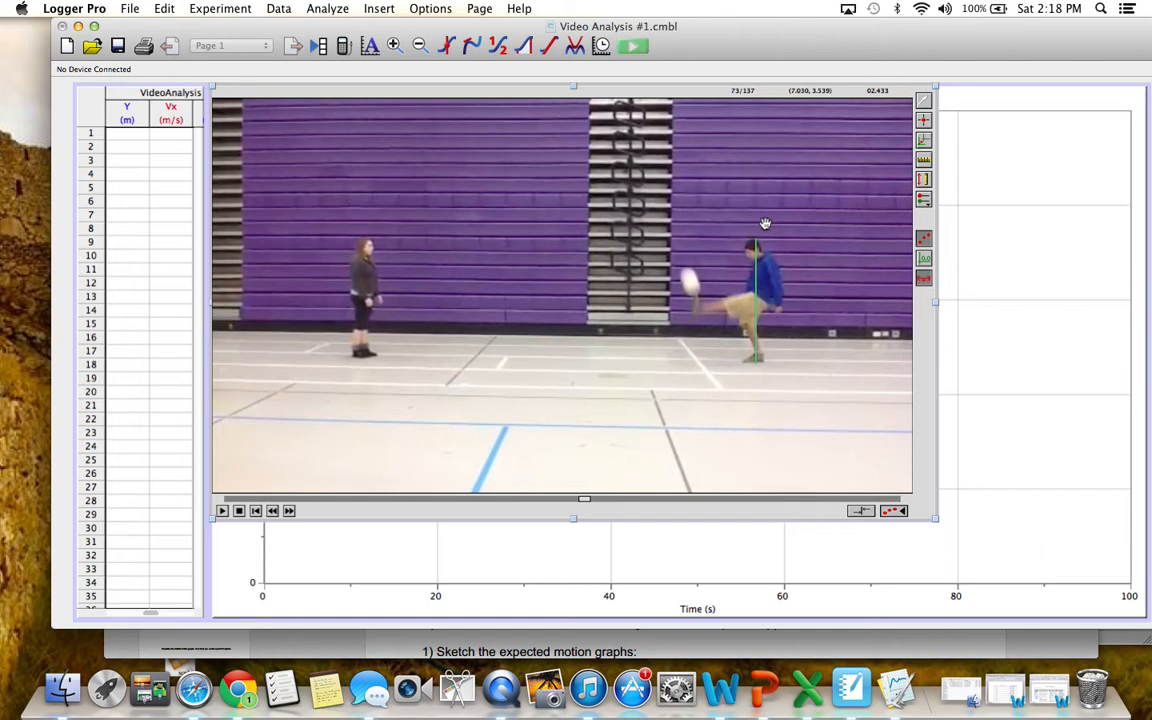
{"action": "mouse_move", "coordinate": [749, 263]}
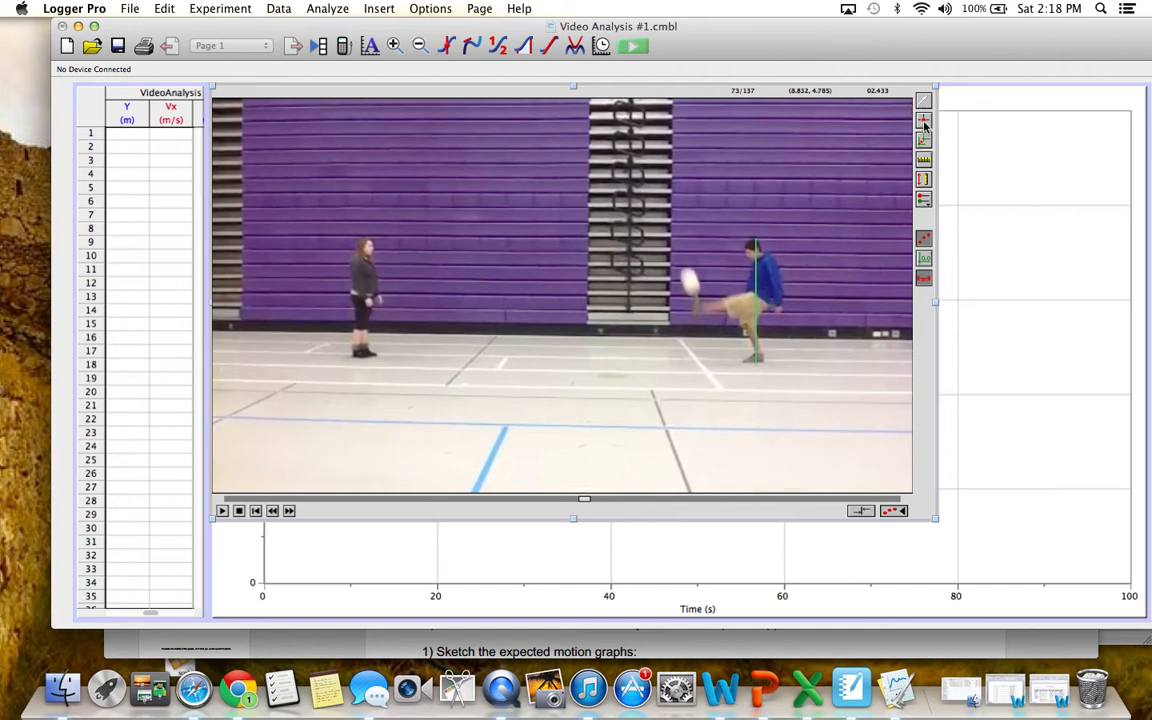
{"action": "mouse_move", "coordinate": [924, 124]}
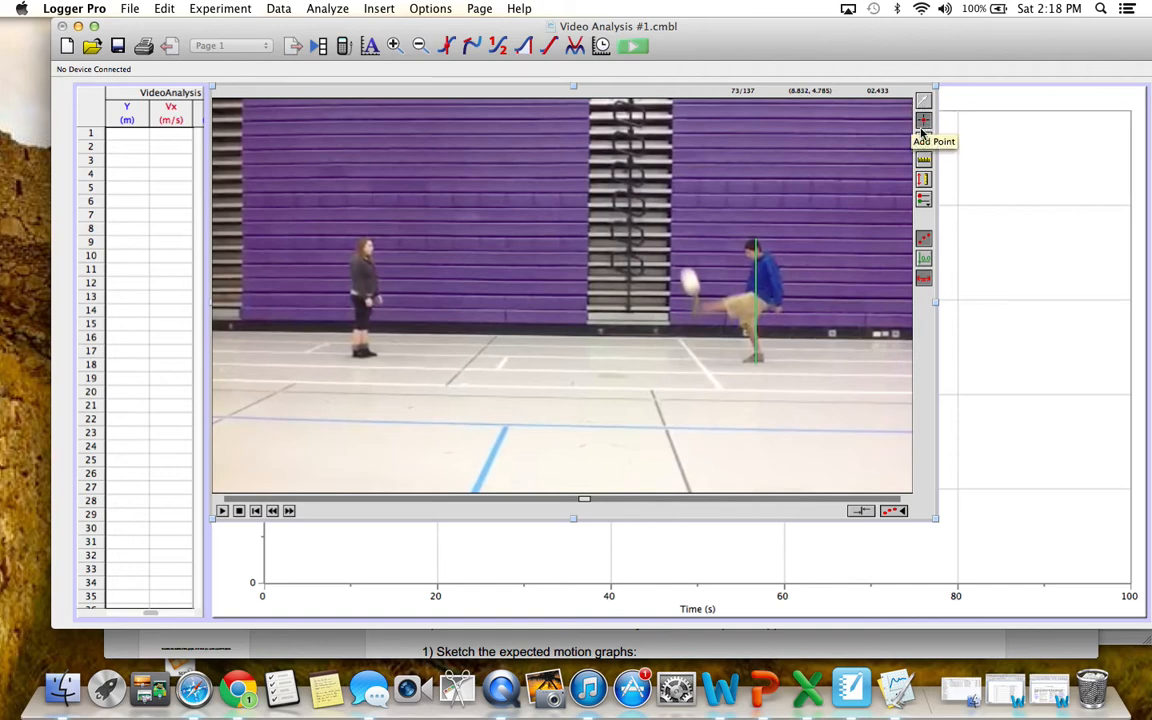
{"action": "mouse_move", "coordinate": [925, 143]}
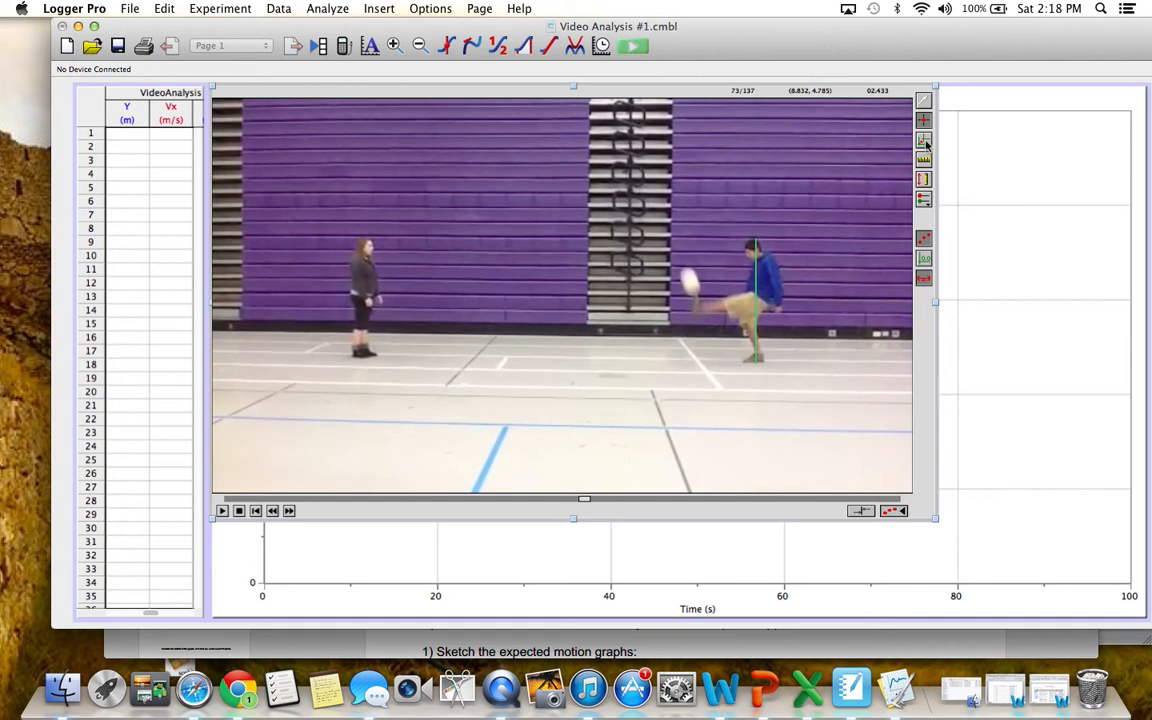
{"action": "mouse_move", "coordinate": [923, 143]}
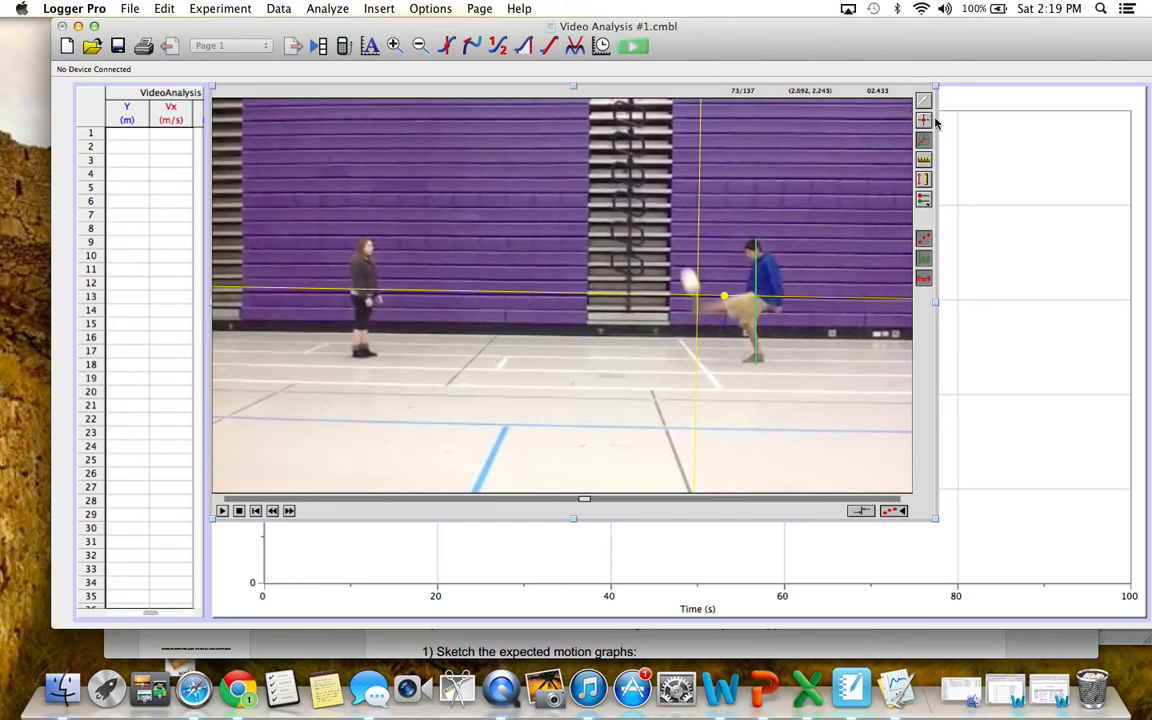
{"action": "mouse_move", "coordinate": [923, 123]}
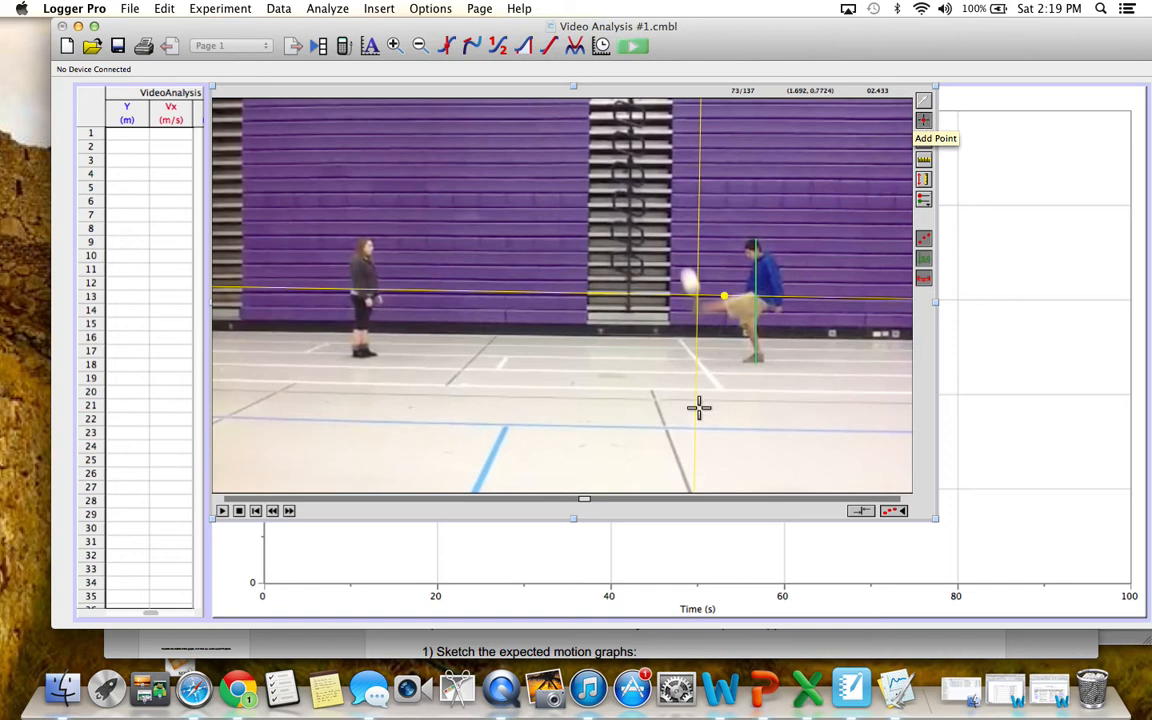
{"action": "mouse_move", "coordinate": [689, 298]}
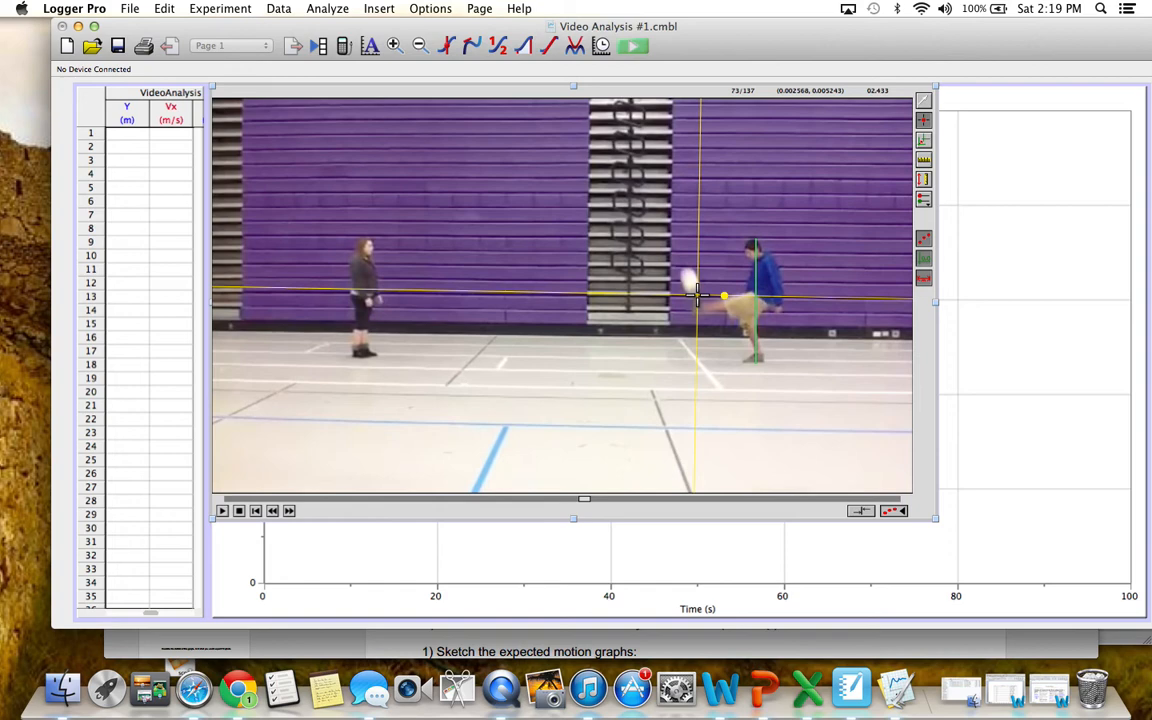
- Mark the ball's center at the kick and in the following frame
{"action": "left_click", "coordinate": [721, 296]}
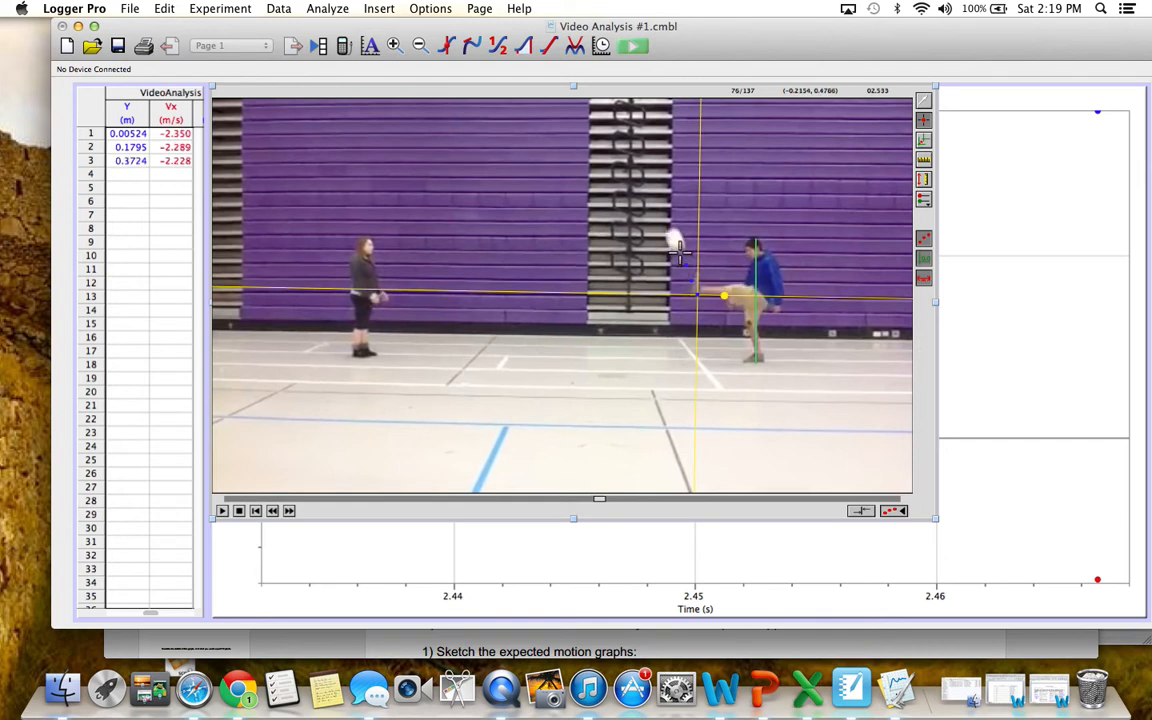
{"action": "left_click", "coordinate": [676, 246]}
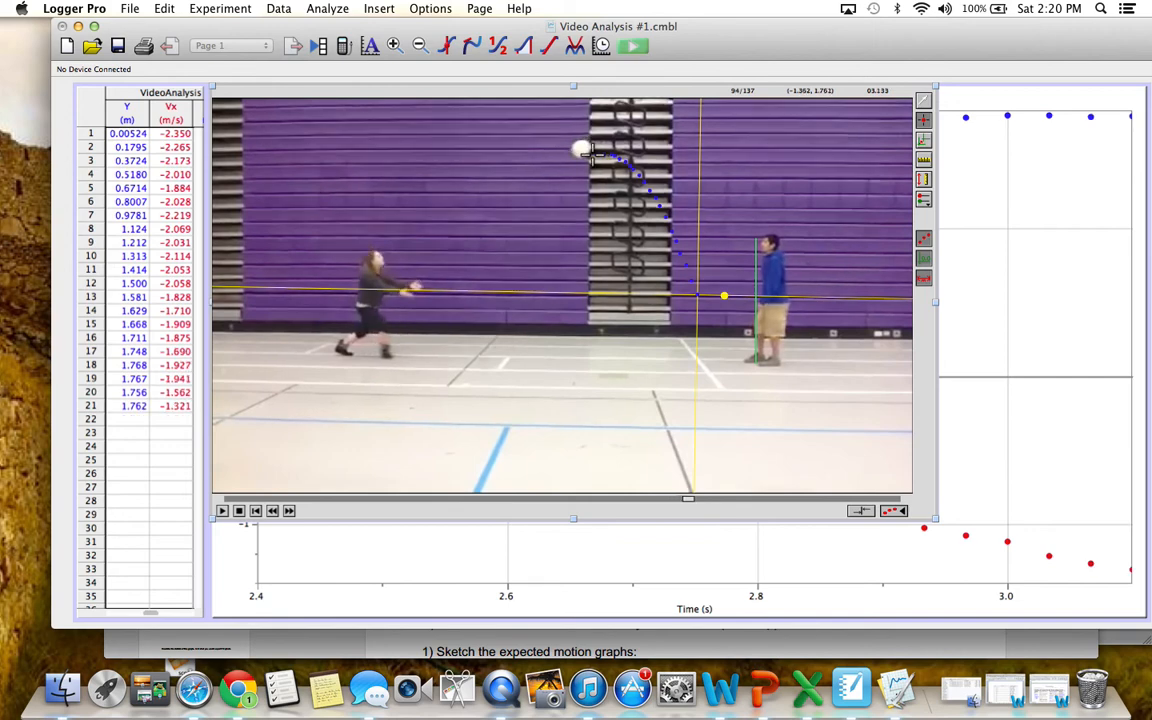
- Mark the ball past the arc's peak and down to the catcher's hands
{"action": "left_click", "coordinate": [289, 511]}
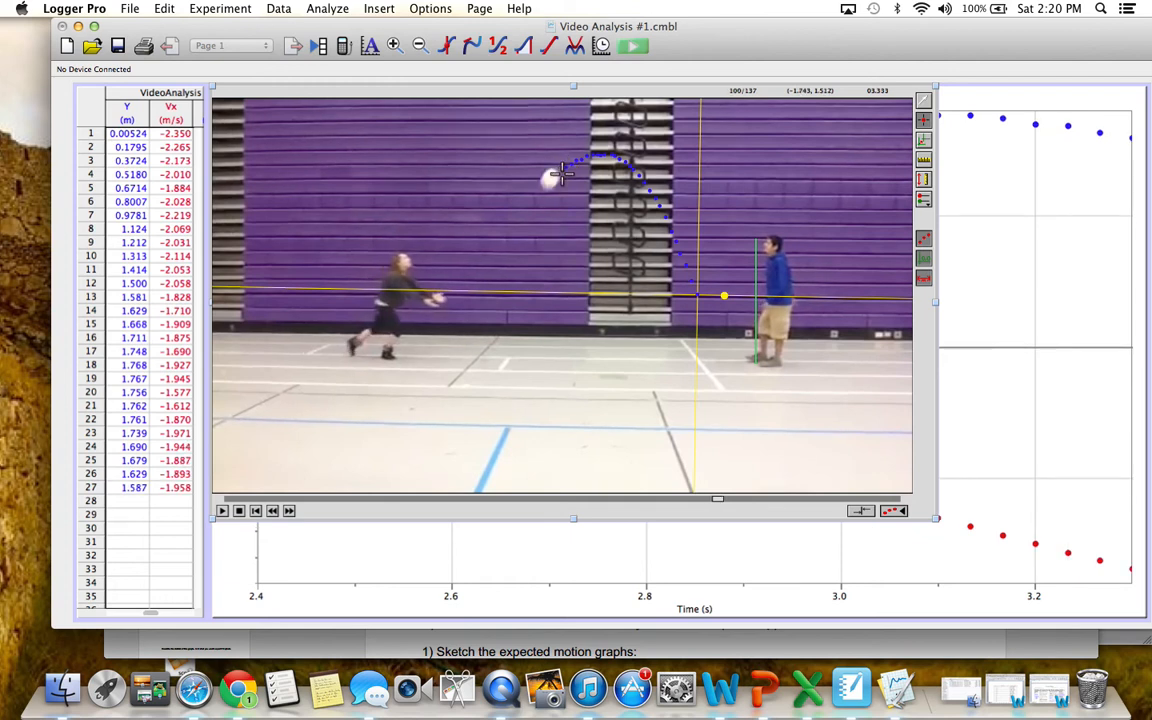
{"action": "left_click", "coordinate": [288, 511]}
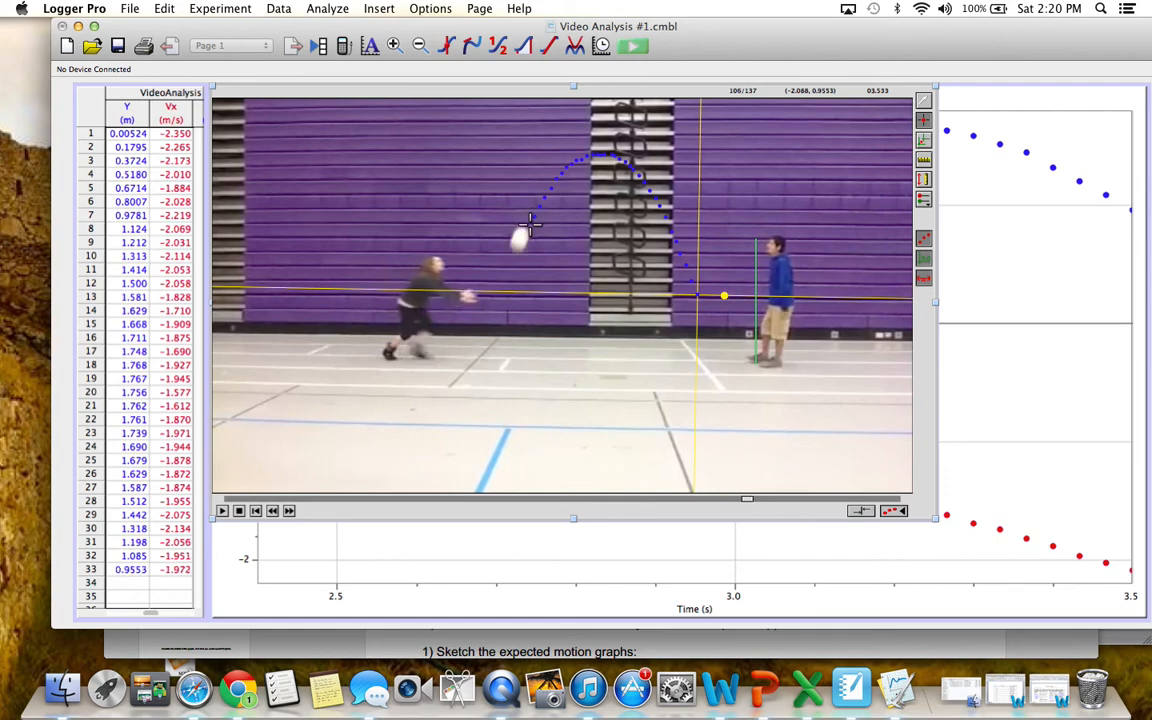
{"action": "left_click", "coordinate": [522, 238]}
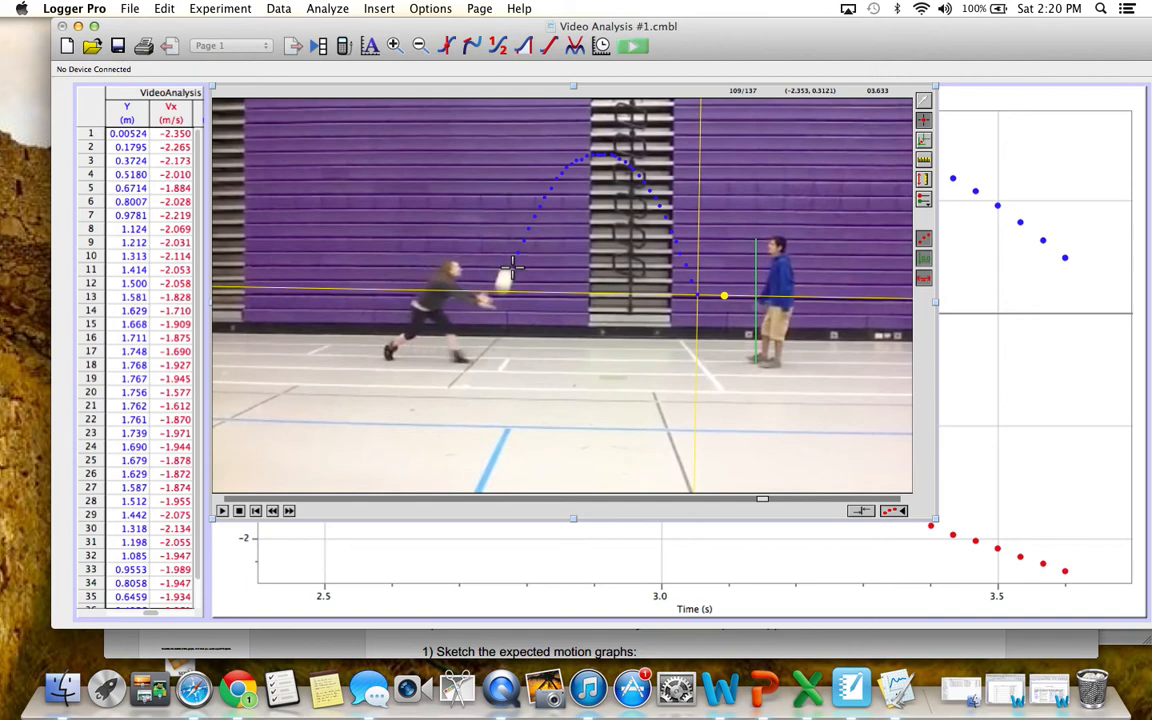
{"action": "left_click", "coordinate": [288, 511]}
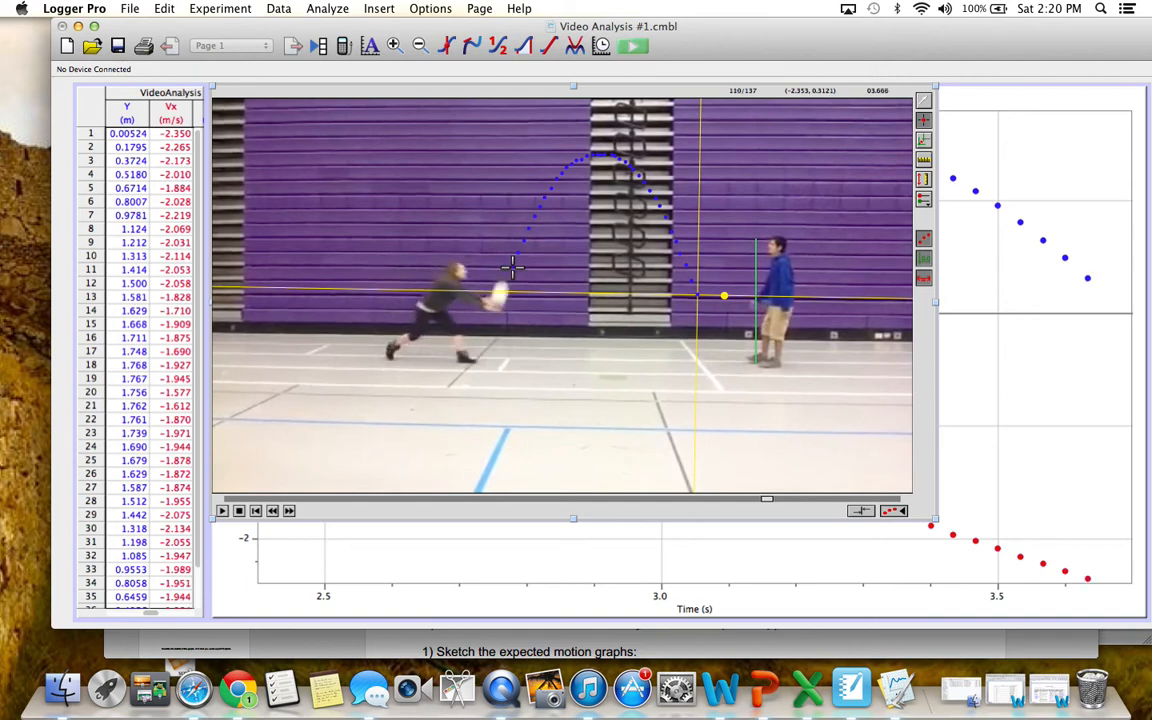
{"action": "mouse_move", "coordinate": [1018, 215]}
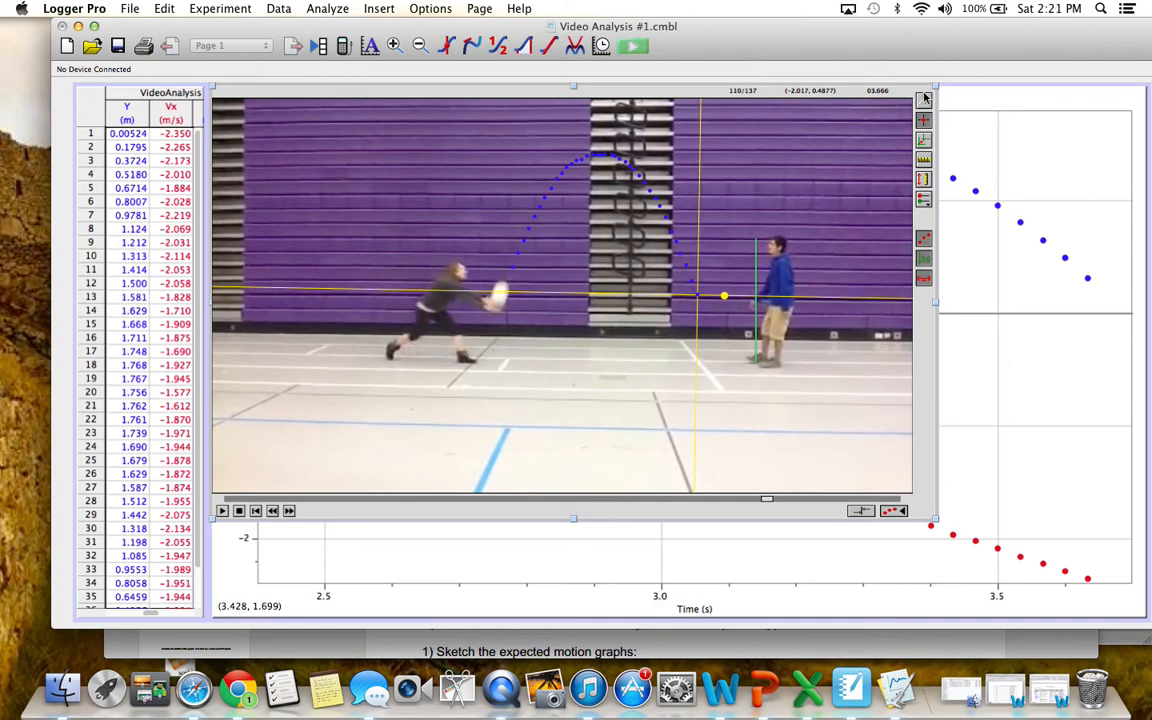
{"action": "mouse_move", "coordinate": [925, 98]}
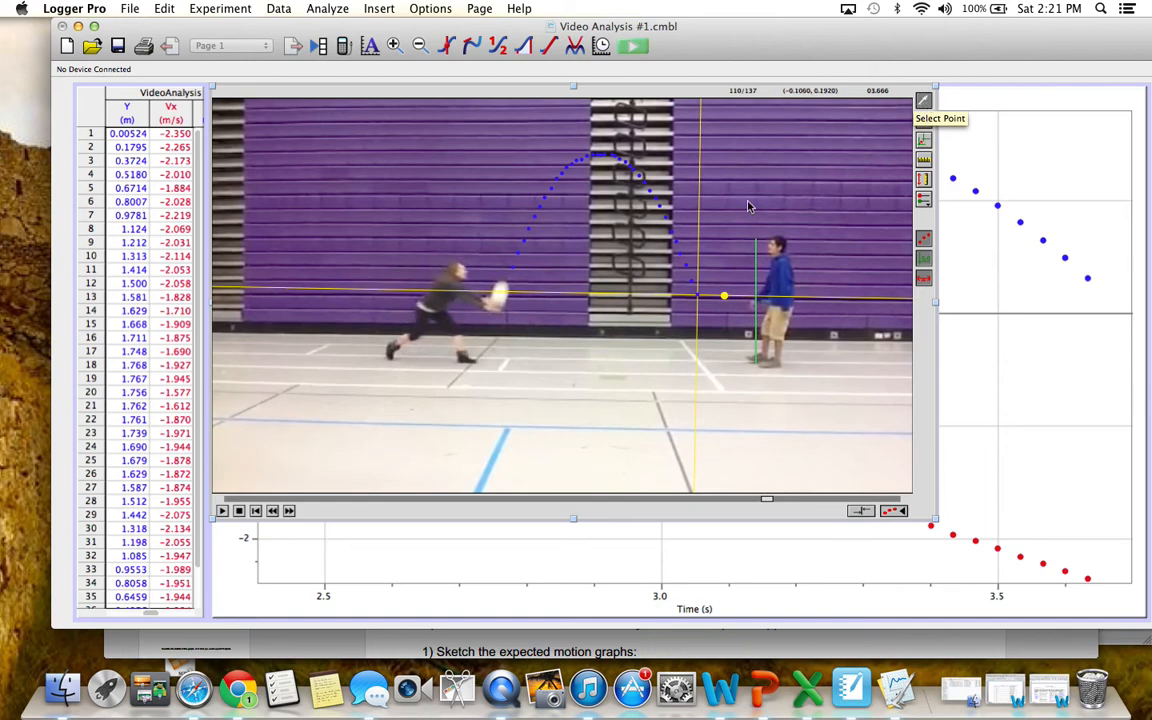
{"action": "mouse_move", "coordinate": [407, 178]}
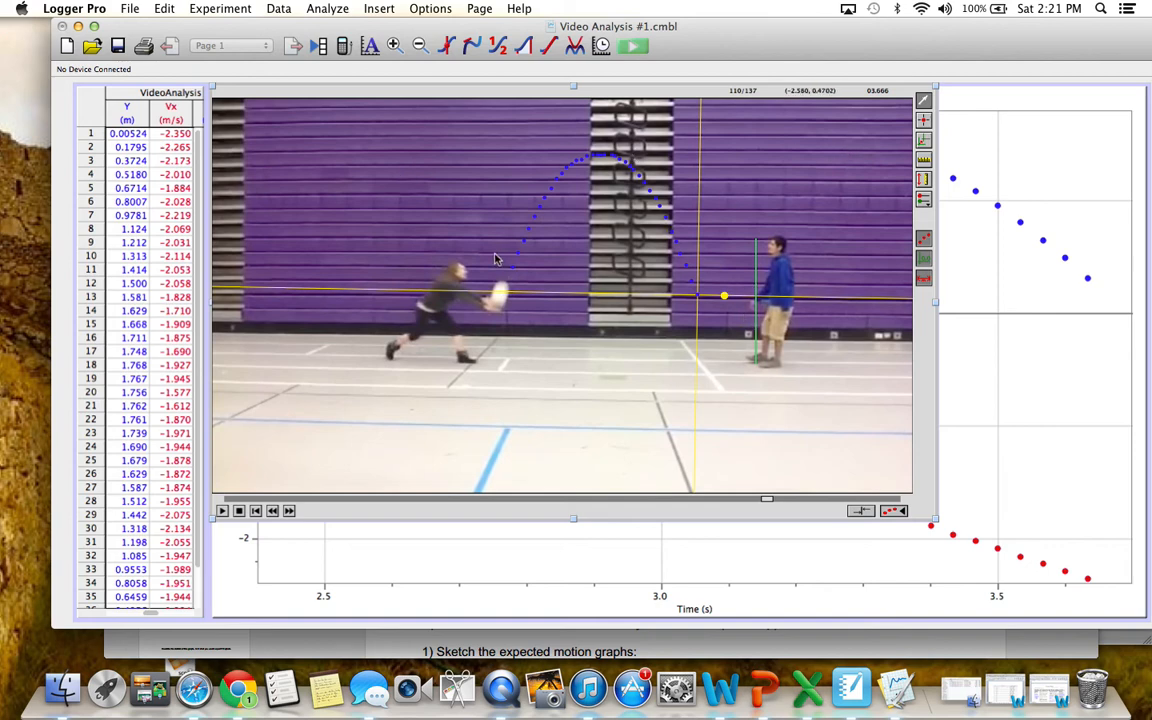
{"action": "mouse_move", "coordinate": [716, 223]}
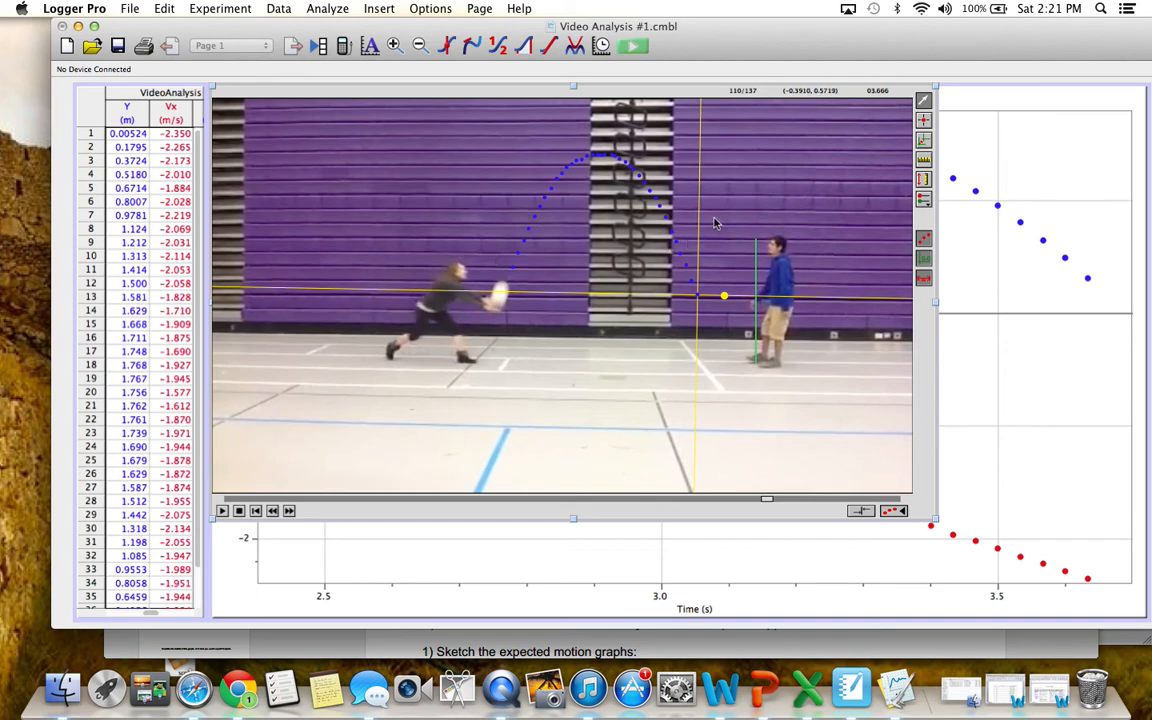
{"action": "mouse_move", "coordinate": [700, 237]}
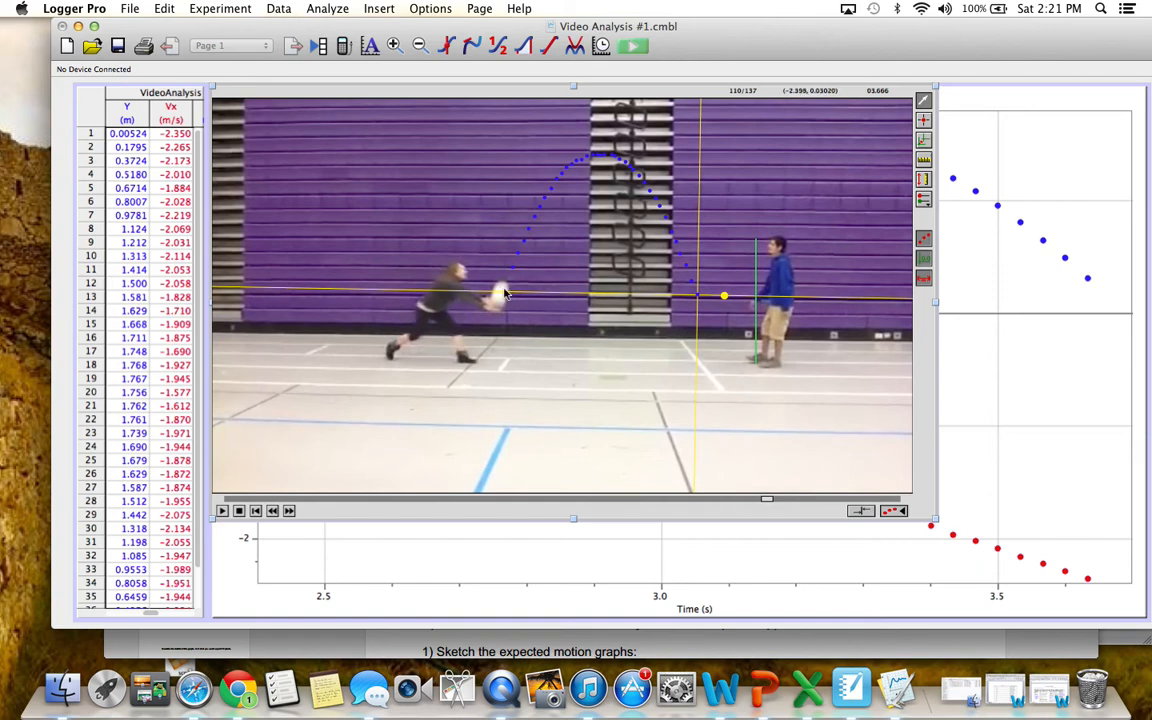
{"action": "mouse_move", "coordinate": [889, 182]}
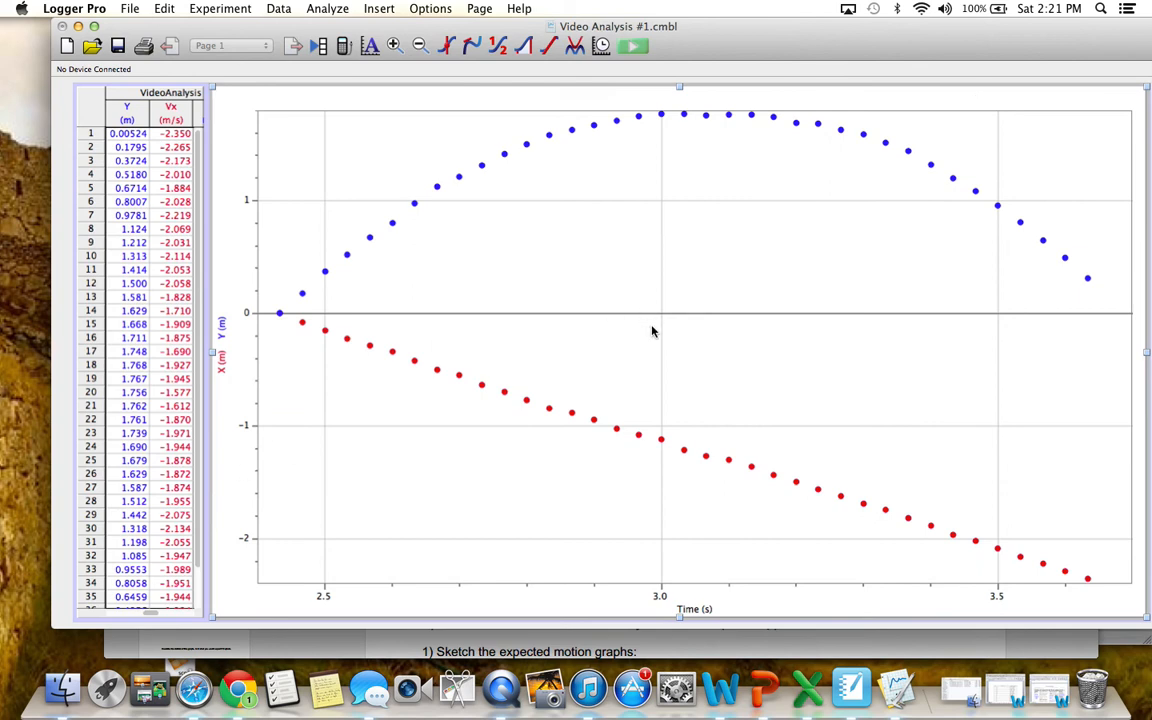
{"action": "mouse_move", "coordinate": [598, 400]}
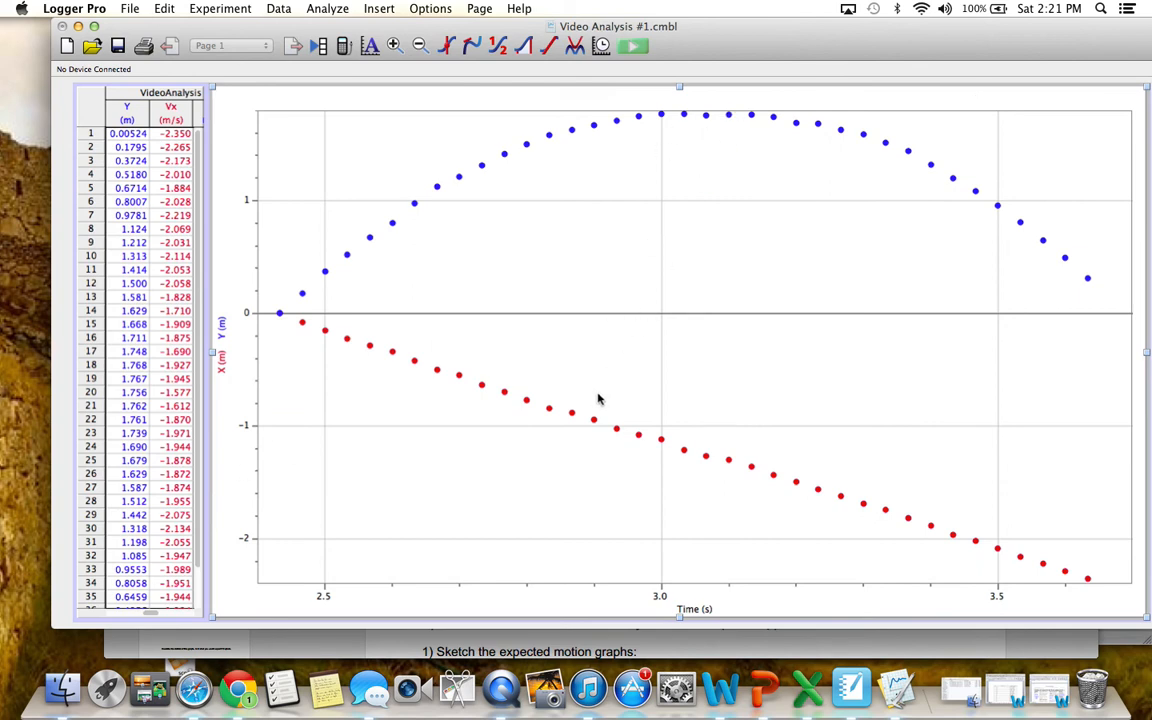
{"action": "mouse_move", "coordinate": [617, 122]}
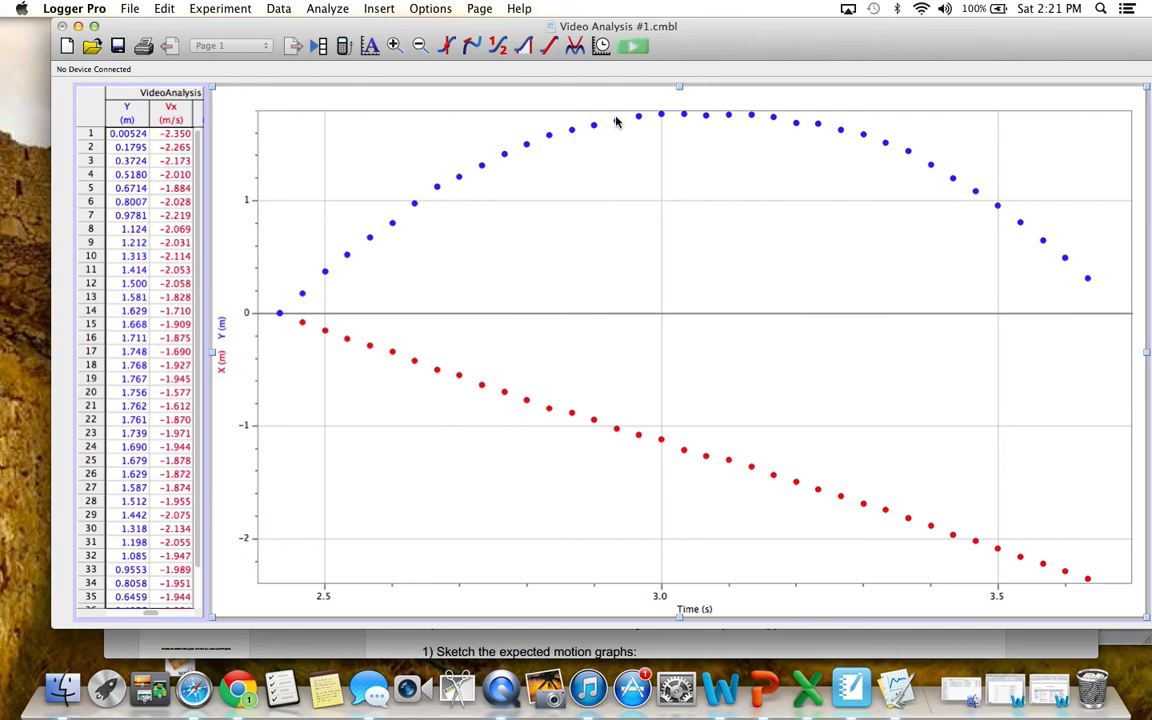
{"action": "mouse_move", "coordinate": [197, 374]}
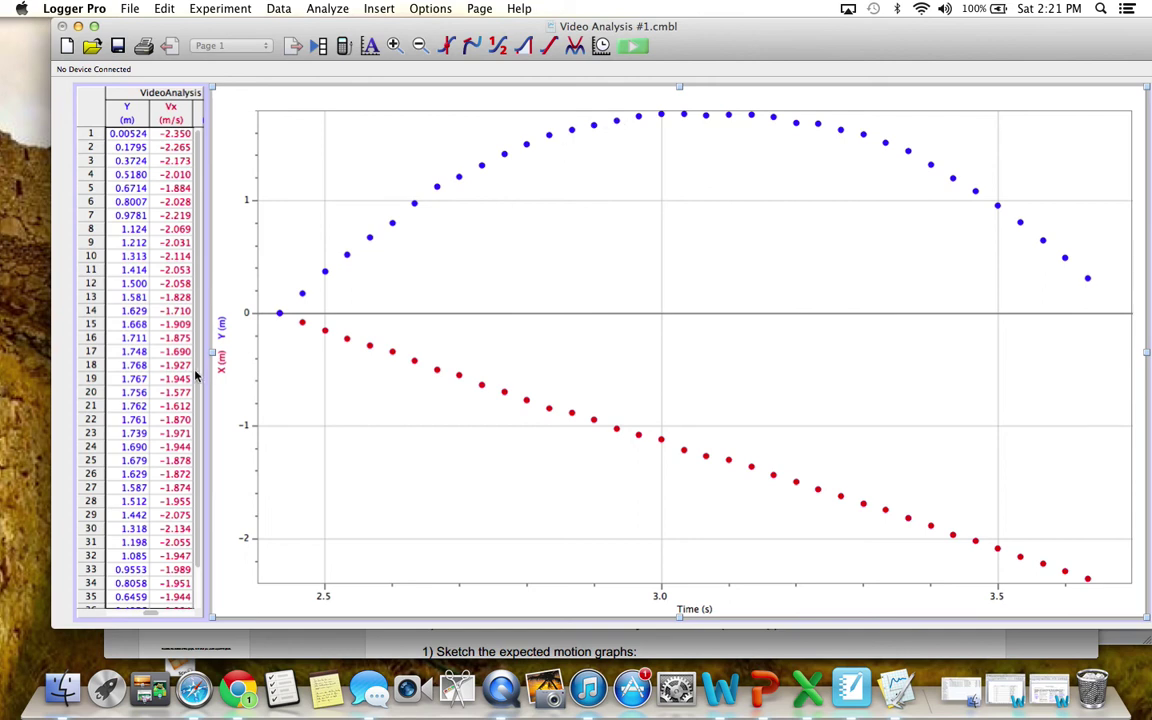
{"action": "mouse_move", "coordinate": [651, 366]}
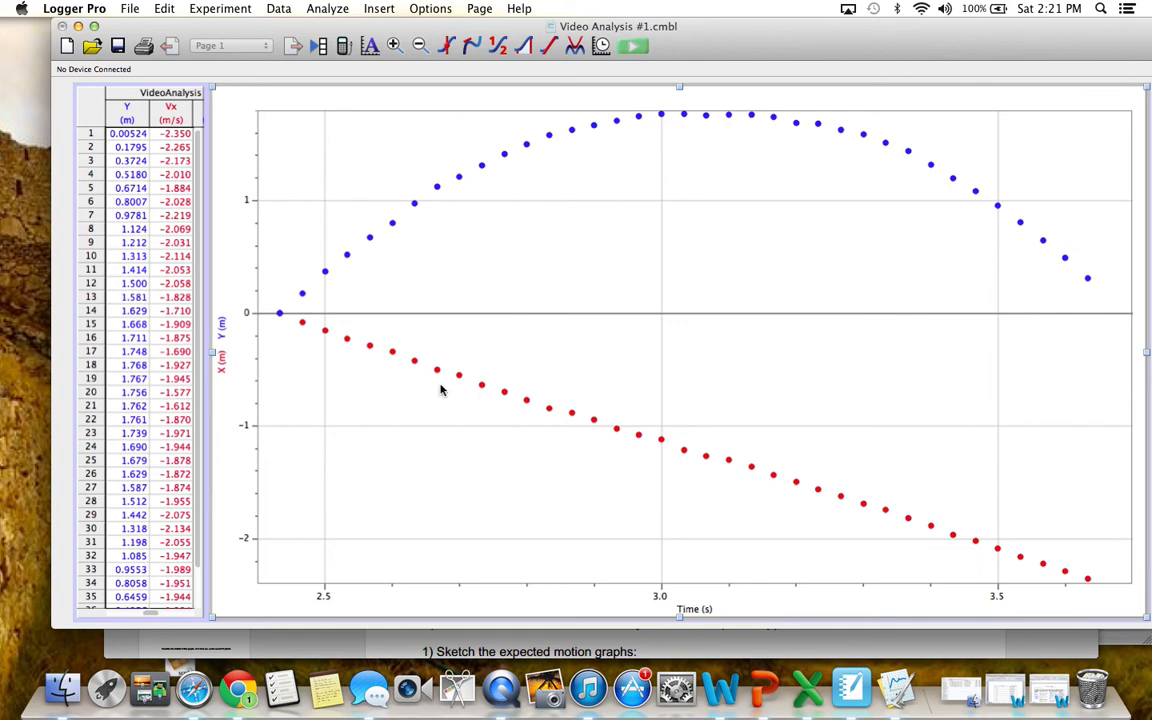
{"action": "mouse_move", "coordinate": [225, 337]}
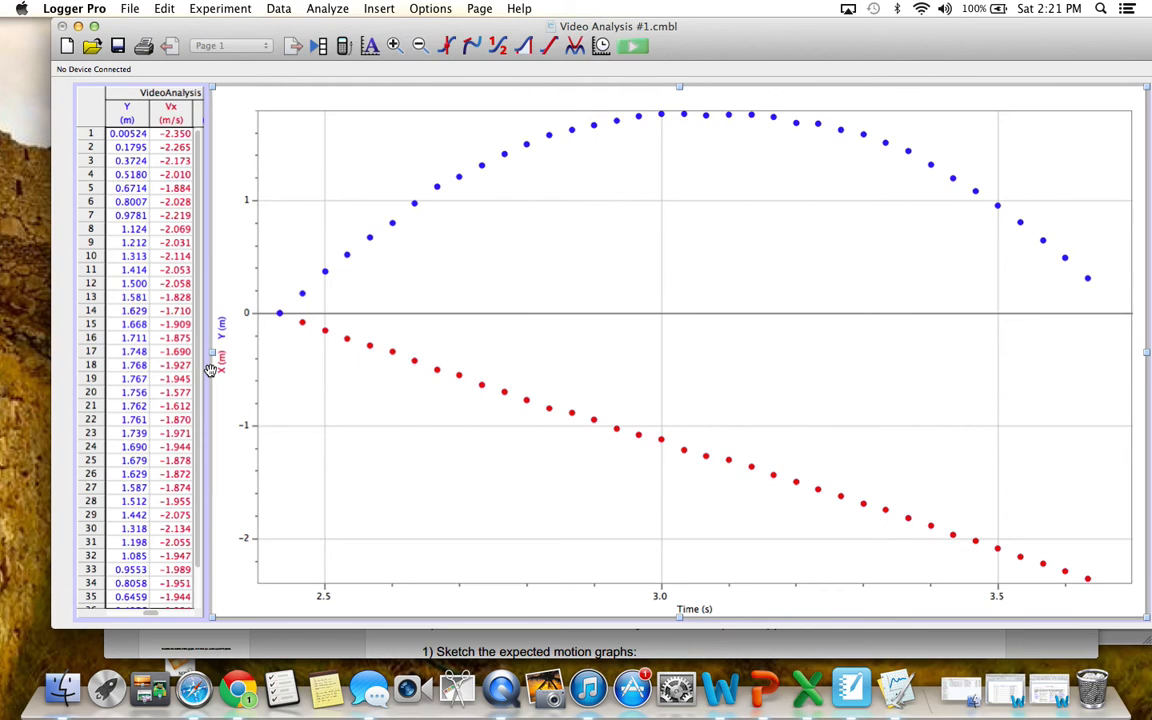
{"action": "mouse_move", "coordinate": [233, 357]}
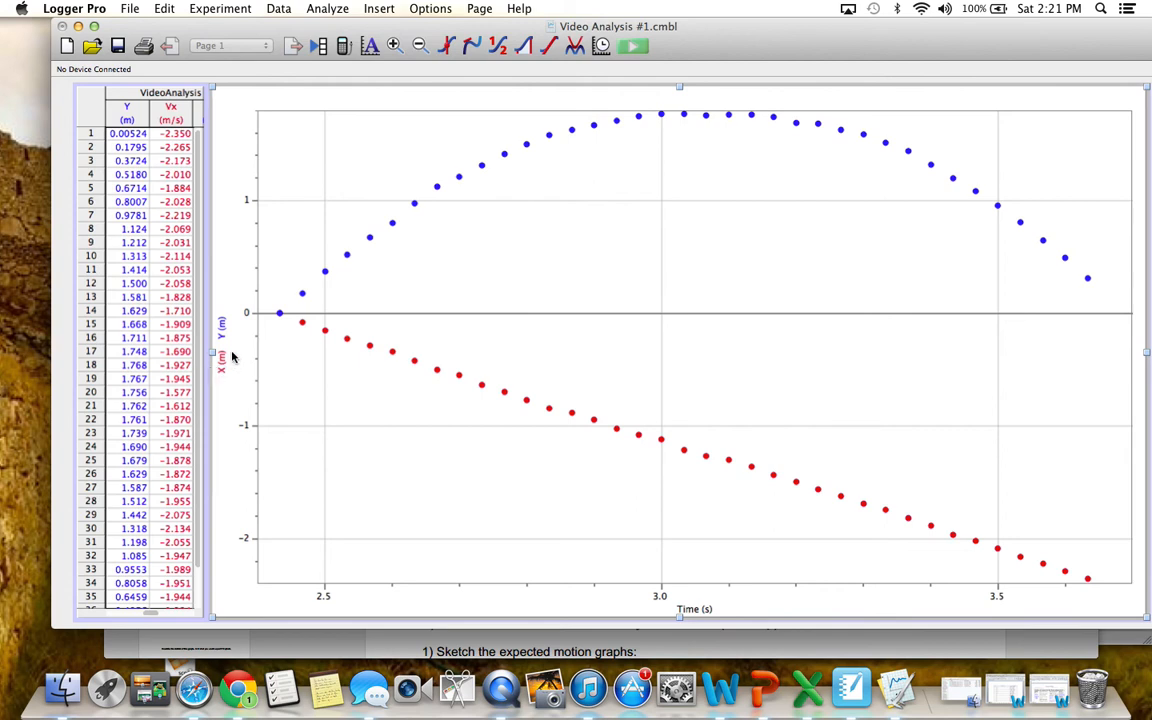
{"action": "mouse_move", "coordinate": [214, 420]}
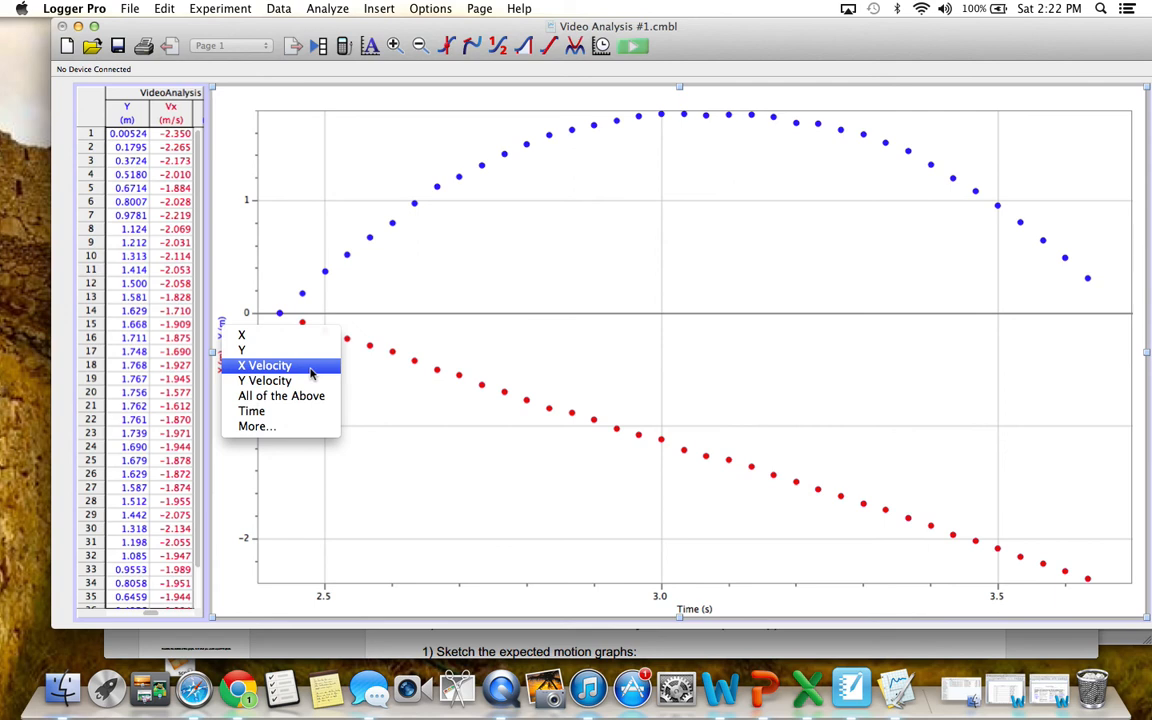
{"action": "mouse_move", "coordinate": [290, 380]}
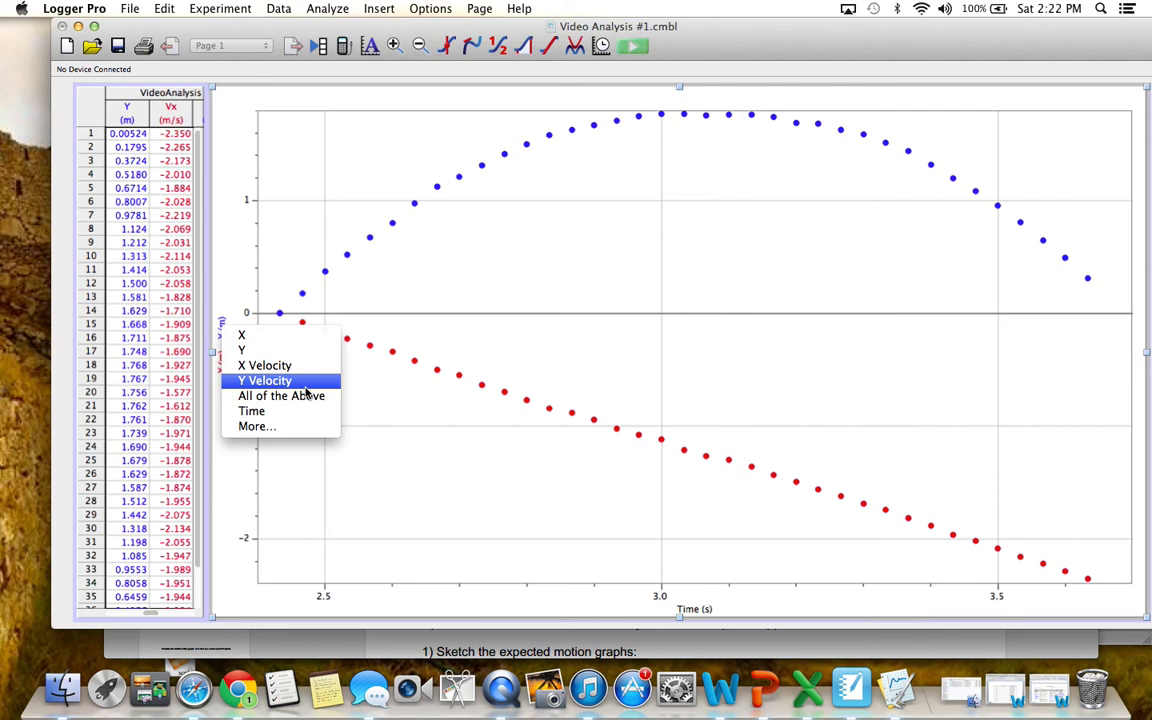
{"action": "mouse_move", "coordinate": [301, 339]}
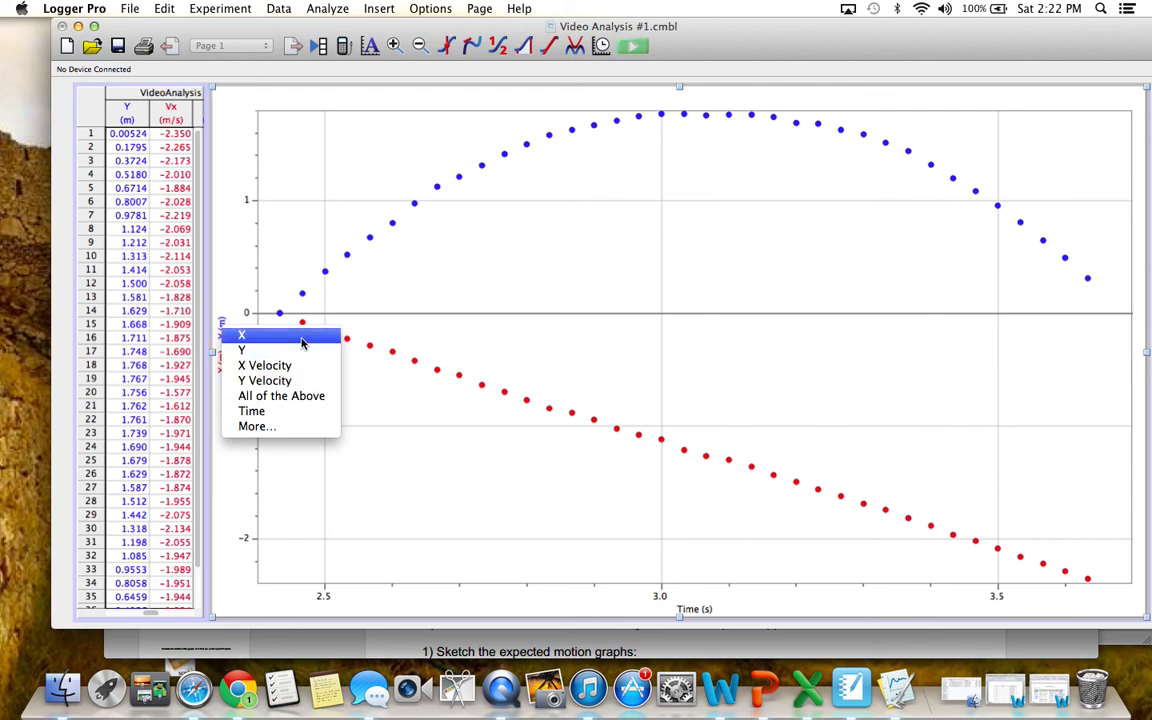
- Plot position against time, then switch the vertical axis to X Velocity
{"action": "left_click", "coordinate": [241, 334]}
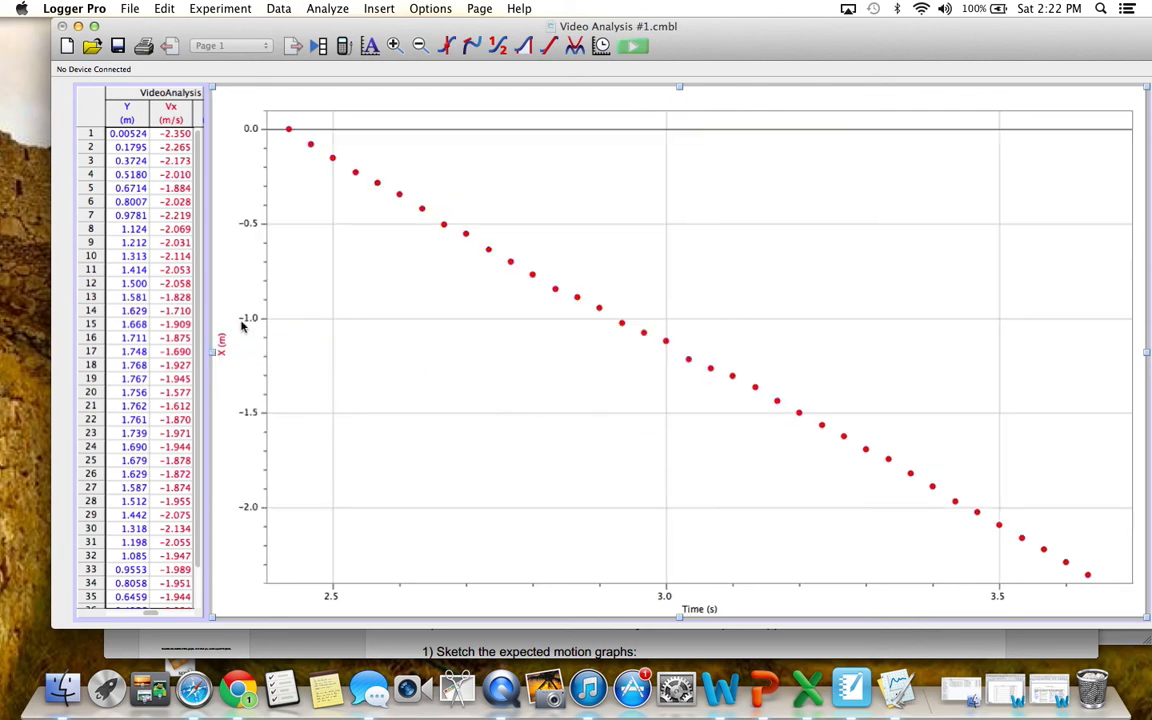
{"action": "mouse_move", "coordinate": [777, 539]}
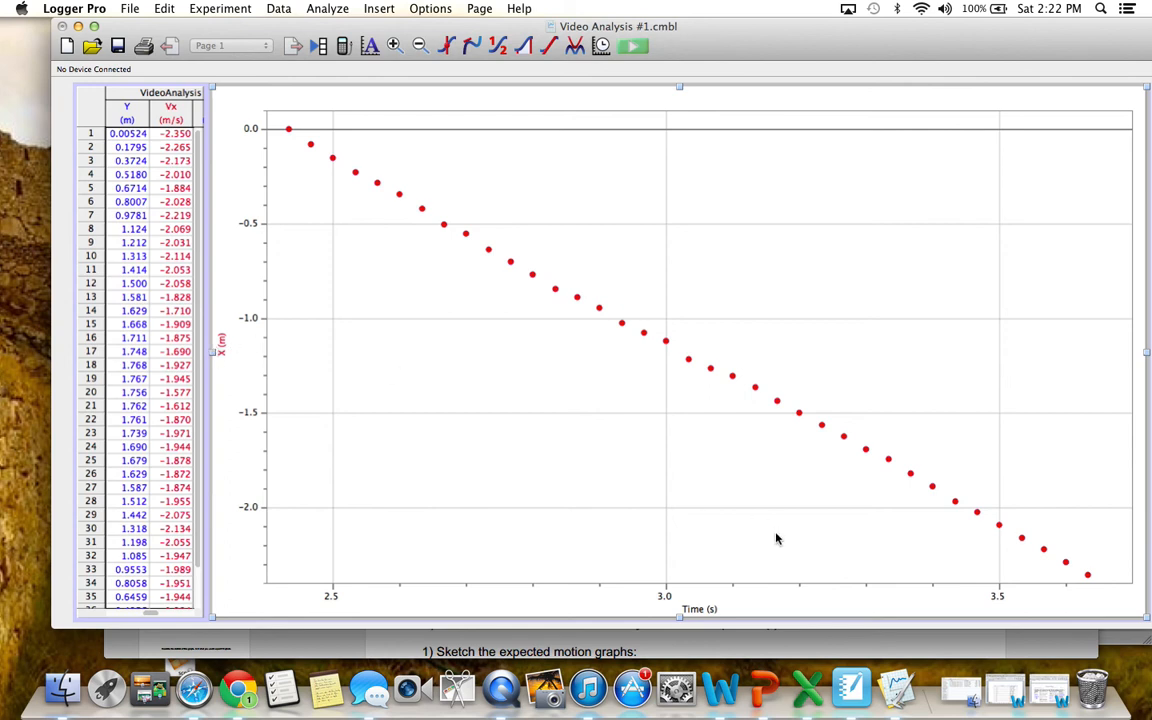
{"action": "mouse_move", "coordinate": [744, 275]}
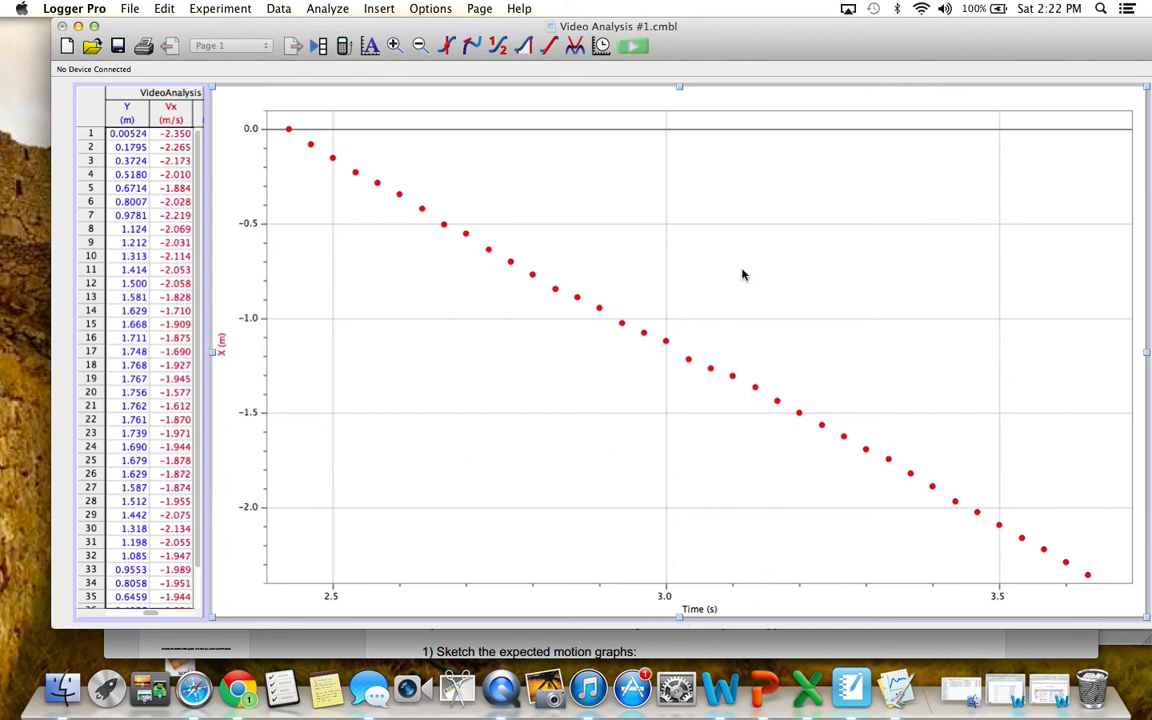
{"action": "mouse_move", "coordinate": [230, 350]}
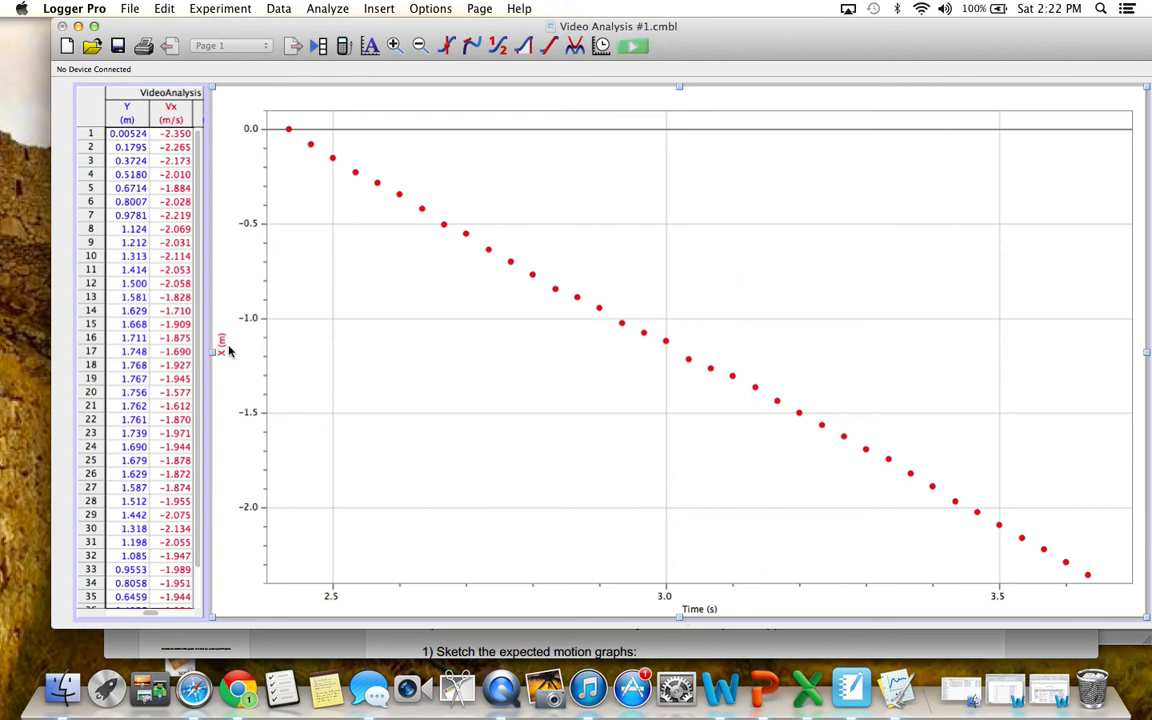
{"action": "mouse_move", "coordinate": [224, 351]}
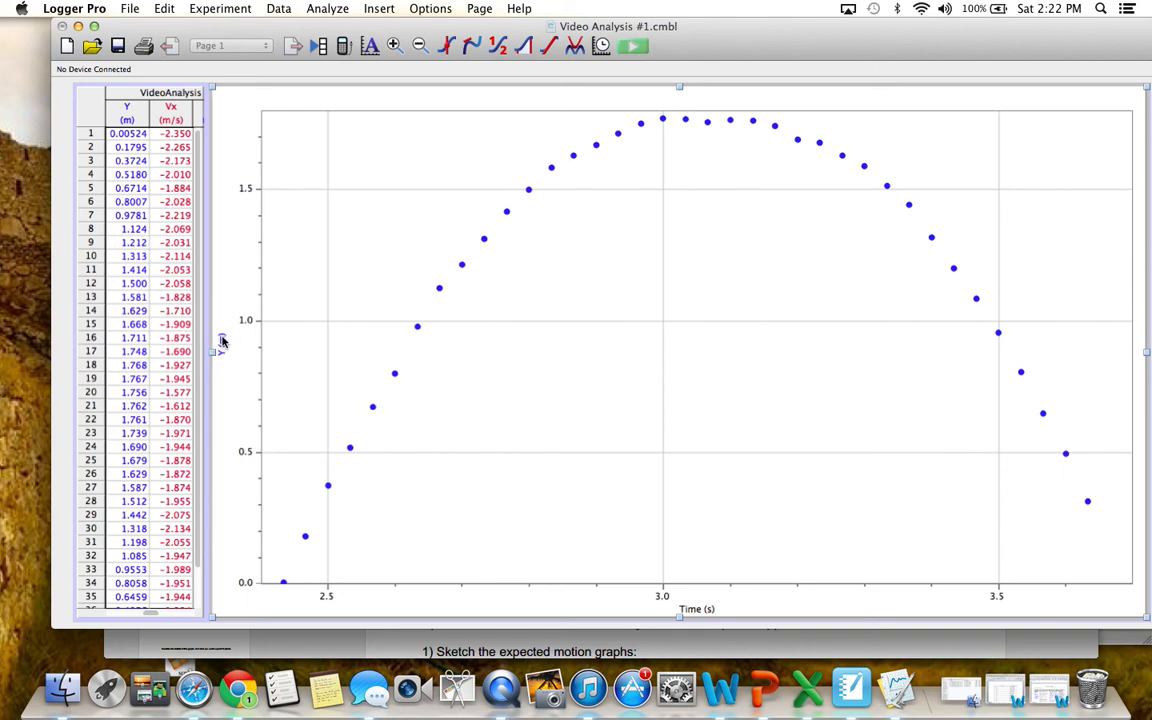
{"action": "left_click", "coordinate": [221, 341]}
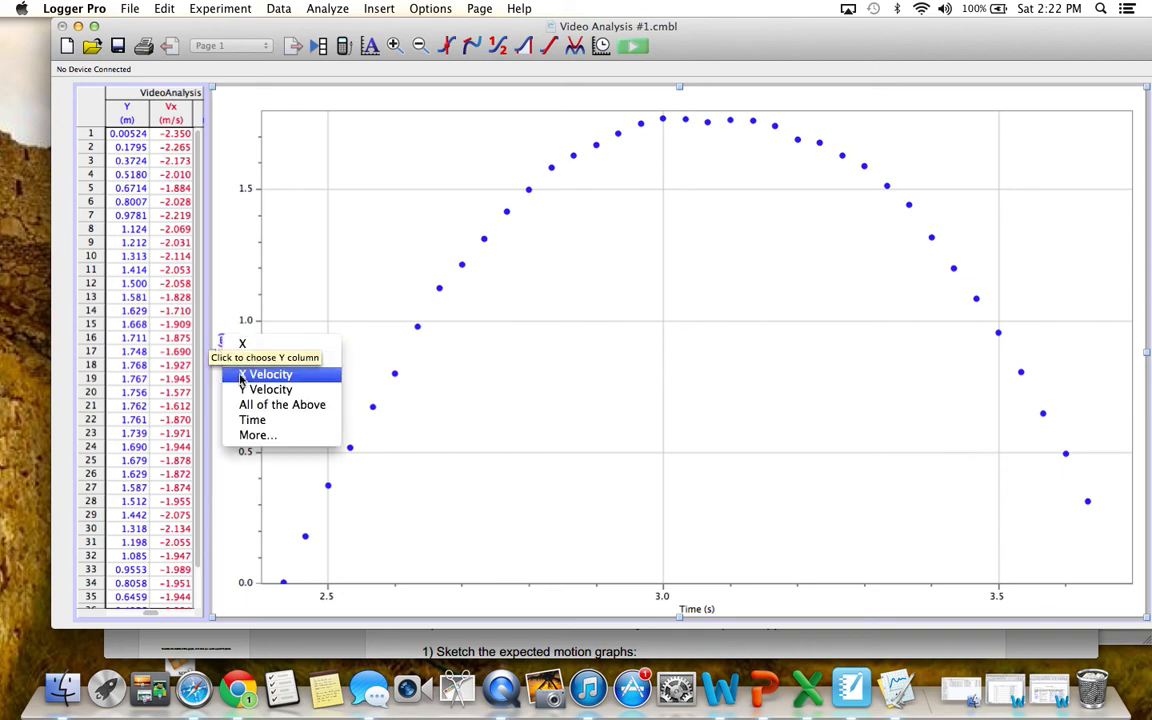
{"action": "left_click", "coordinate": [268, 374]}
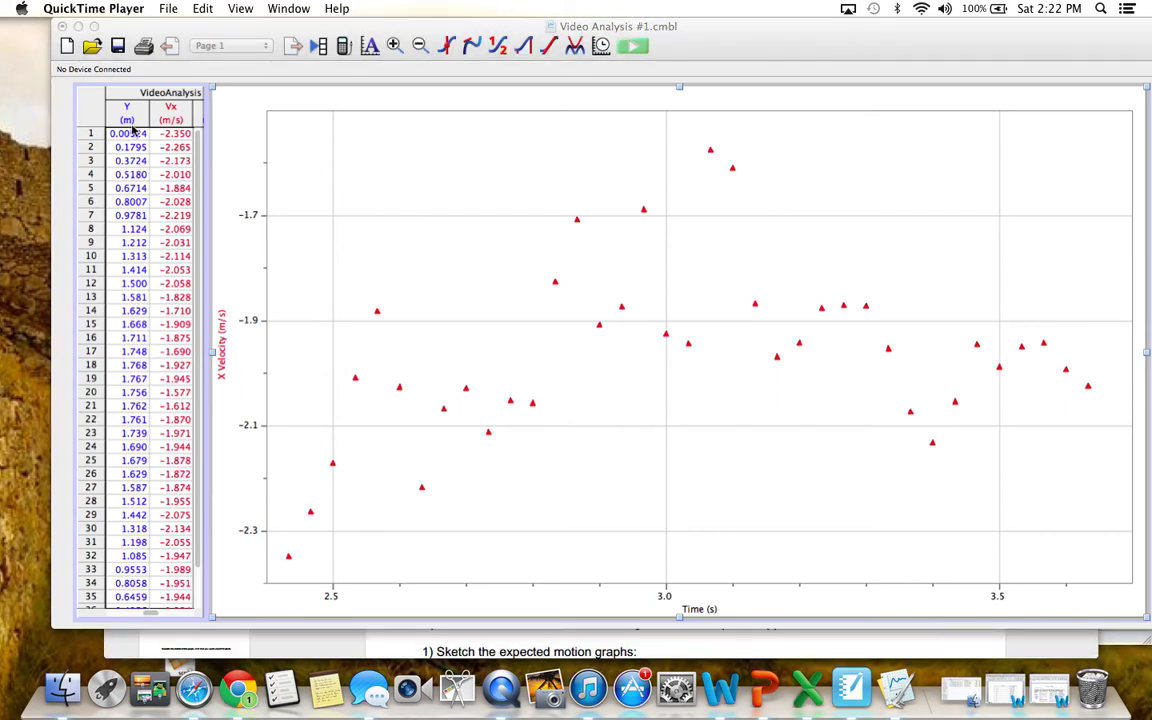
{"action": "mouse_move", "coordinate": [253, 129]}
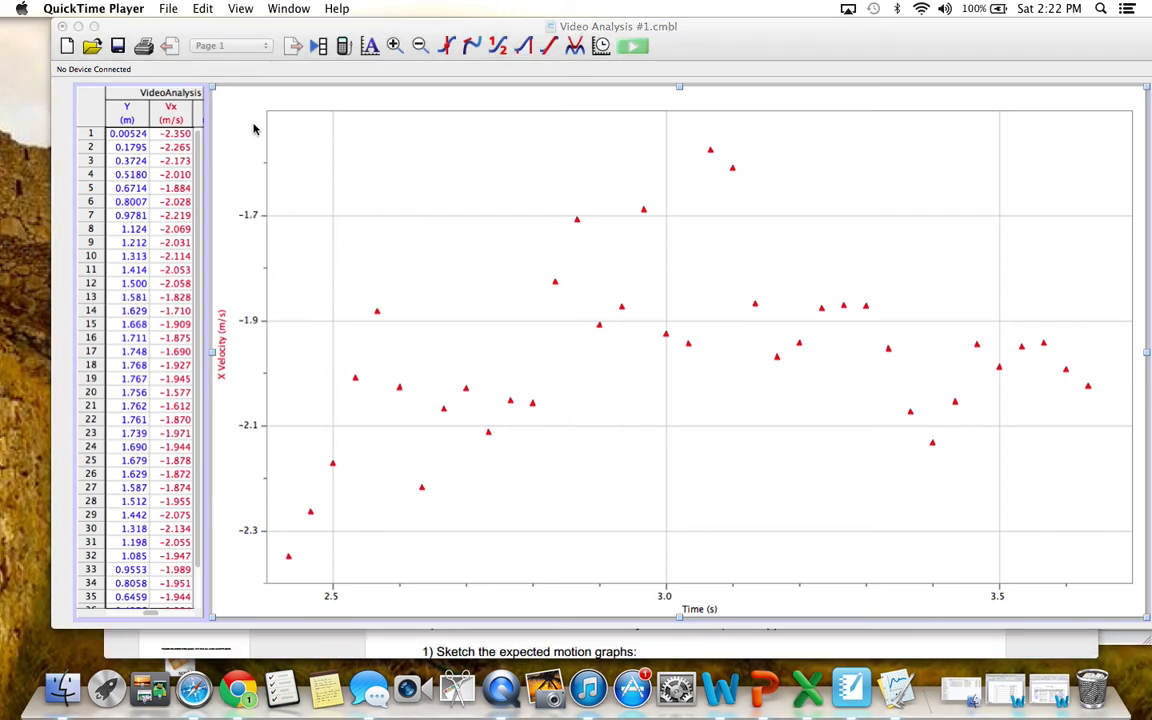
{"action": "mouse_move", "coordinate": [275, 472]}
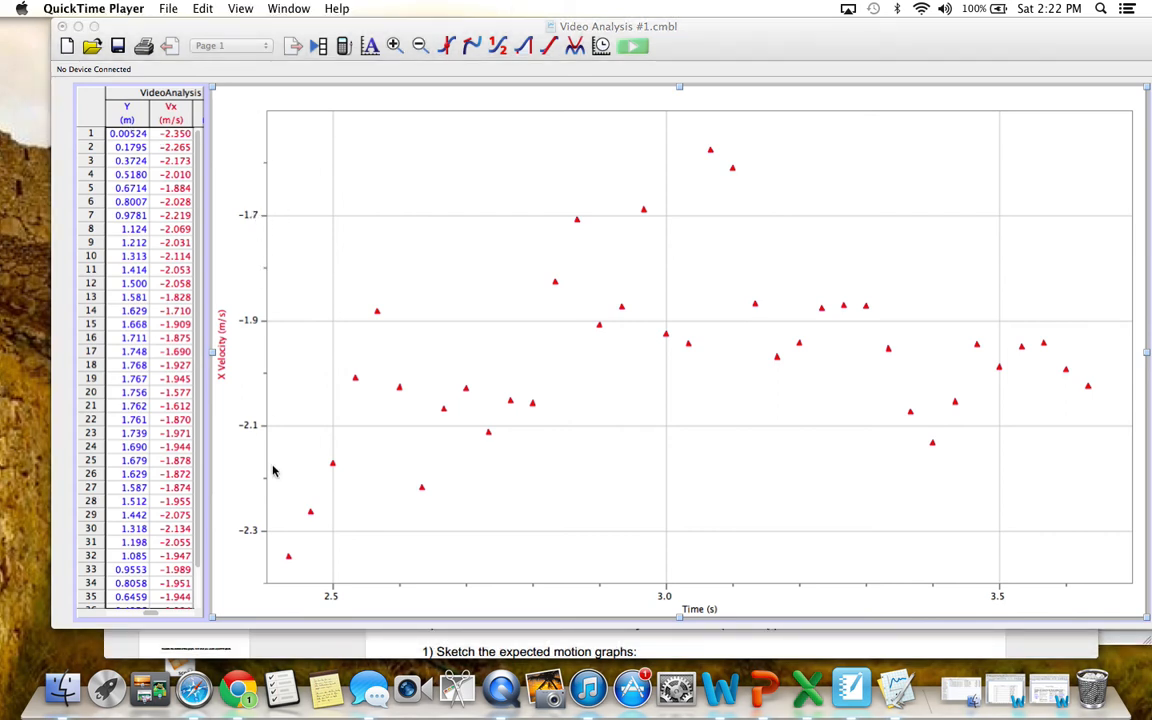
{"action": "mouse_move", "coordinate": [256, 423]}
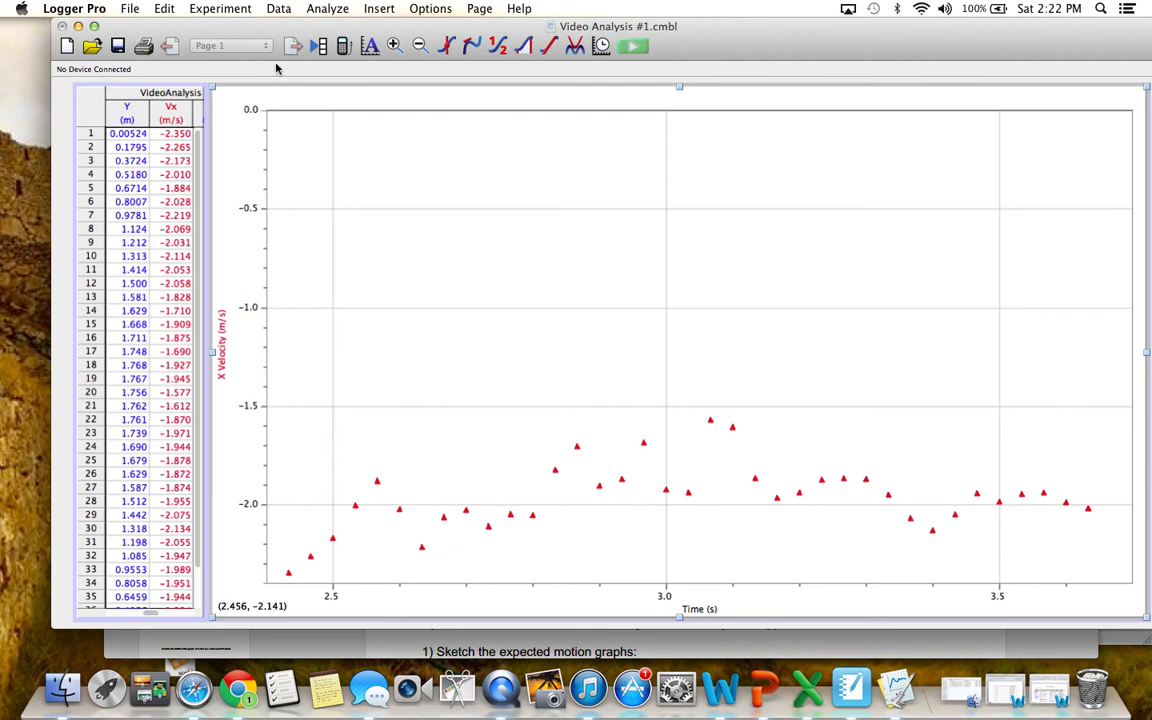
{"action": "mouse_move", "coordinate": [686, 438]}
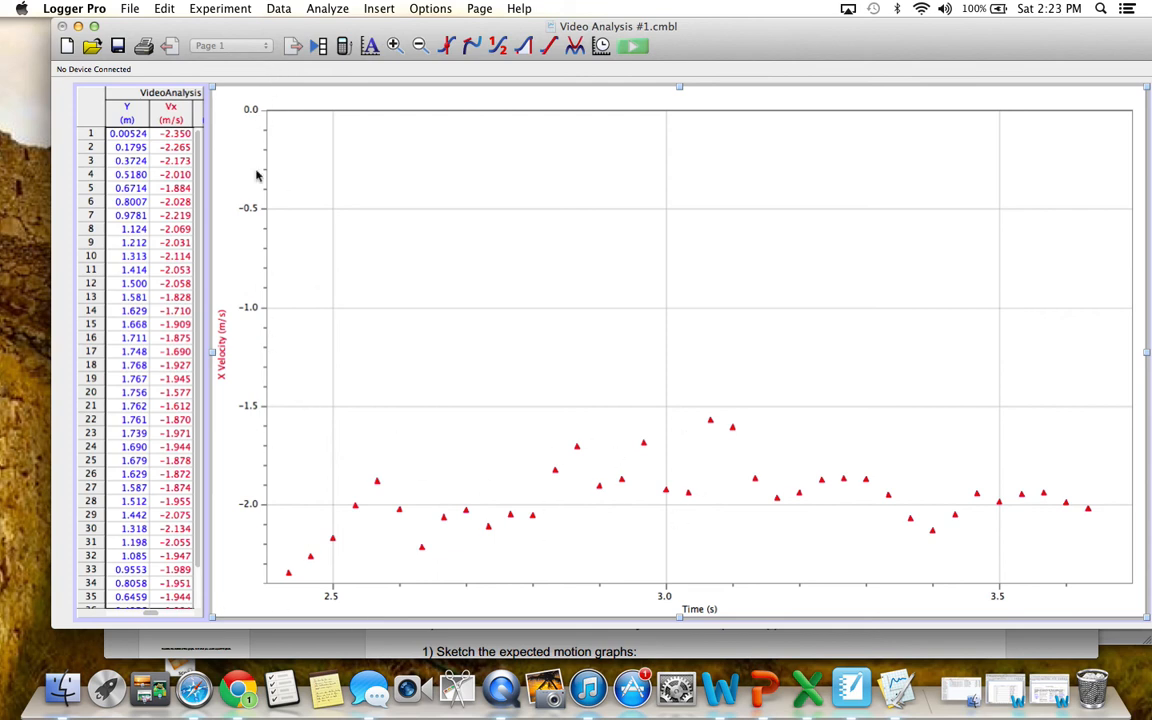
{"action": "mouse_move", "coordinate": [277, 240]}
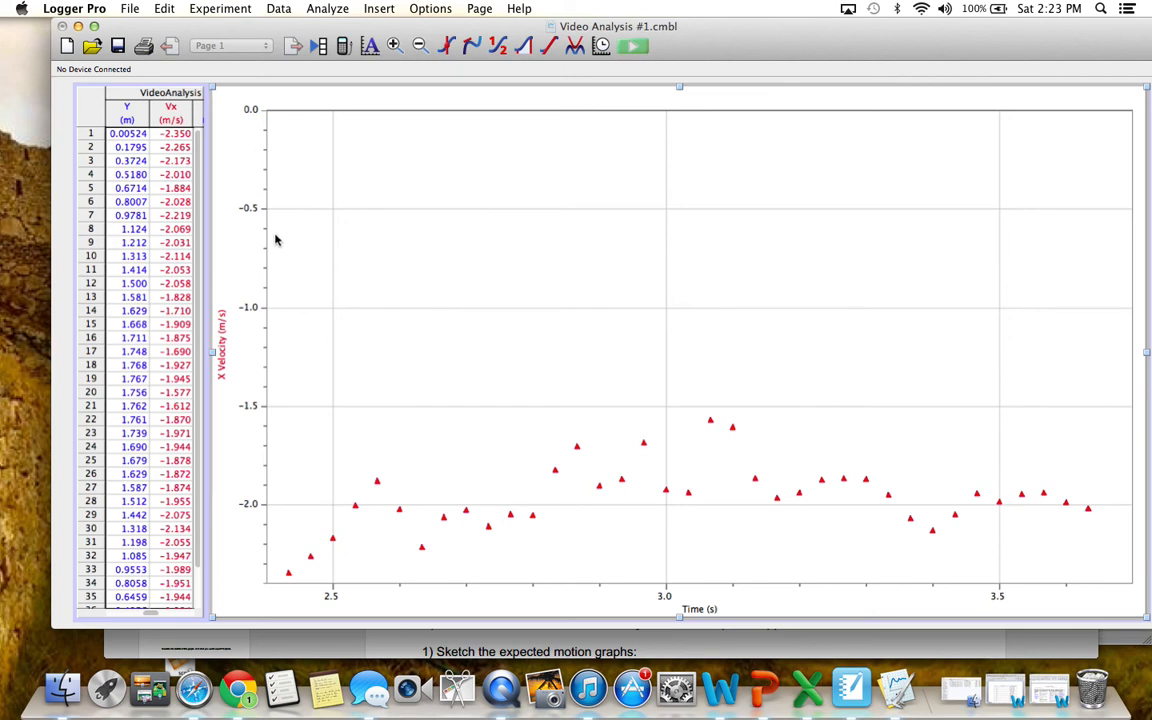
{"action": "mouse_move", "coordinate": [262, 107]}
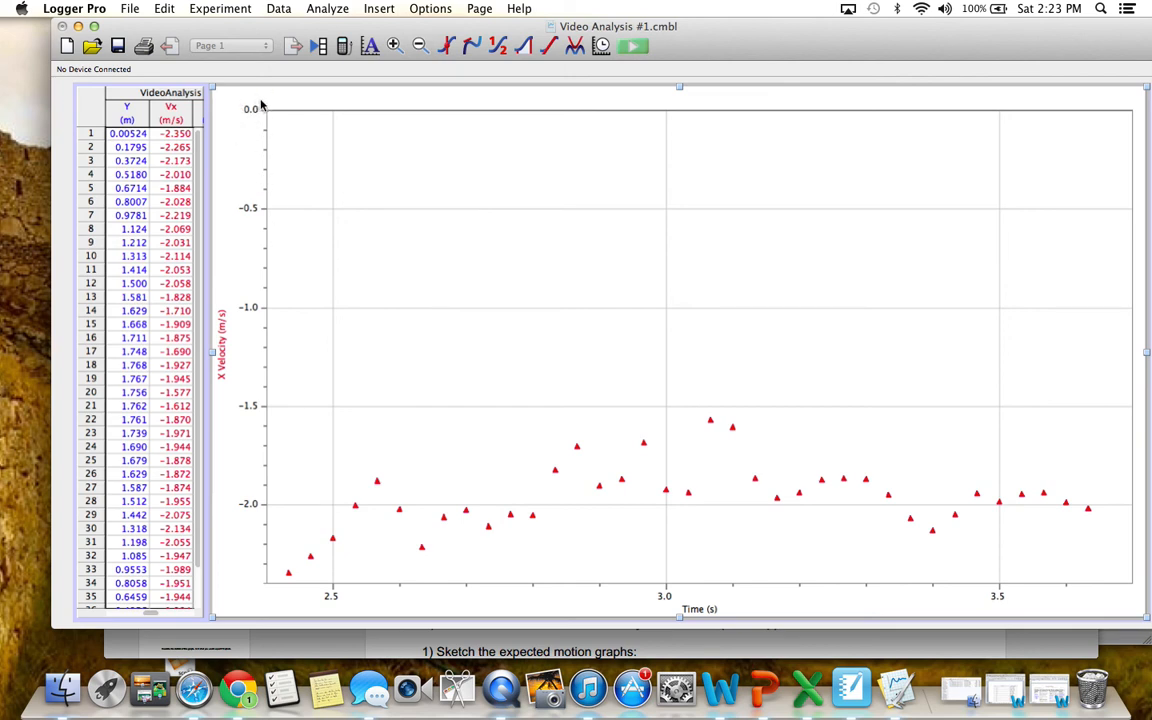
- Open the vertical axis column choices on the zero-based X velocity graph
{"action": "left_click", "coordinate": [222, 350]}
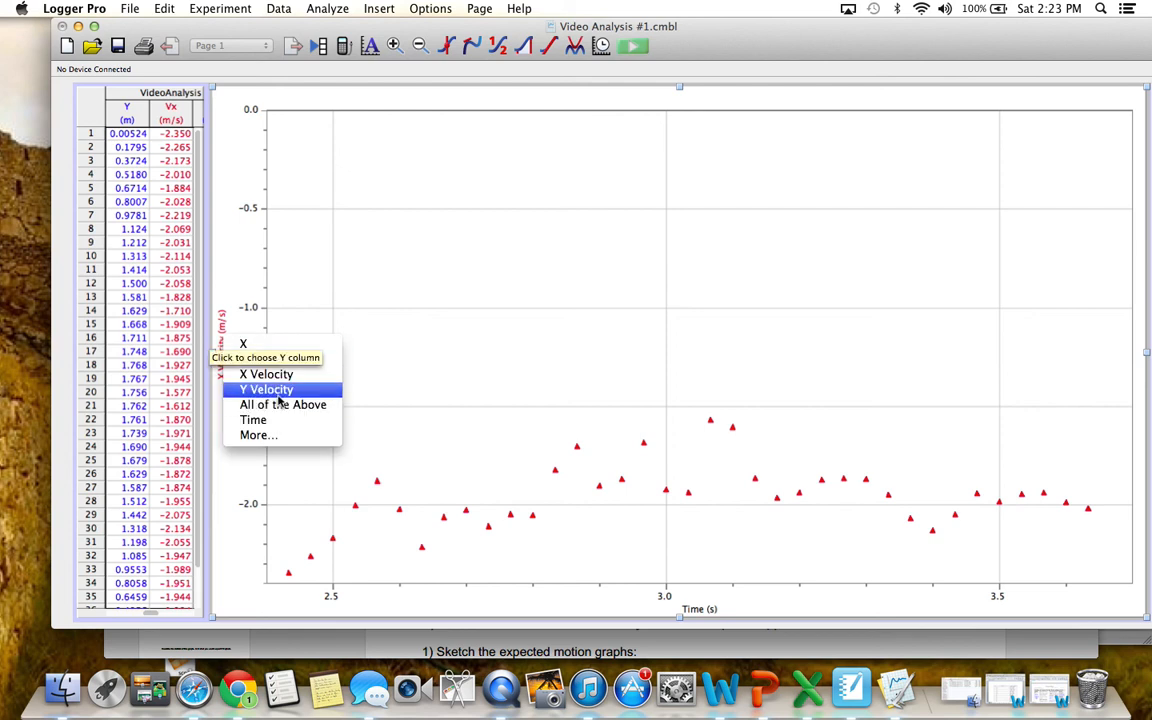
- Choose Y Velocity as the graph's vertical axis quantity
{"action": "left_click", "coordinate": [266, 389]}
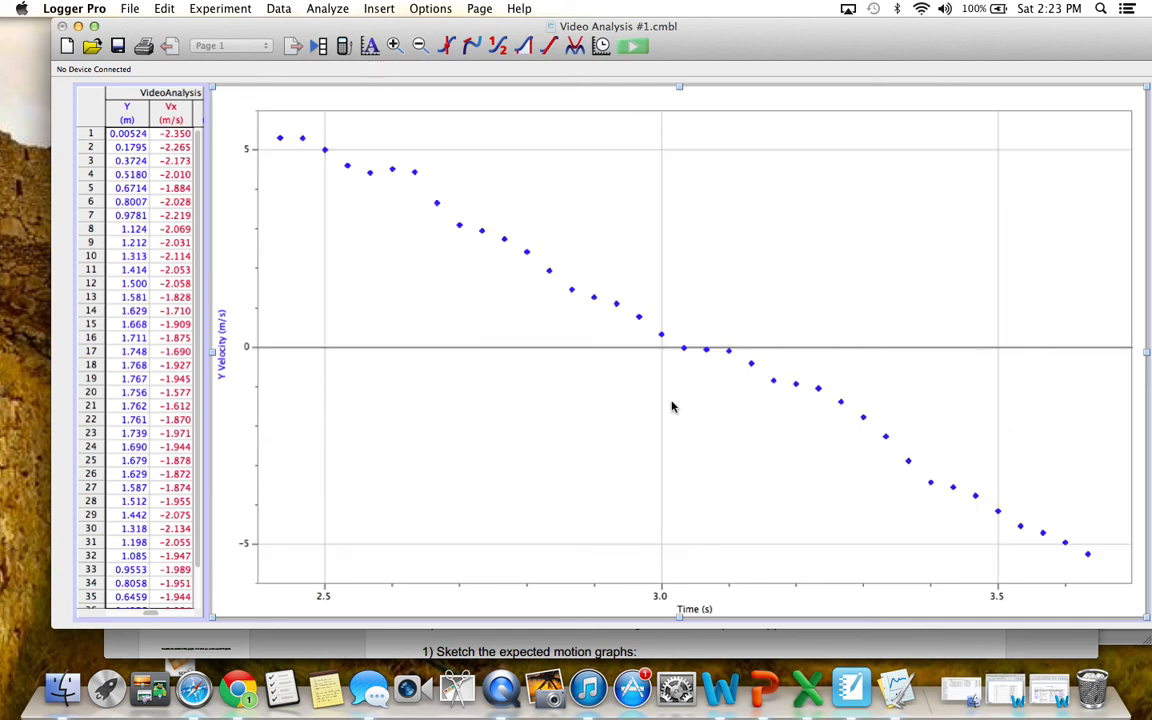
{"action": "mouse_move", "coordinate": [862, 450]}
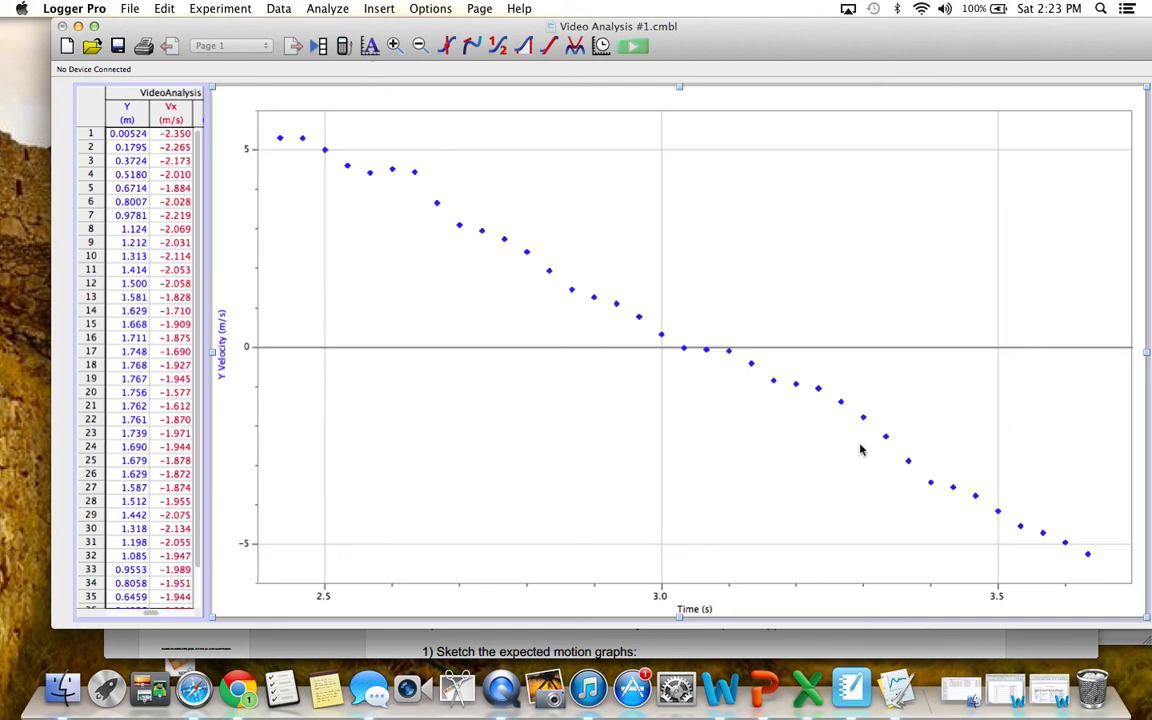
{"action": "mouse_move", "coordinate": [1057, 464]}
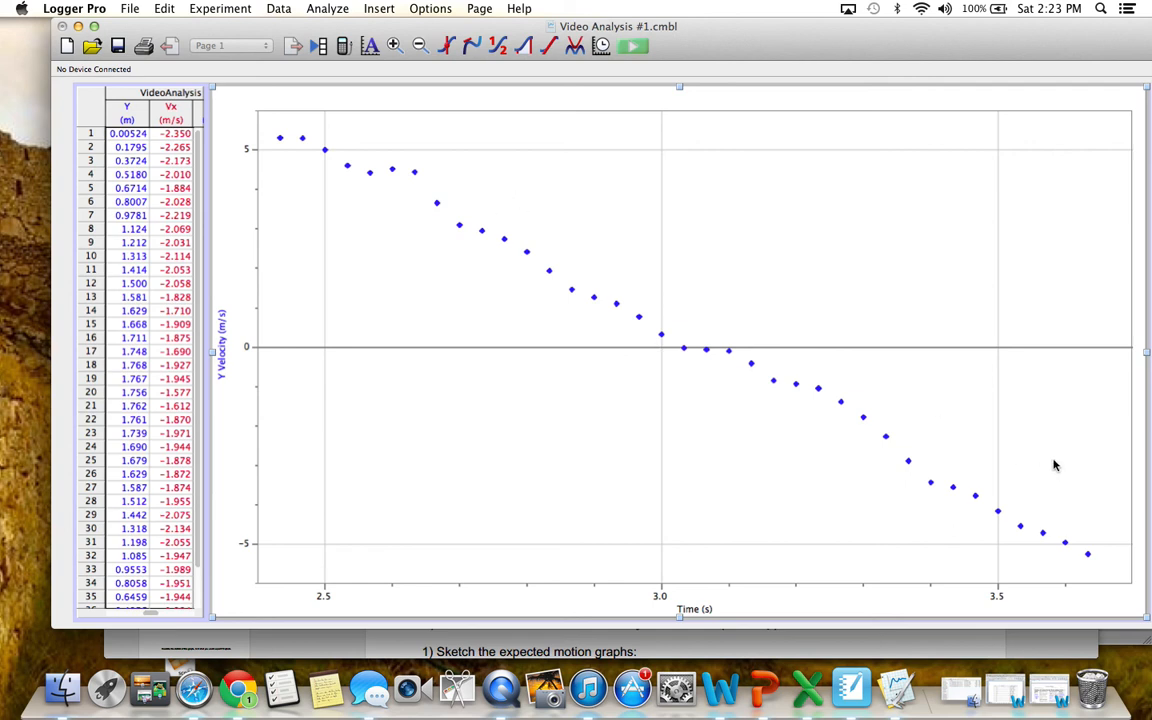
{"action": "mouse_move", "coordinate": [278, 134]}
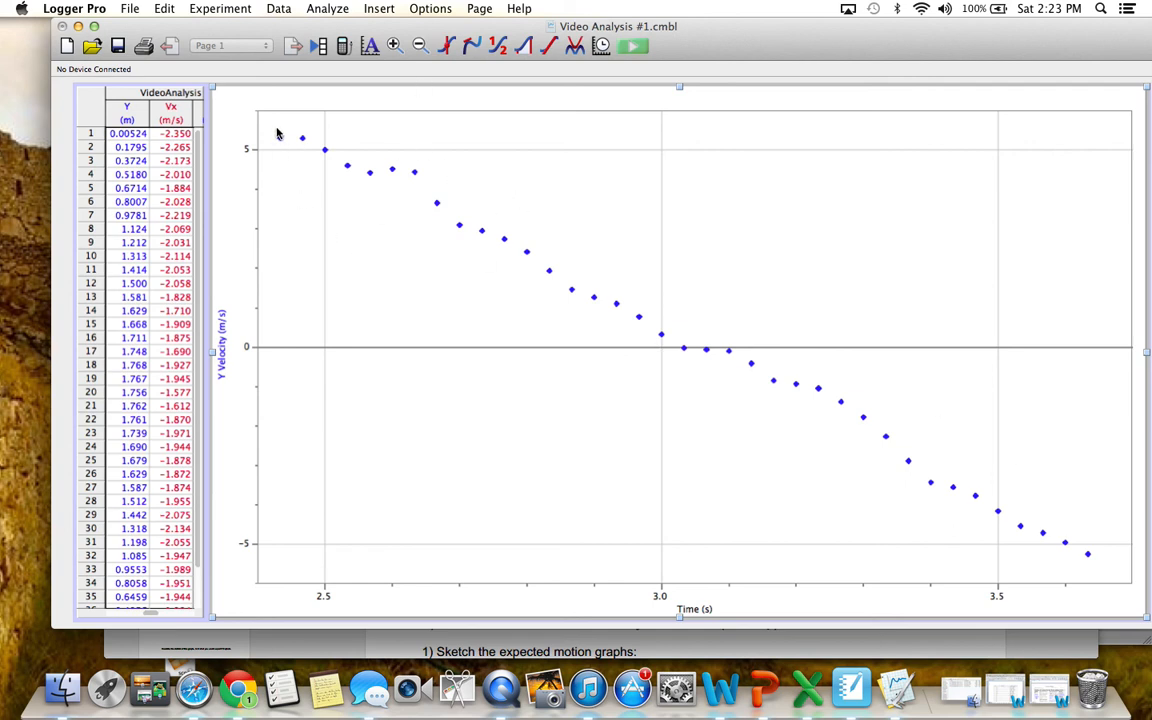
{"action": "mouse_move", "coordinate": [277, 131]}
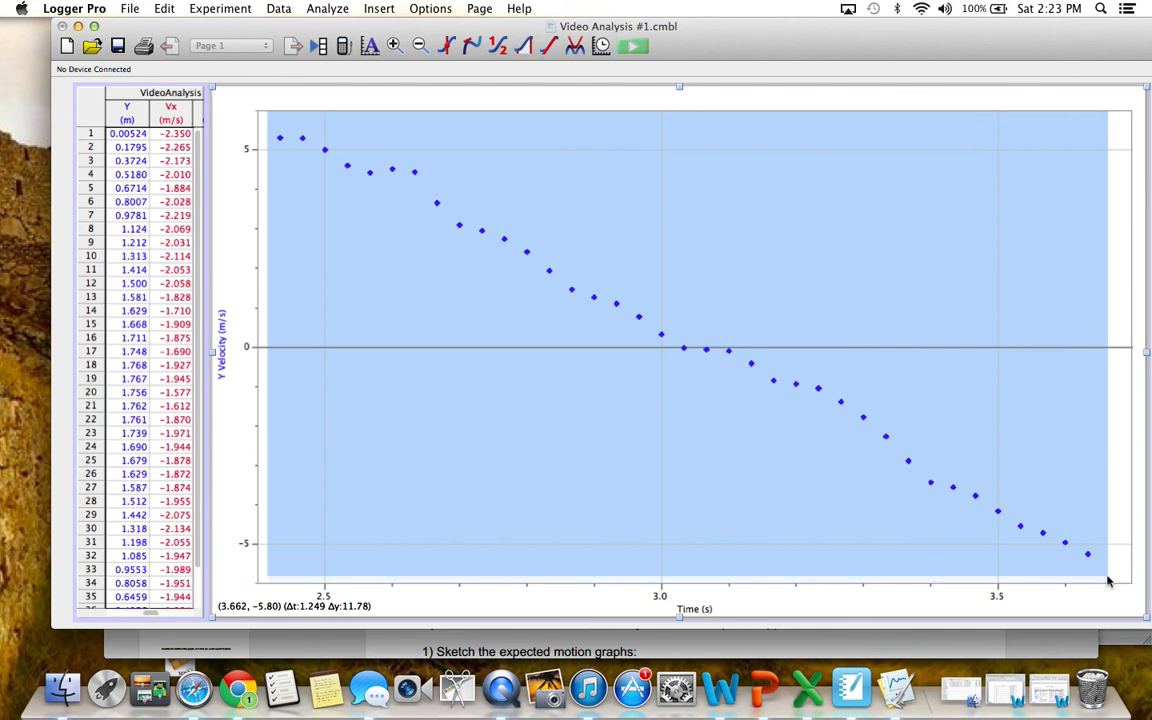
{"action": "mouse_move", "coordinate": [224, 292]}
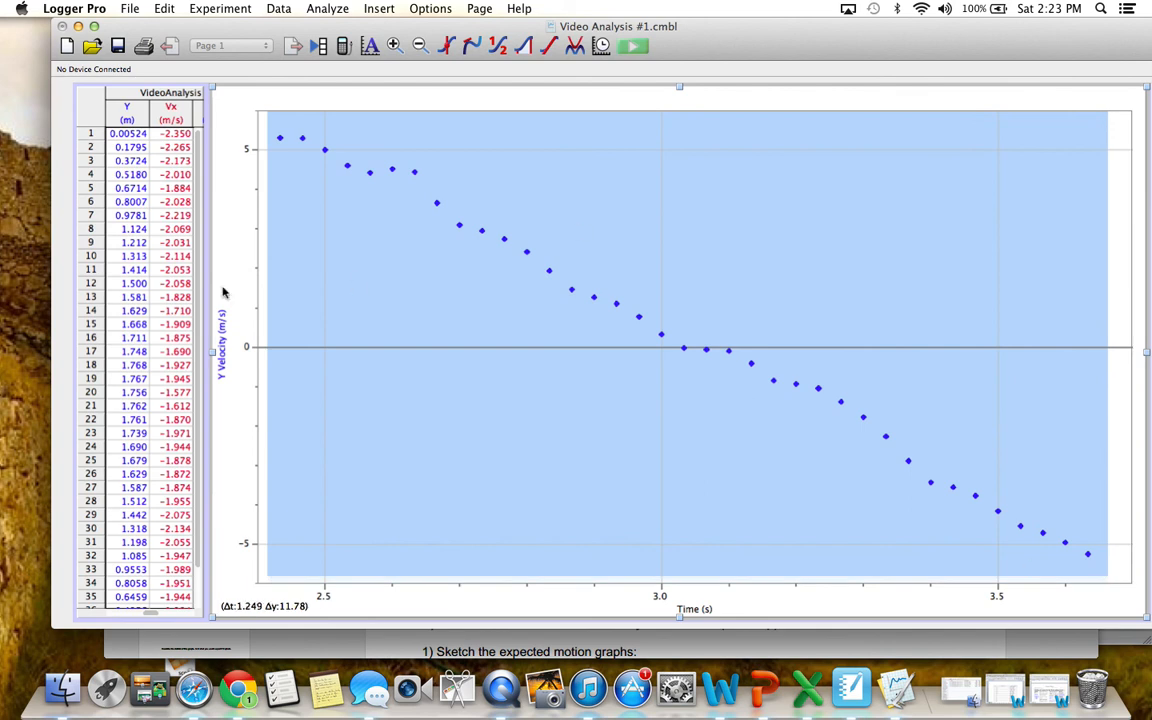
{"action": "mouse_move", "coordinate": [361, 261]}
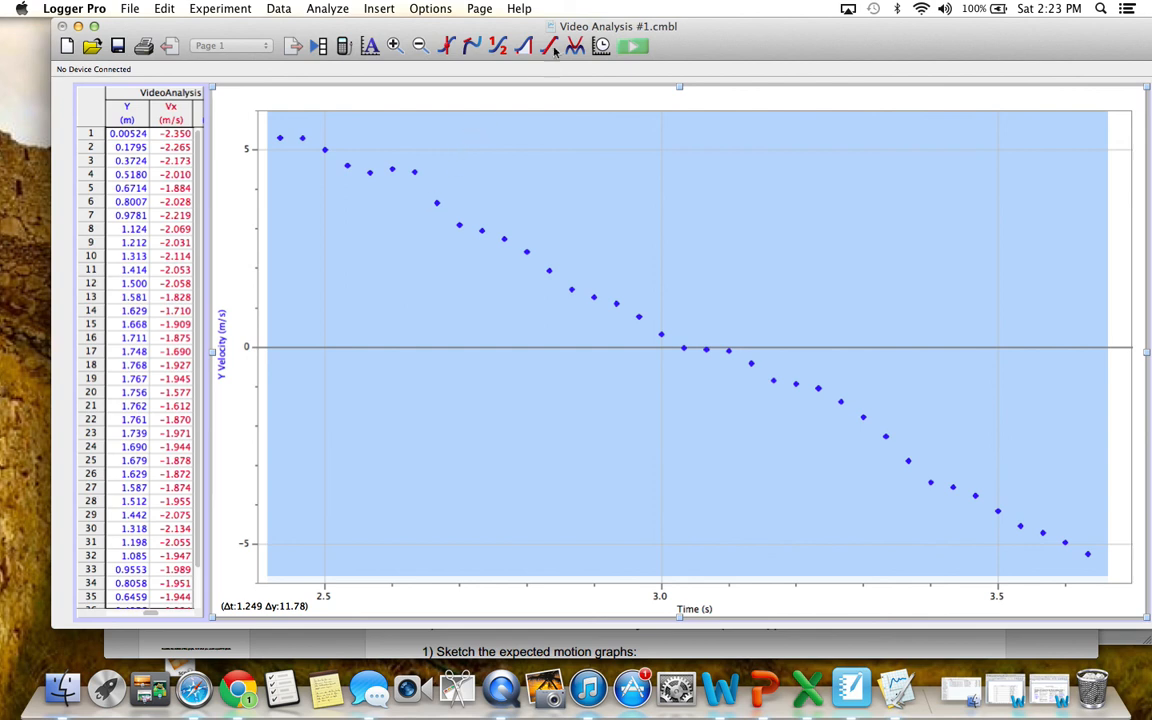
{"action": "mouse_move", "coordinate": [548, 47]}
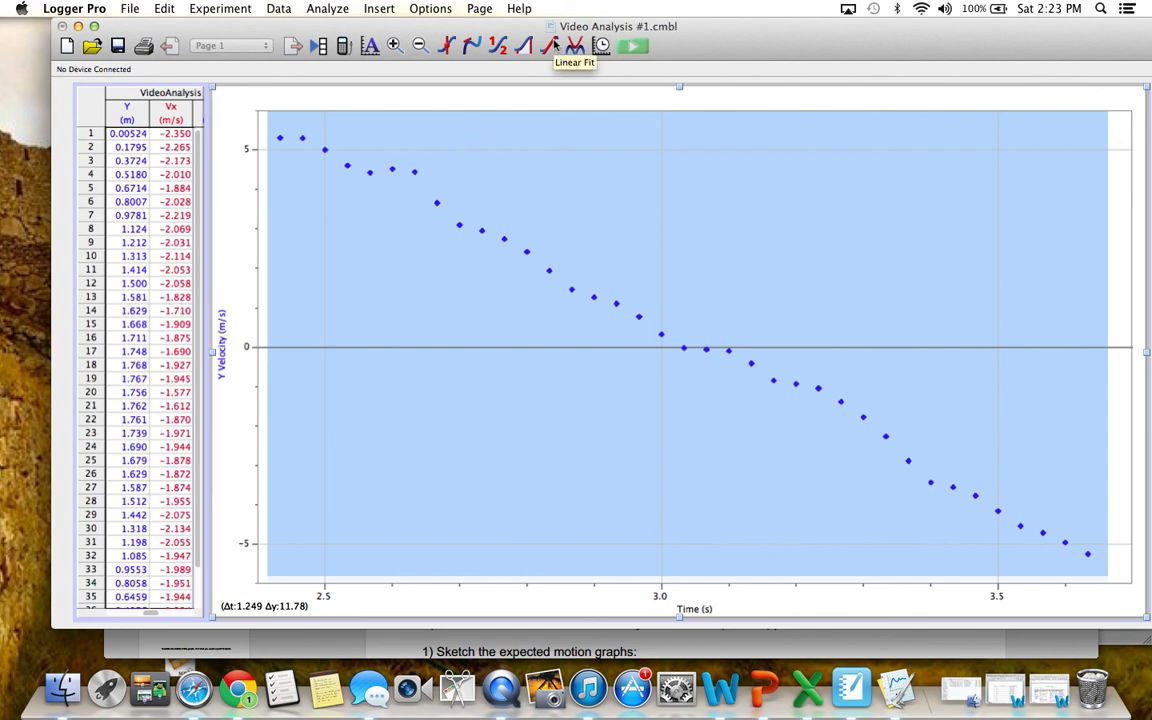
- Apply a Linear Fit to the Y velocity points, giving slope −9.050 m/s/s
{"action": "left_click", "coordinate": [551, 46]}
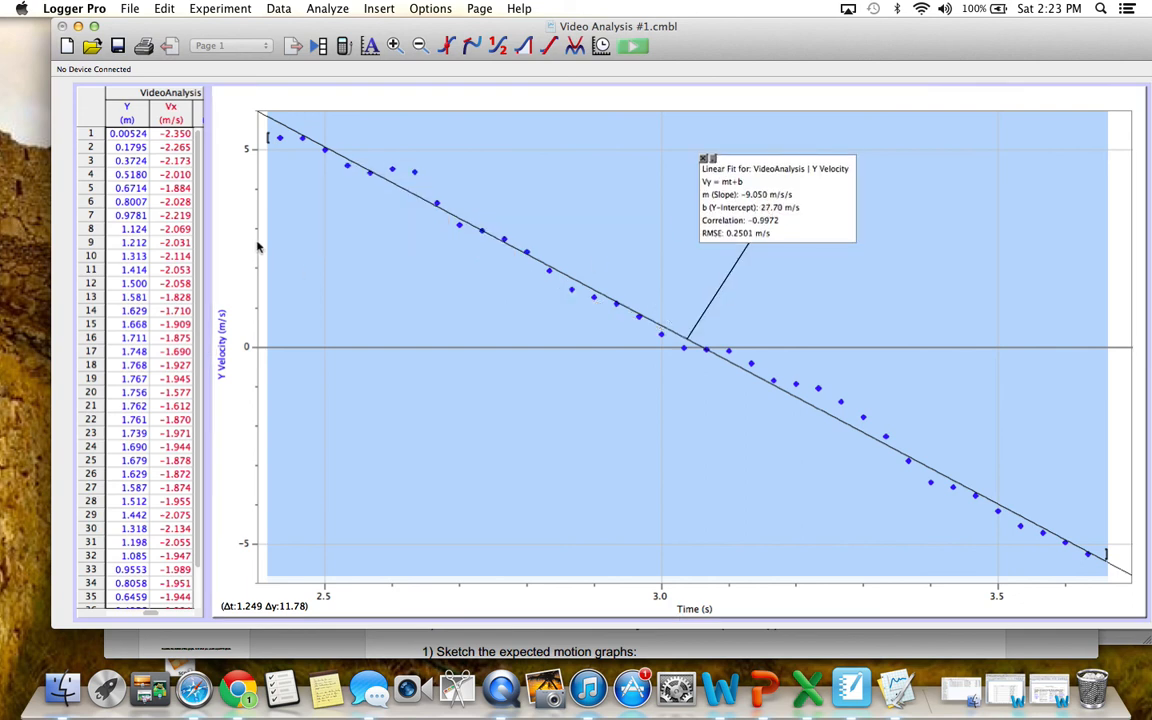
{"action": "mouse_move", "coordinate": [386, 257]}
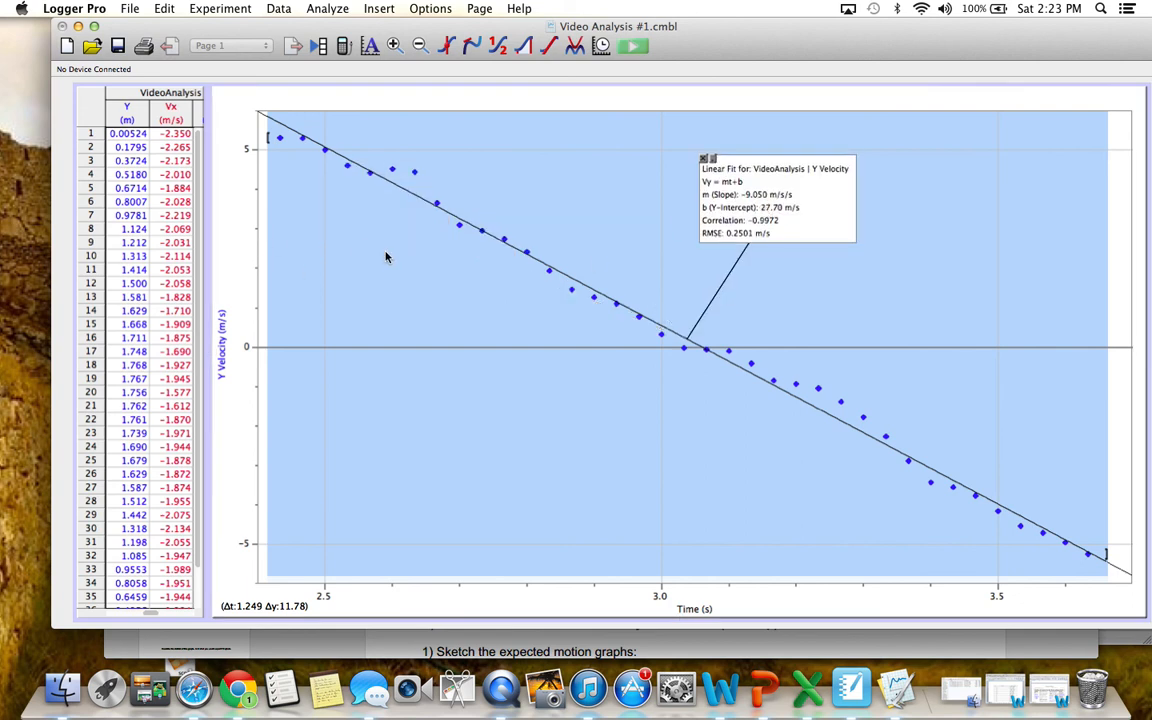
{"action": "mouse_move", "coordinate": [665, 244]}
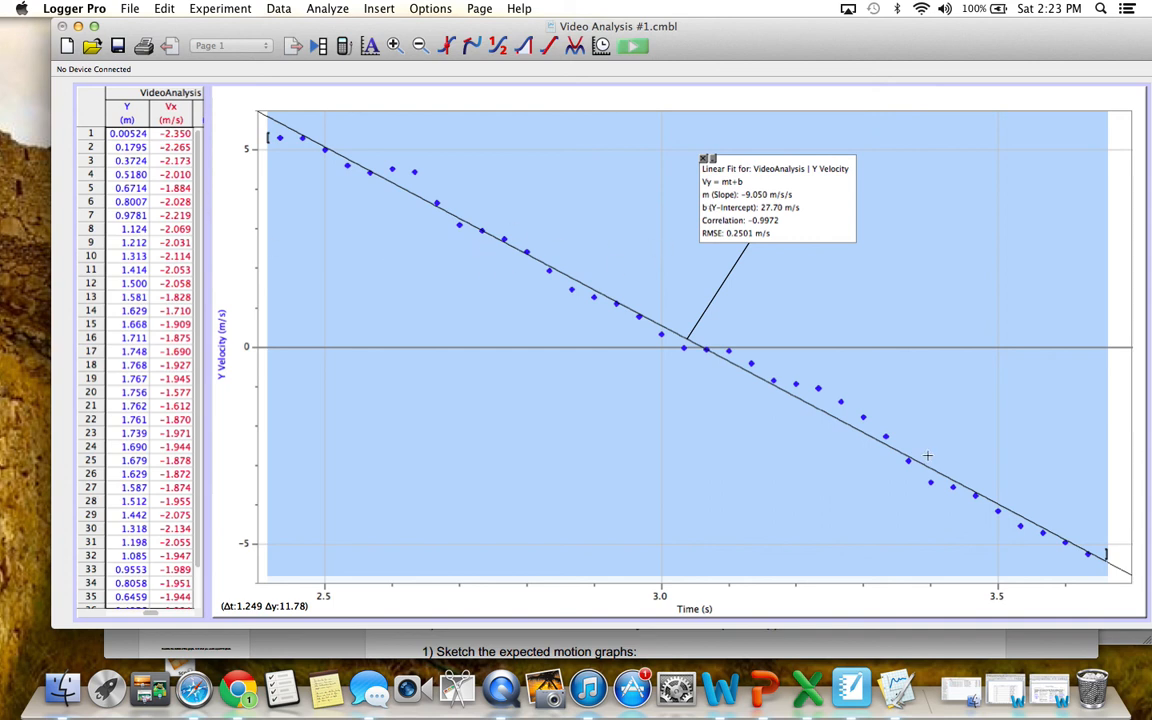
{"action": "mouse_move", "coordinate": [743, 353]}
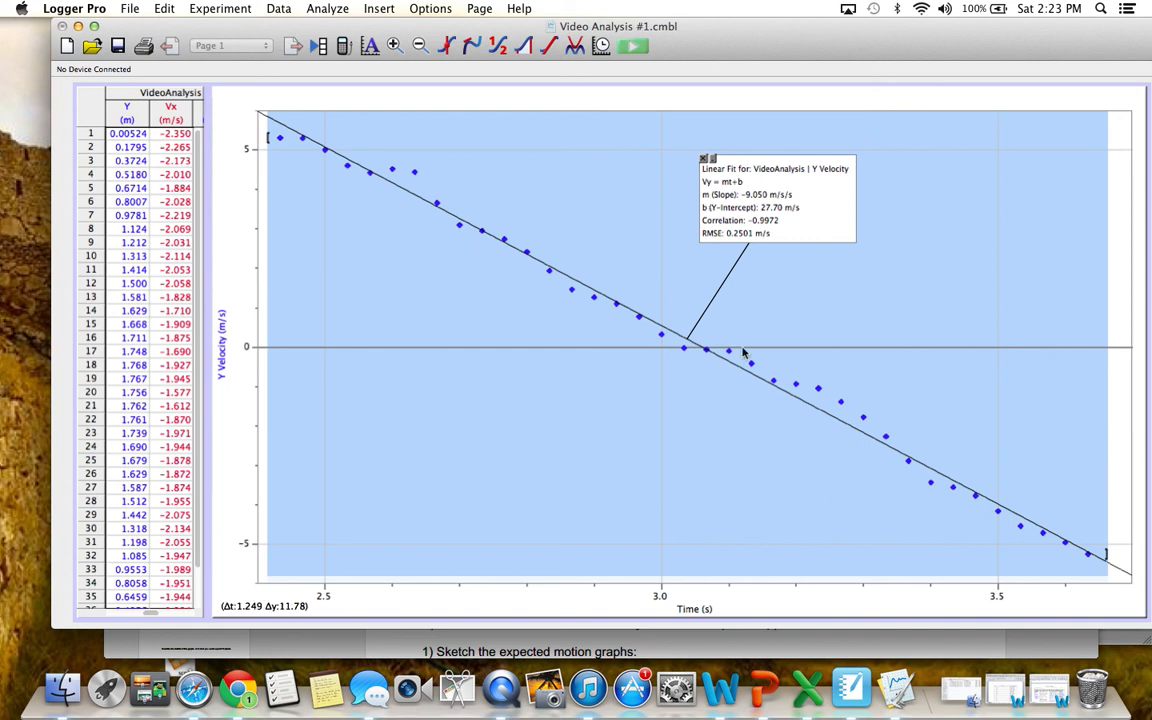
{"action": "mouse_move", "coordinate": [486, 304]}
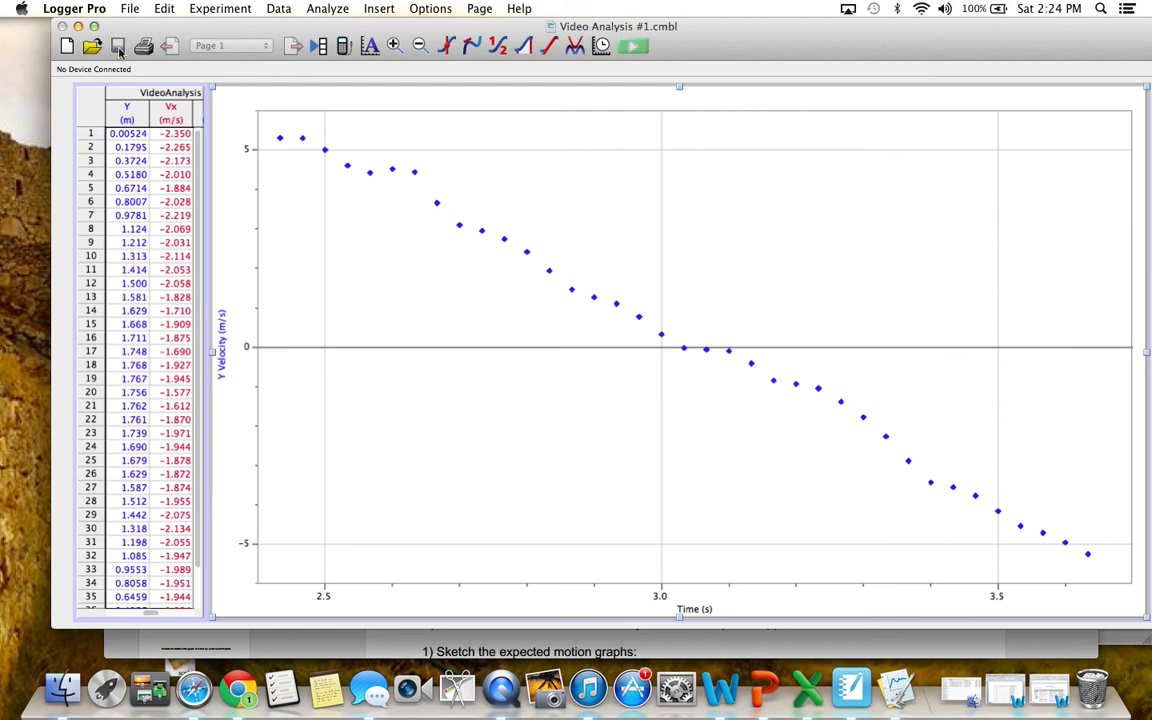
{"action": "mouse_move", "coordinate": [264, 127]}
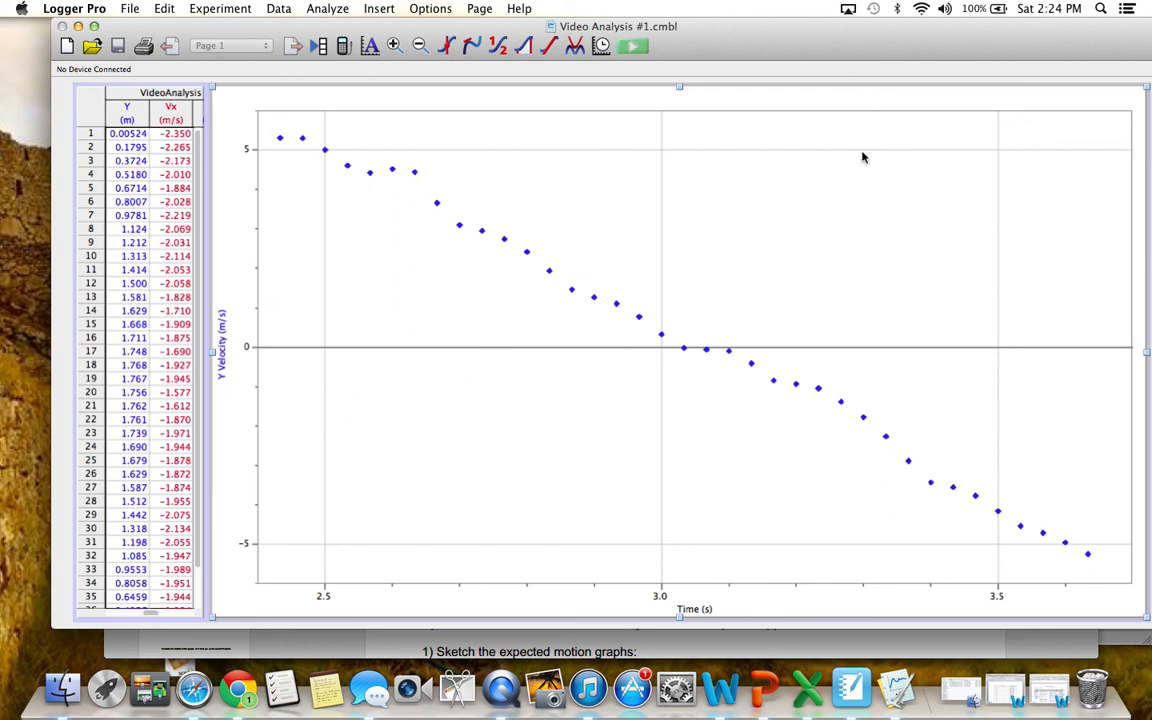
{"action": "mouse_move", "coordinate": [492, 252]}
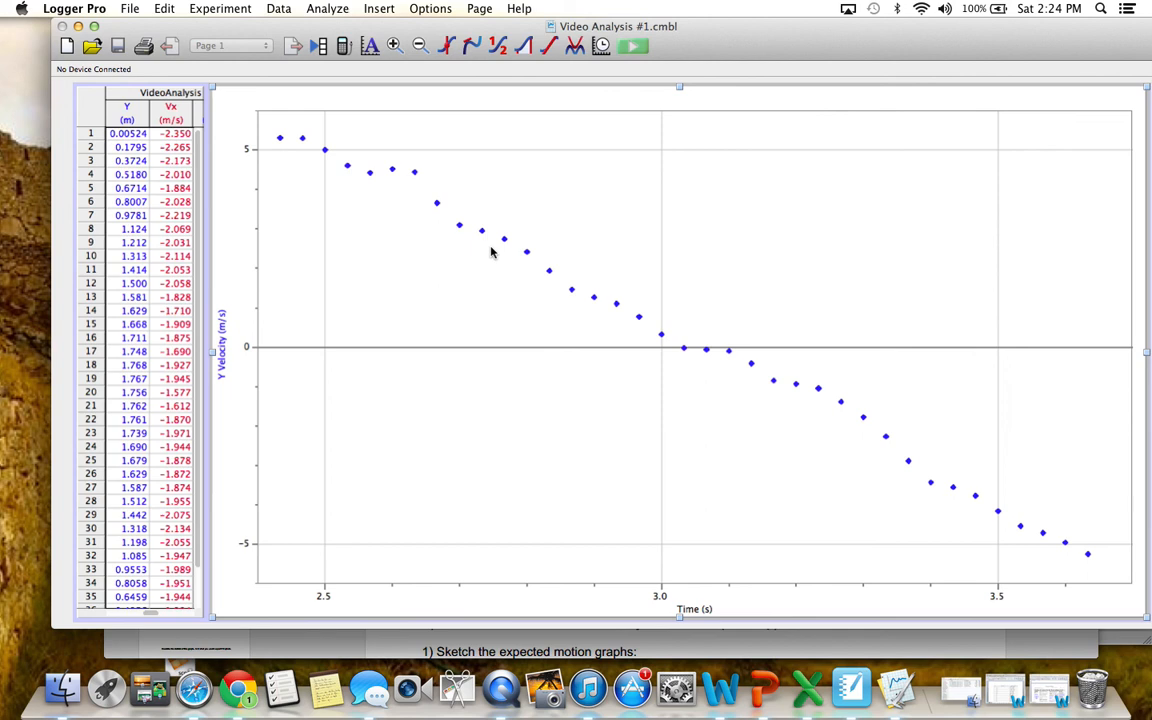
{"action": "mouse_move", "coordinate": [458, 247]}
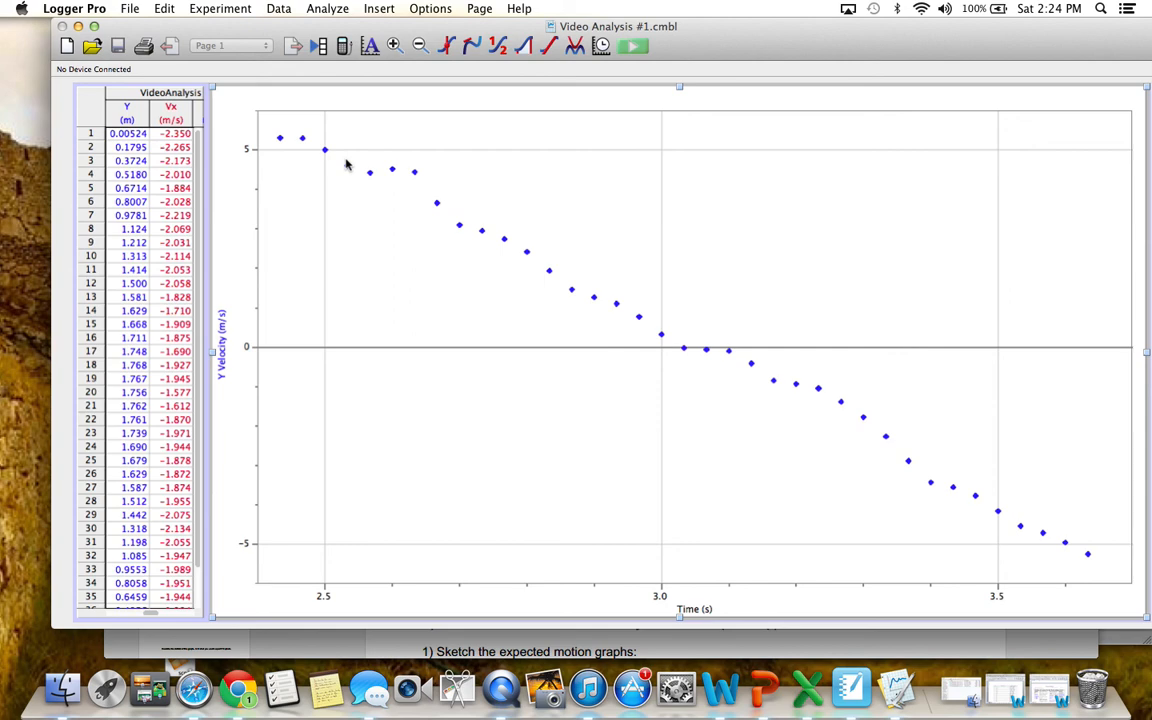
{"action": "mouse_move", "coordinate": [341, 158]}
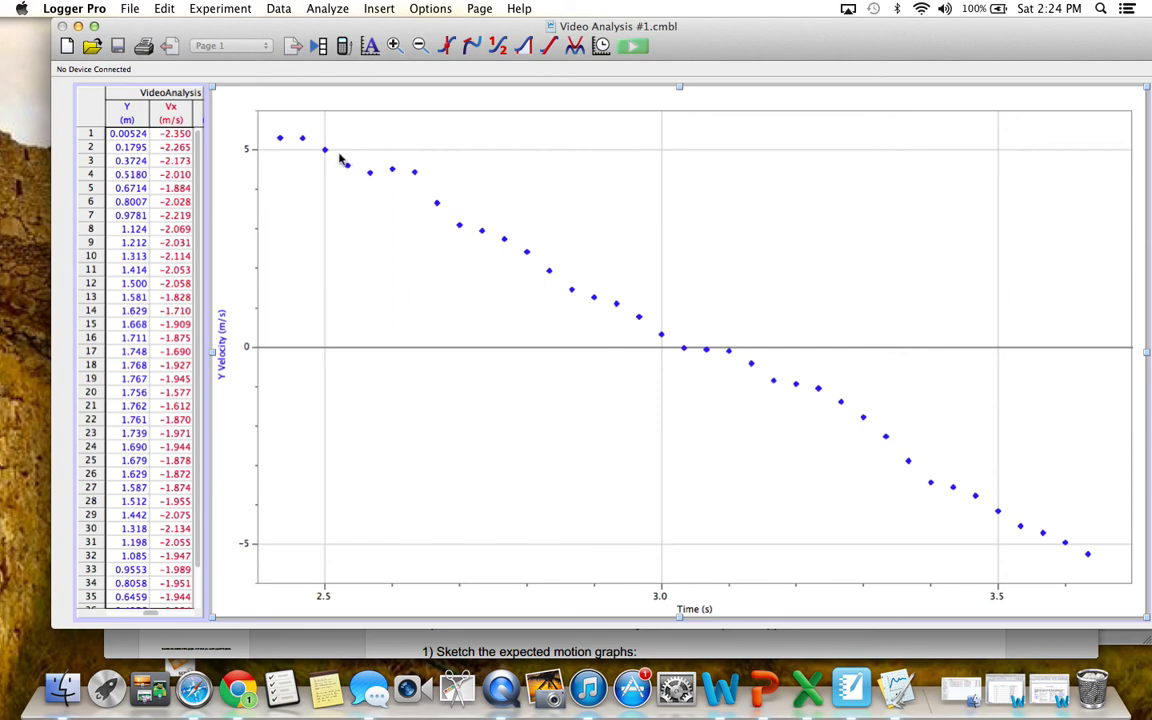